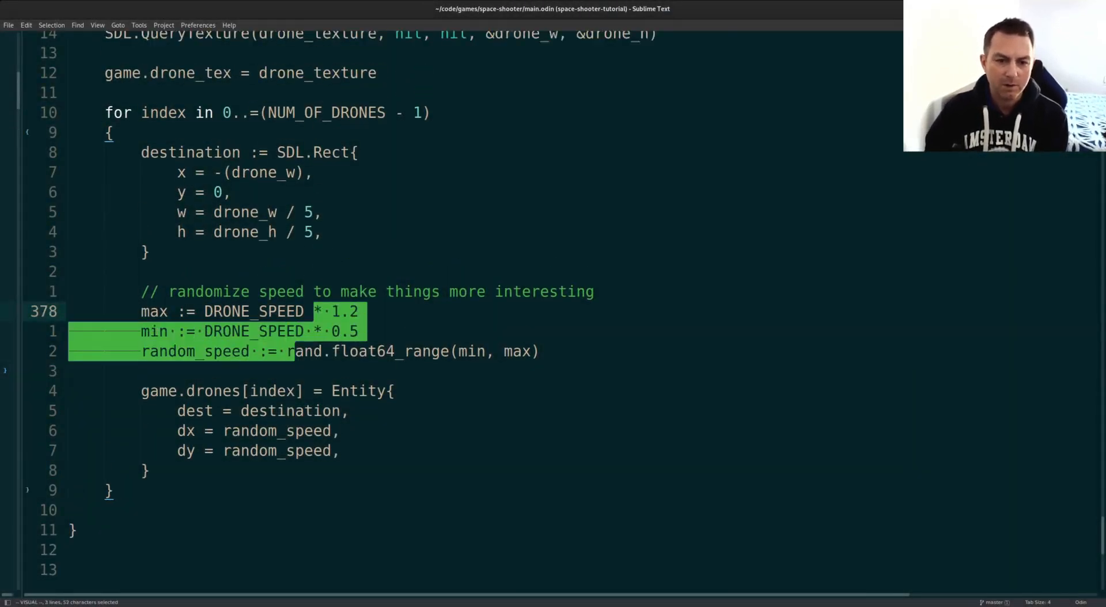
Step: Jump to the collision proc with vim search '/co' and highlight its eight i32 parameters
text(/co)
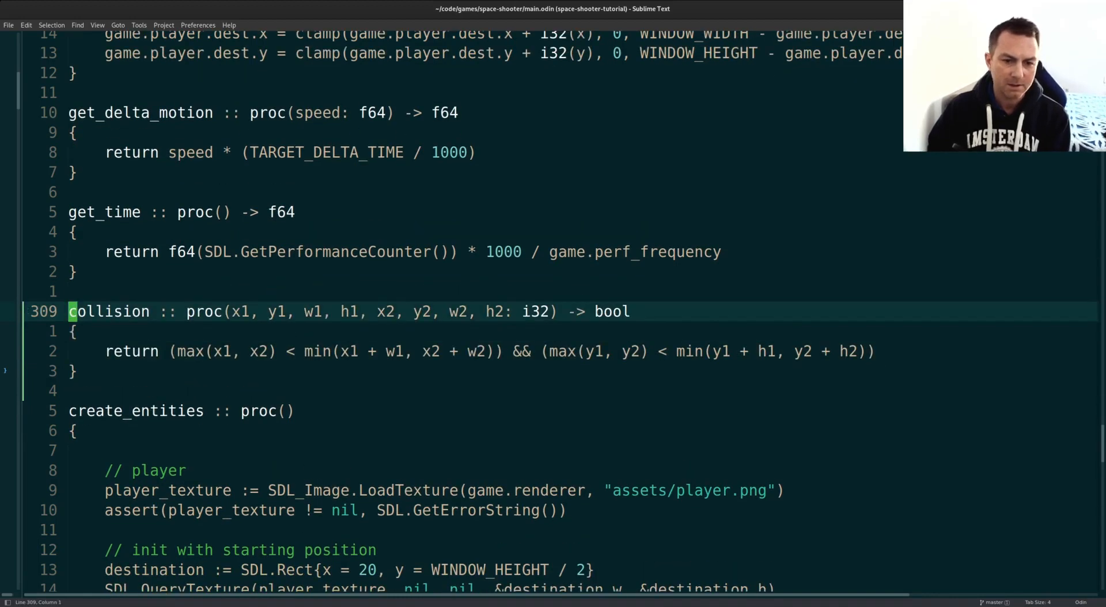
drag(233, 312, 551, 311)
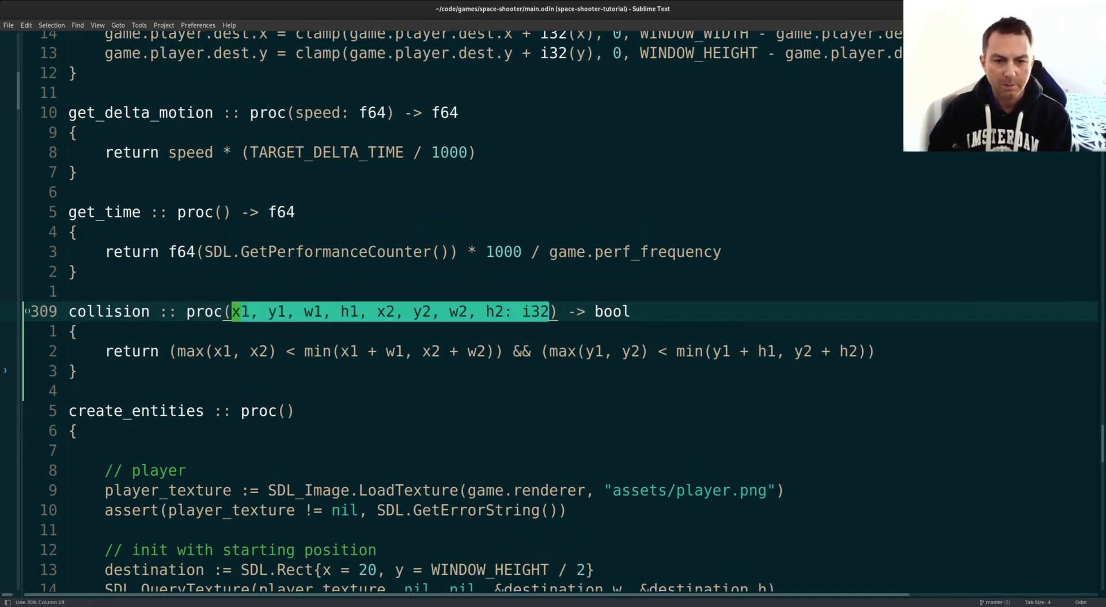
click(235, 312)
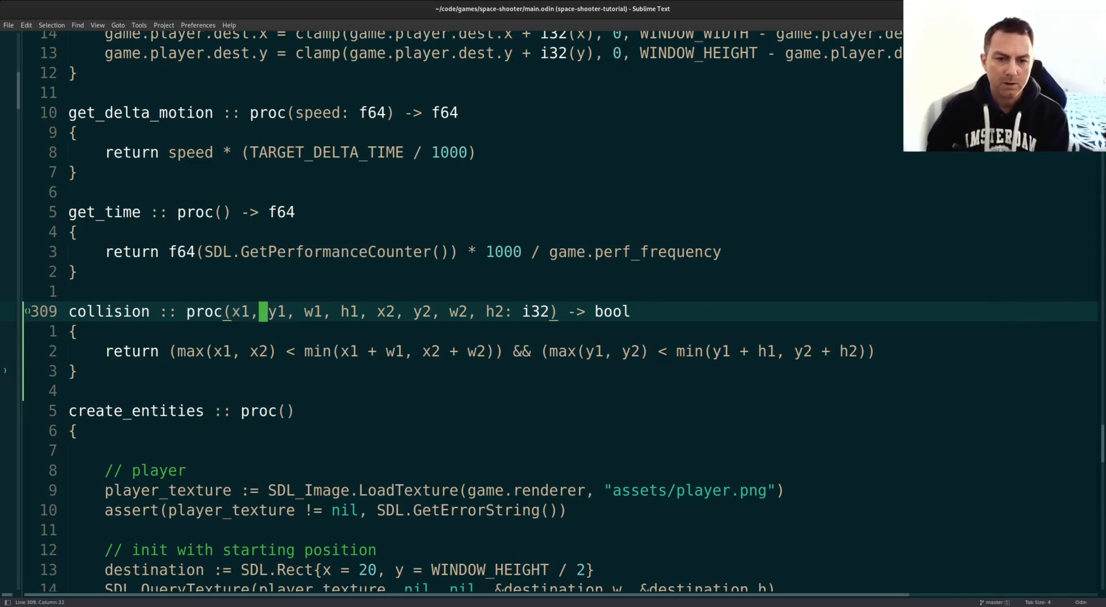
click(448, 311)
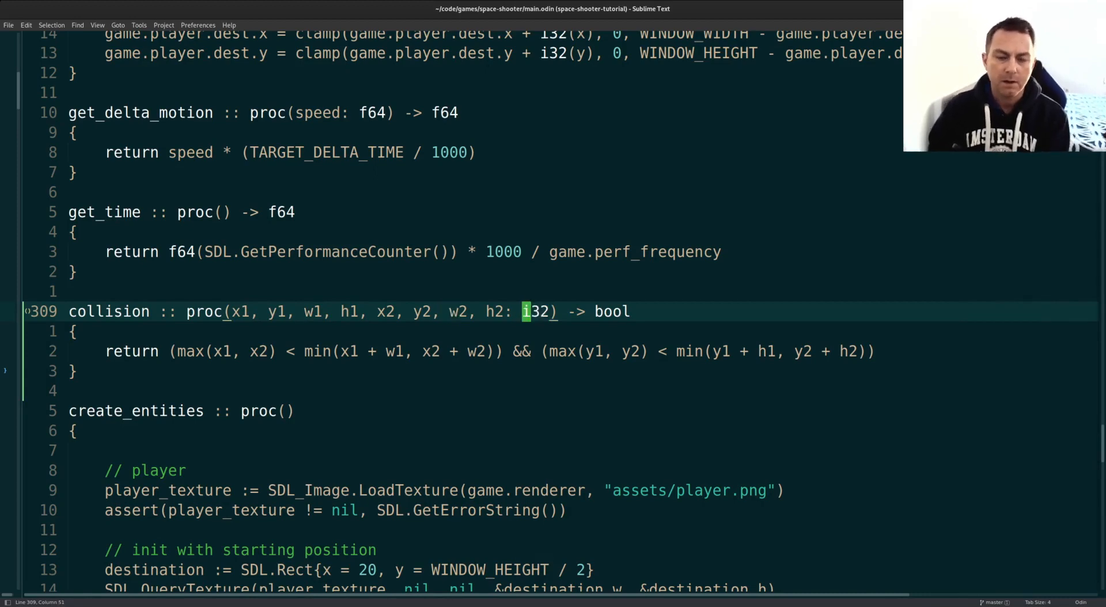
drag(522, 312, 233, 312)
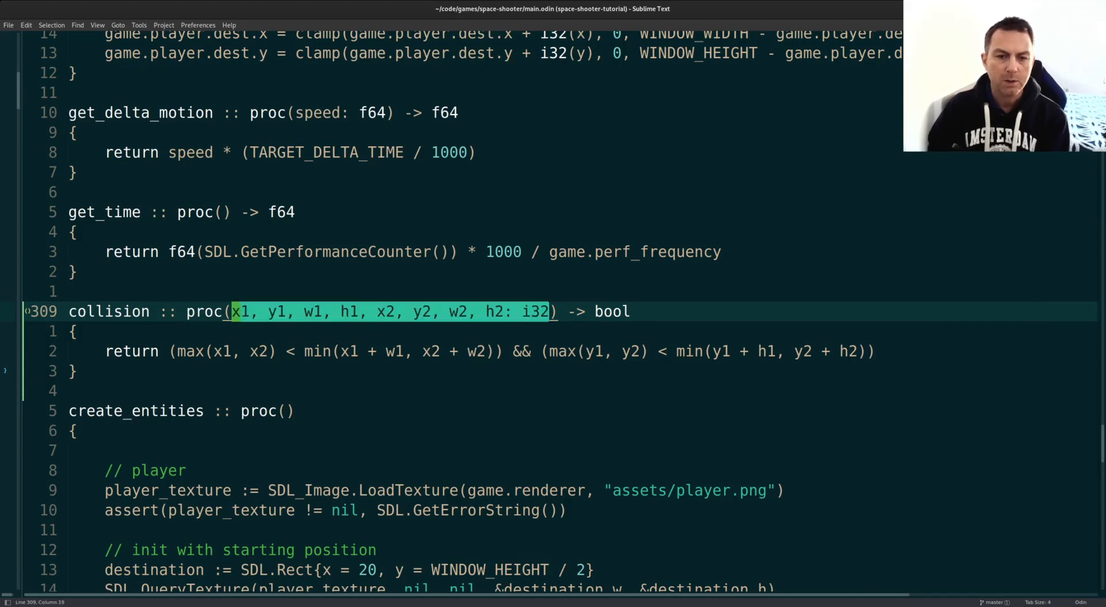
click(236, 312)
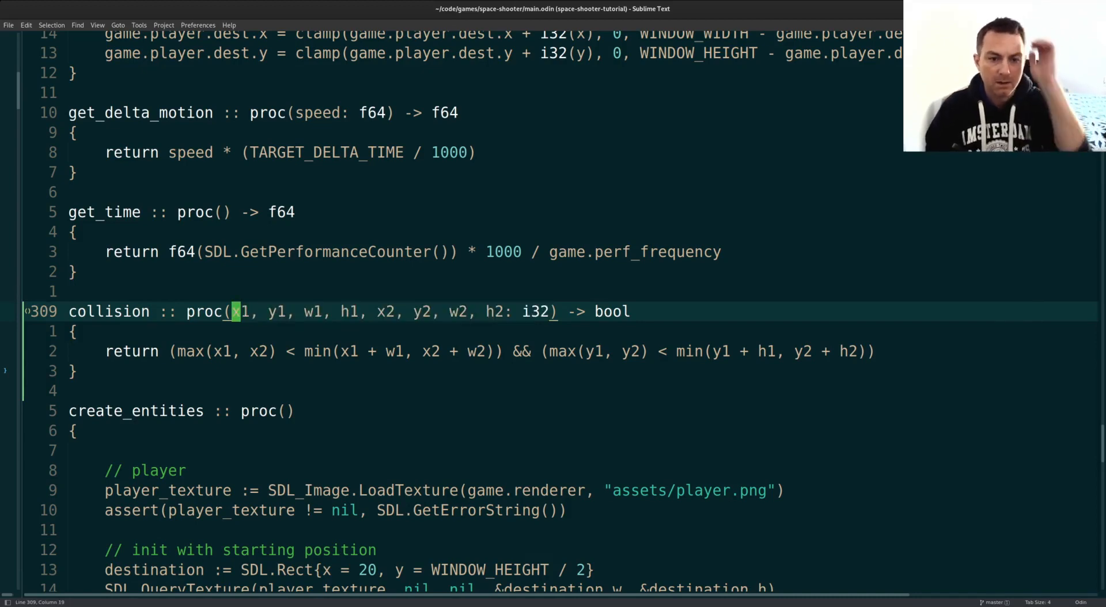
drag(240, 312, 550, 311)
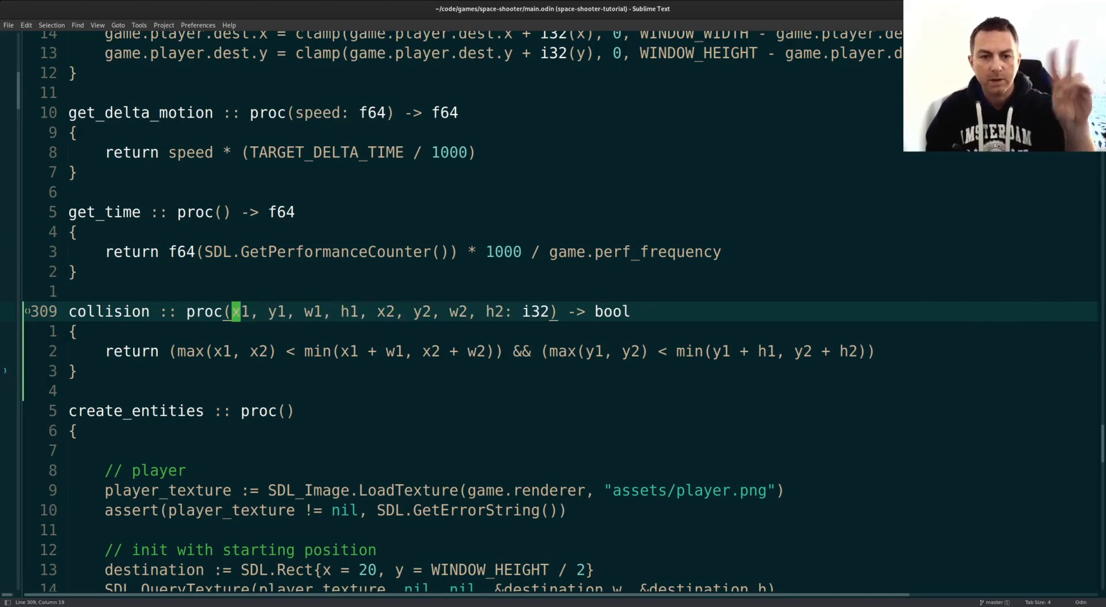
drag(237, 312, 553, 311)
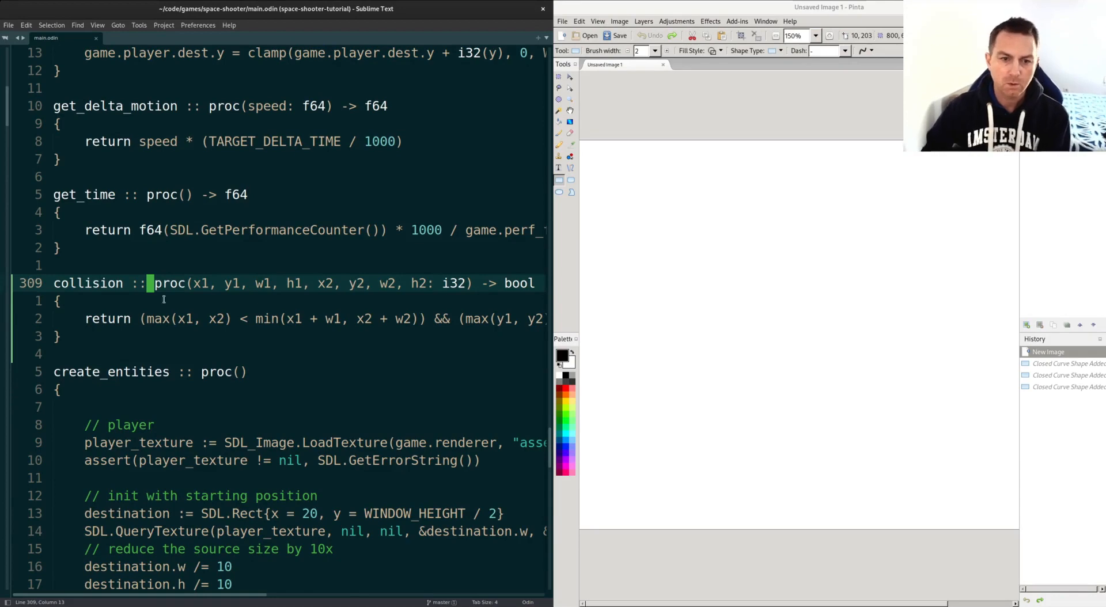
Step: Draw a red rectangle in Pinta, then a larger black rectangle overlapping it
drag(622, 222, 760, 290)
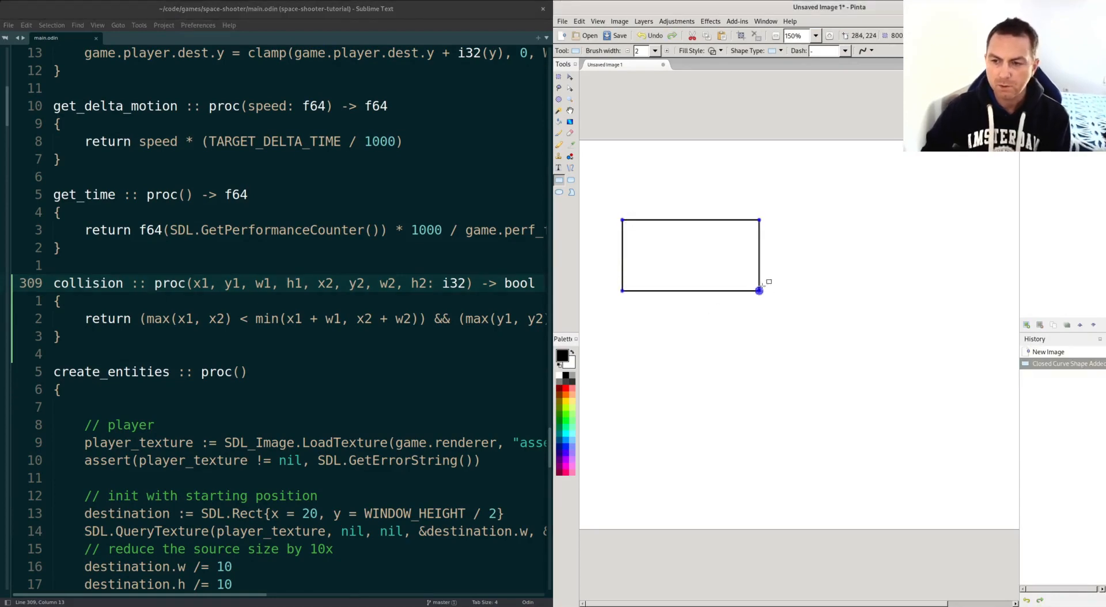
drag(719, 252, 917, 361)
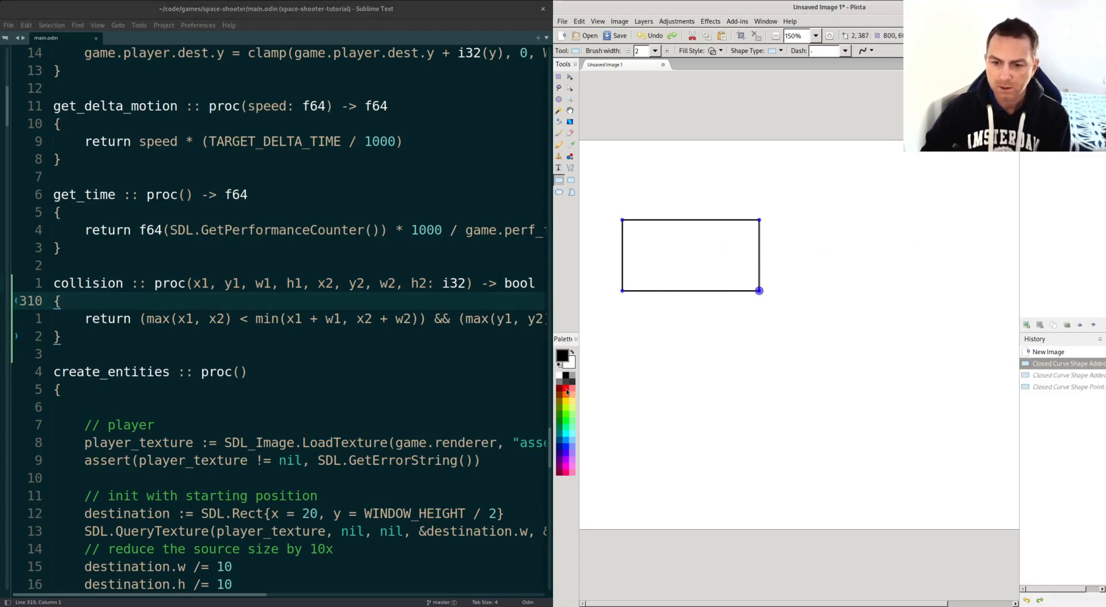
click(562, 355)
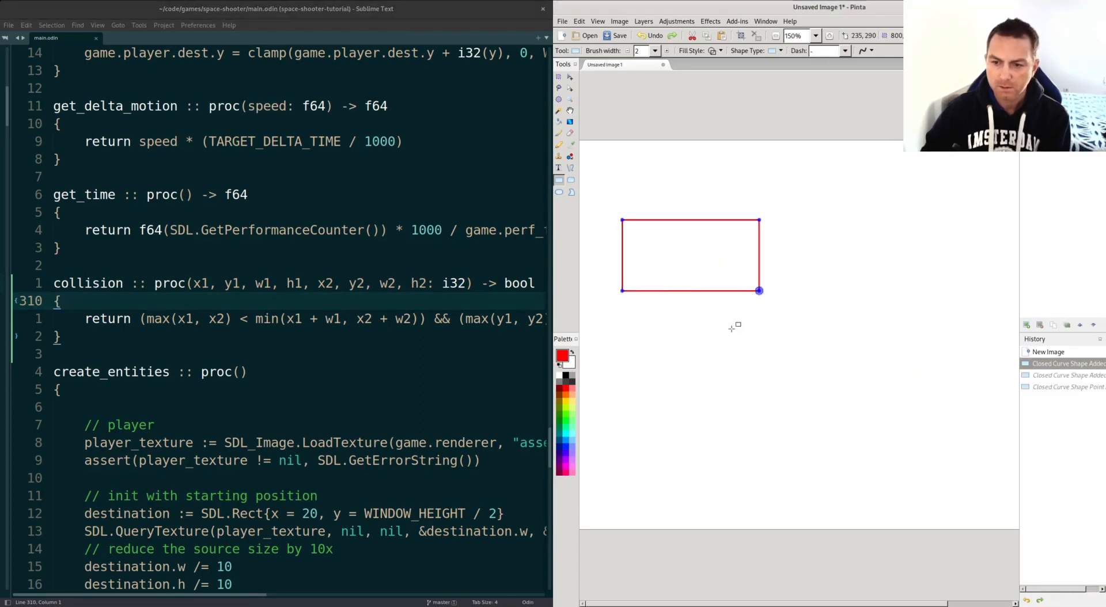
drag(701, 271, 887, 363)
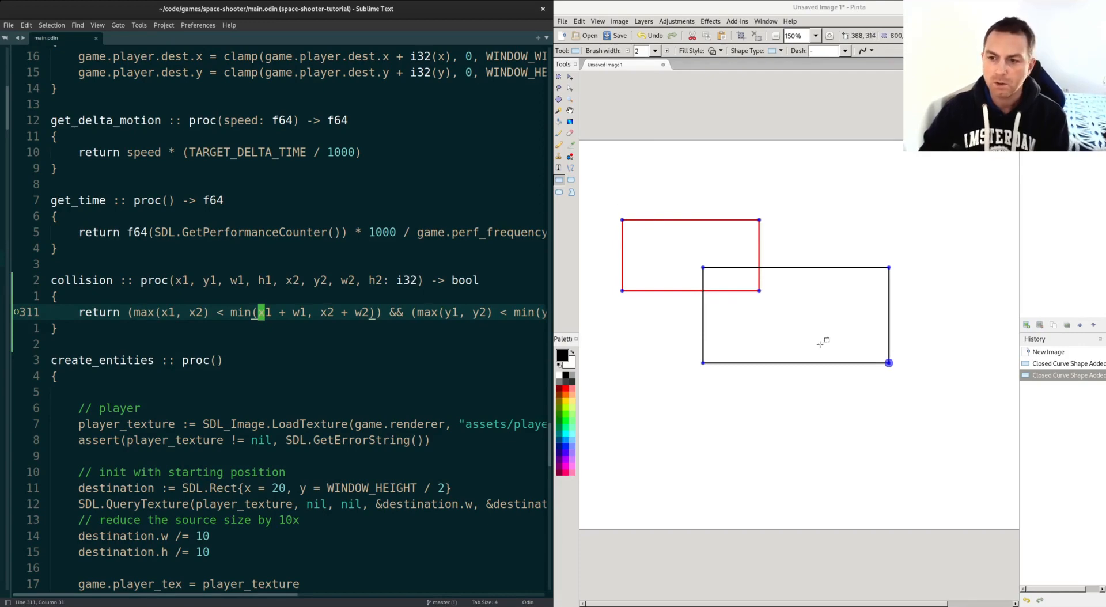
mouse_move(619, 217)
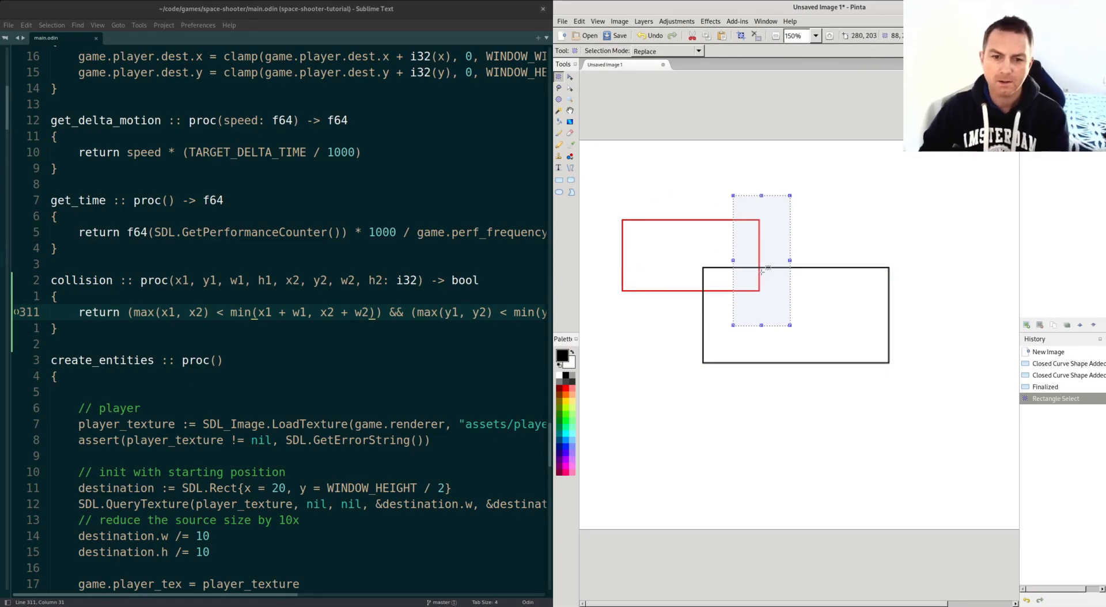
mouse_move(750, 198)
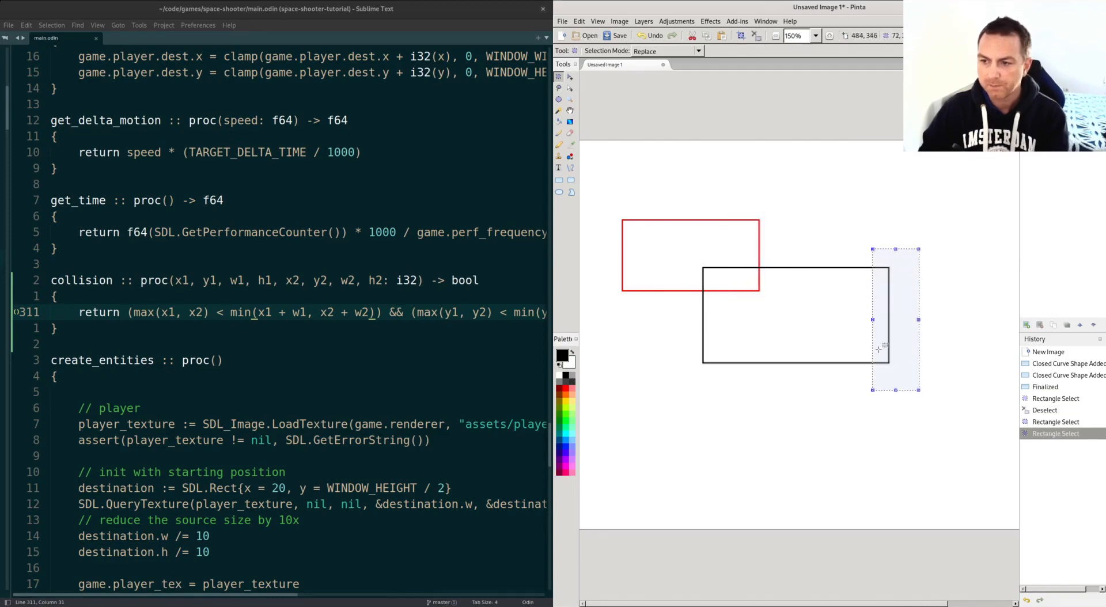
mouse_move(691, 227)
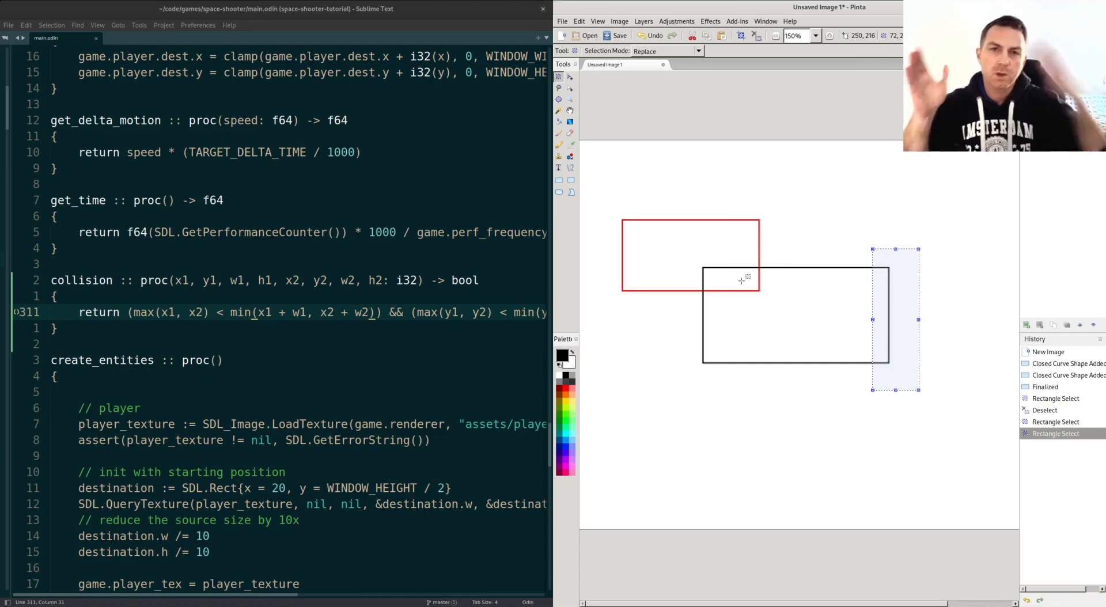
mouse_move(755, 264)
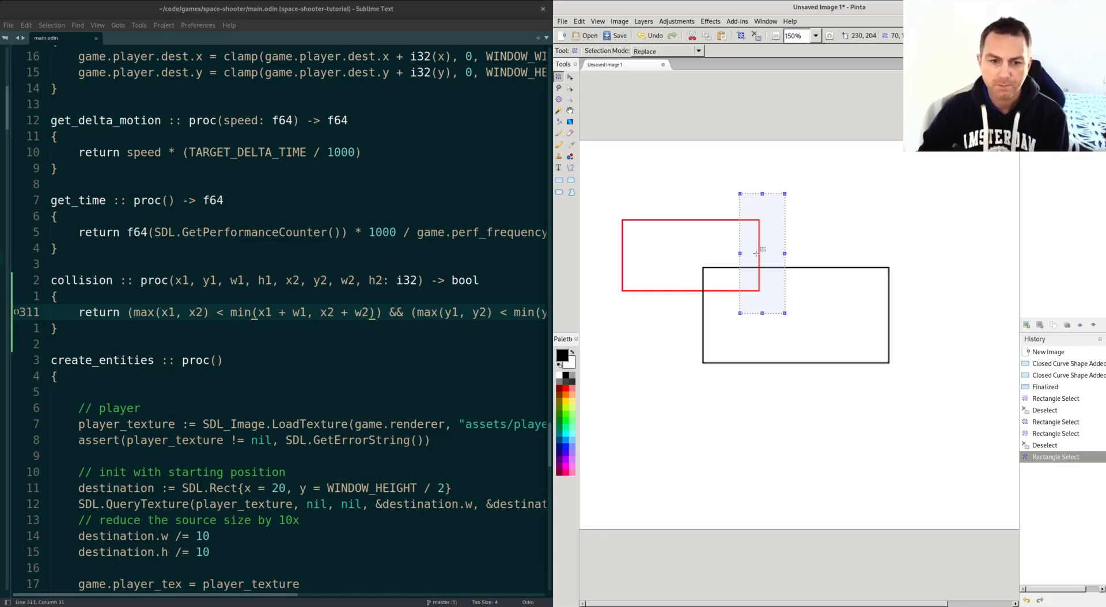
mouse_move(754, 232)
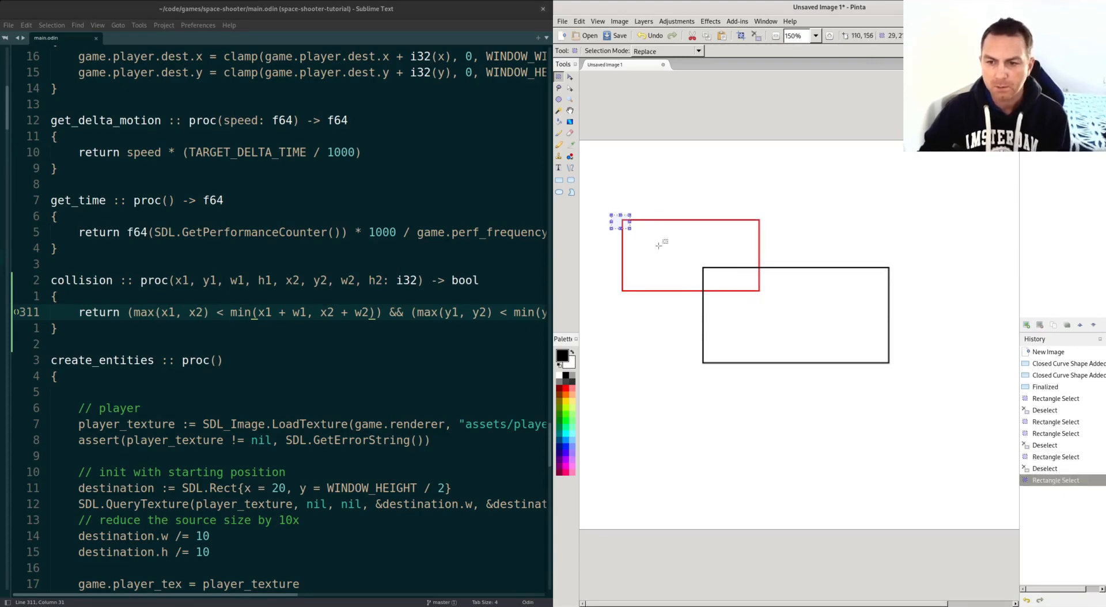
drag(621, 224, 705, 275)
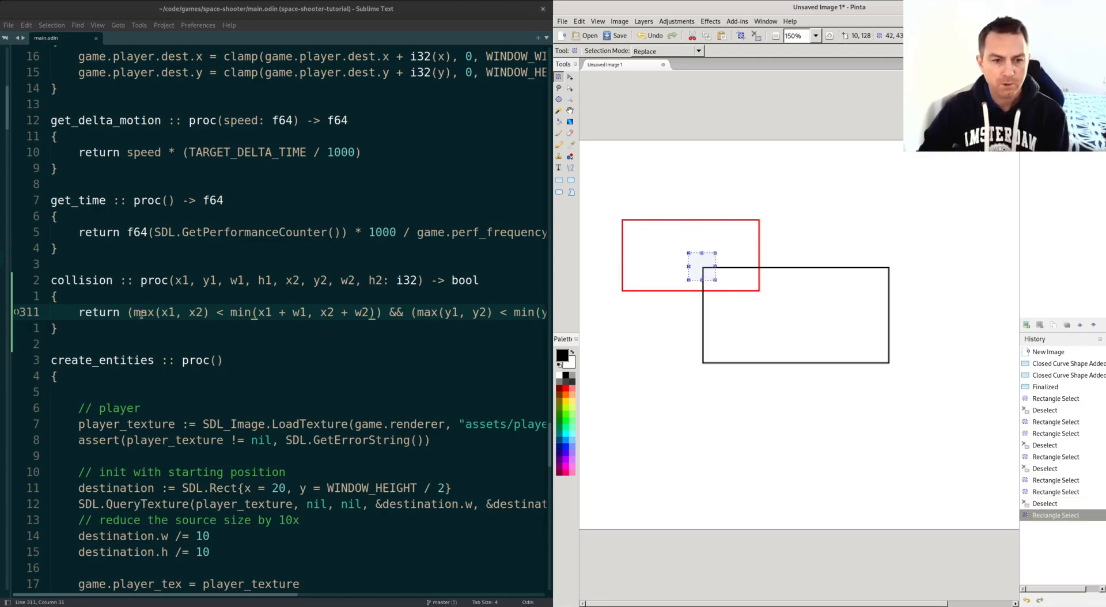
drag(132, 313, 379, 312)
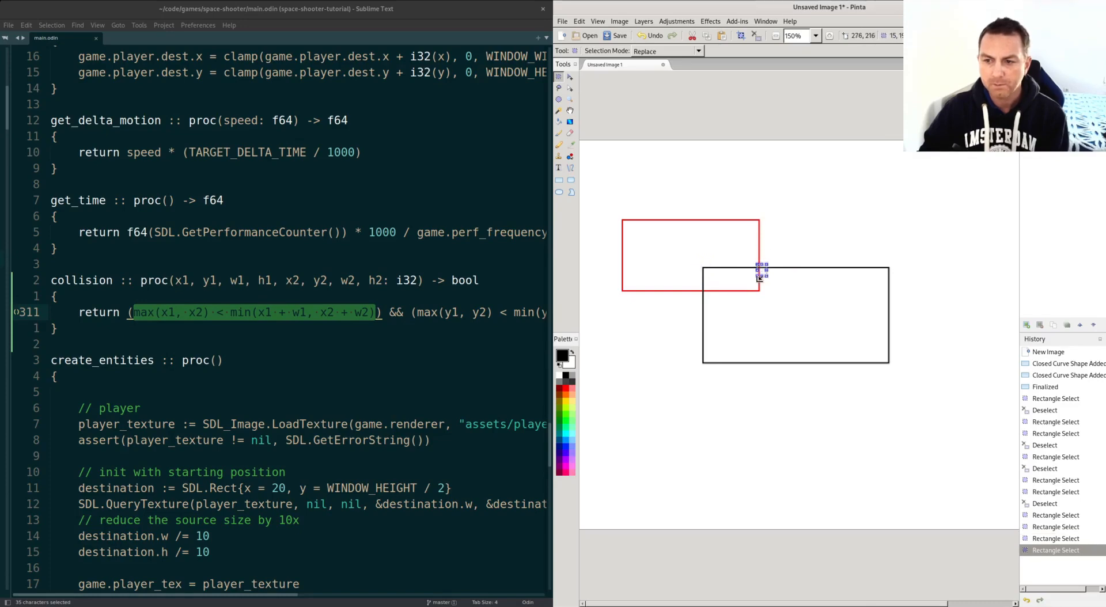
mouse_move(698, 248)
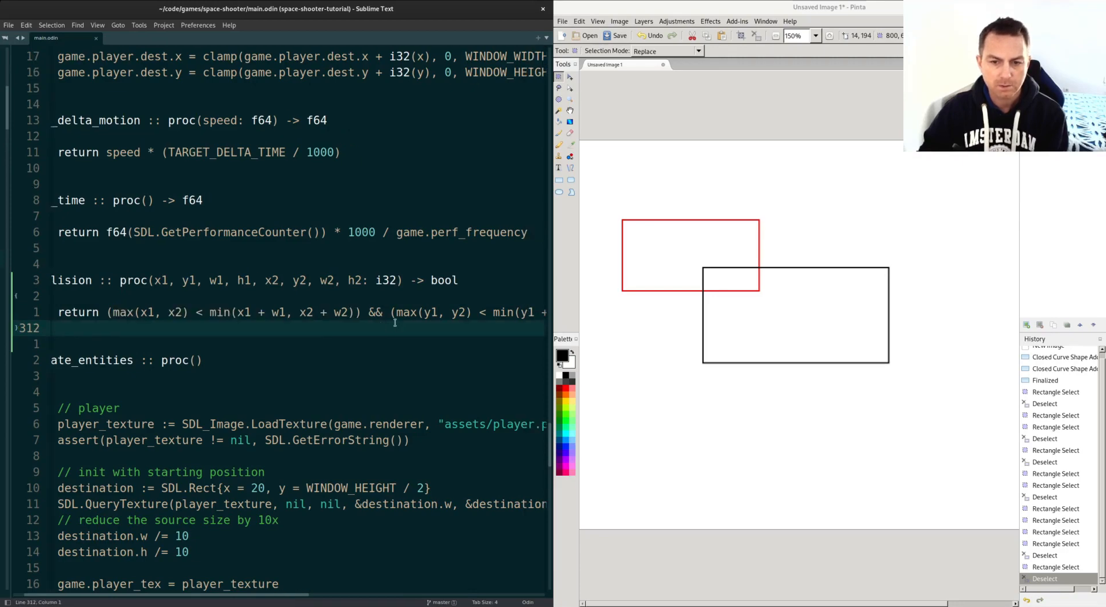
Step: Highlight the y1 + h1, y2 + h2 arguments and mark vertical overlap bands in Pinta
scroll(right, 3)
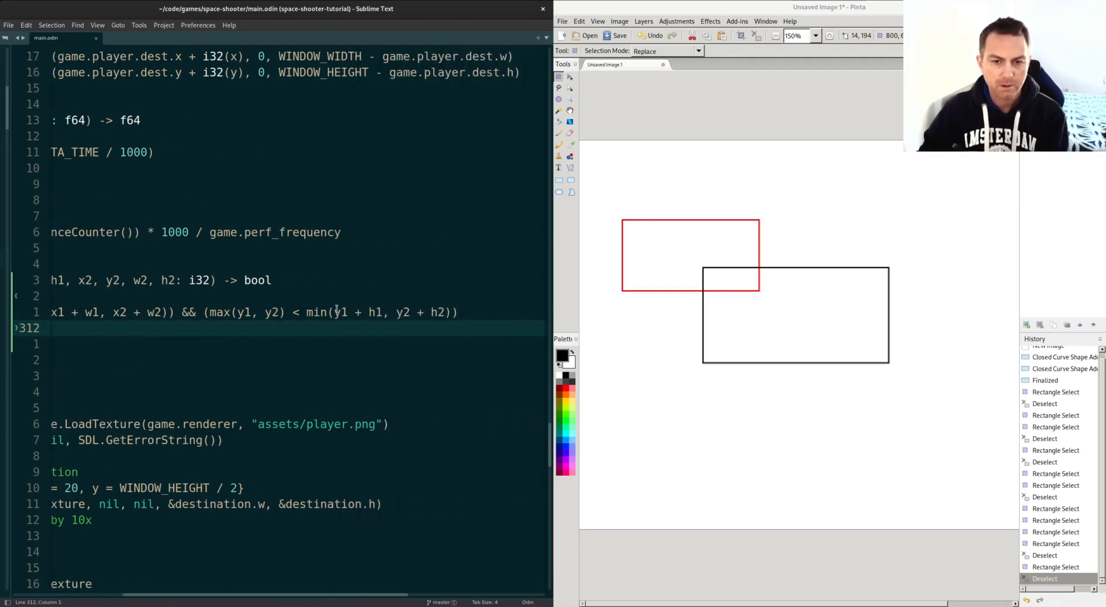
drag(332, 312, 444, 313)
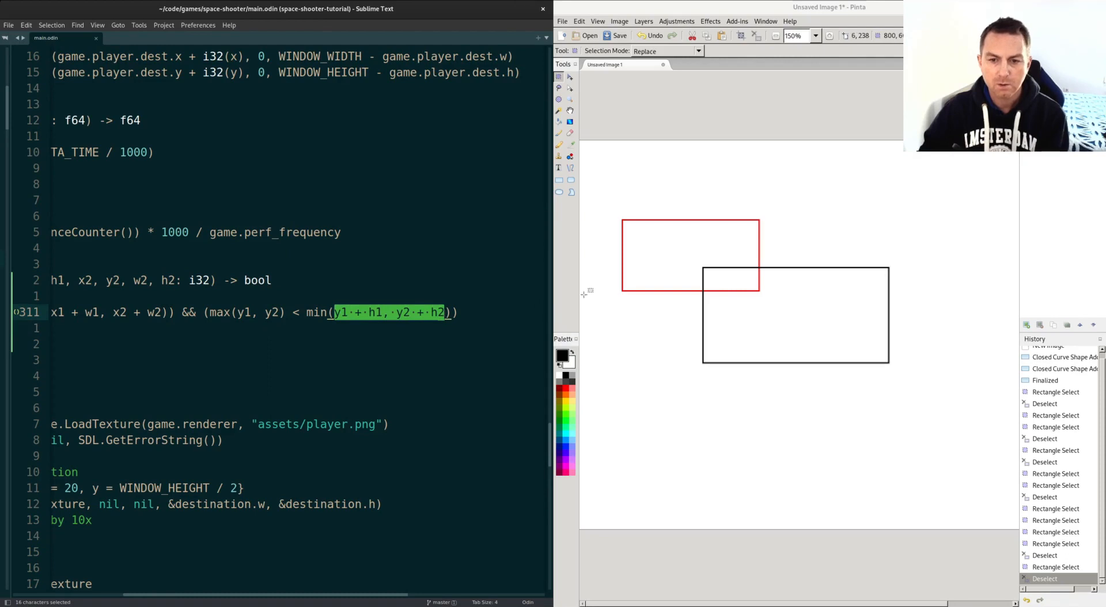
mouse_move(740, 201)
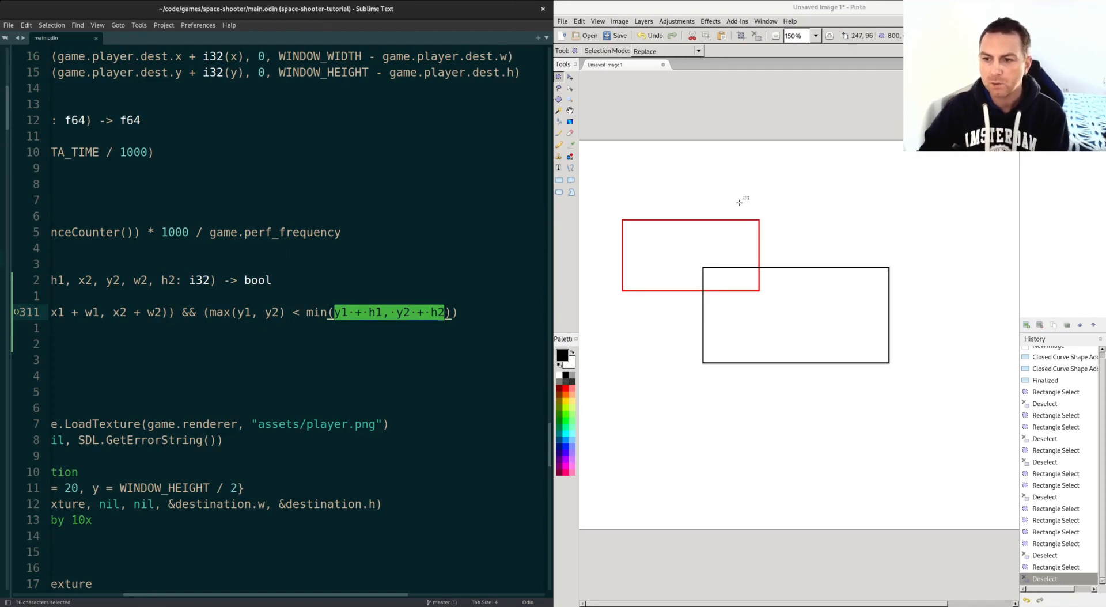
mouse_move(623, 217)
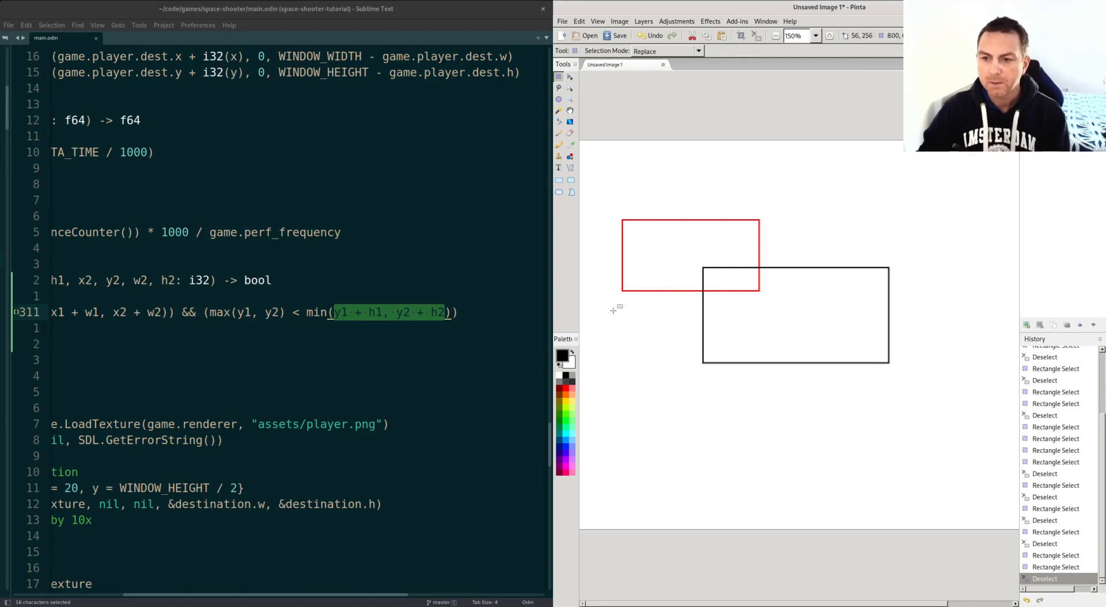
drag(609, 289, 802, 293)
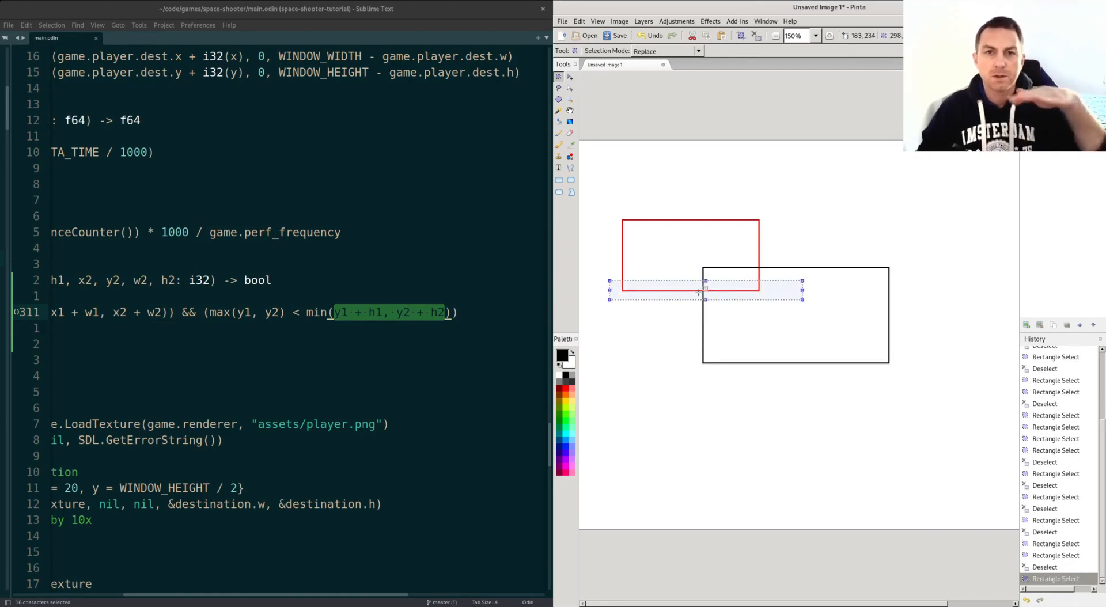
mouse_move(684, 361)
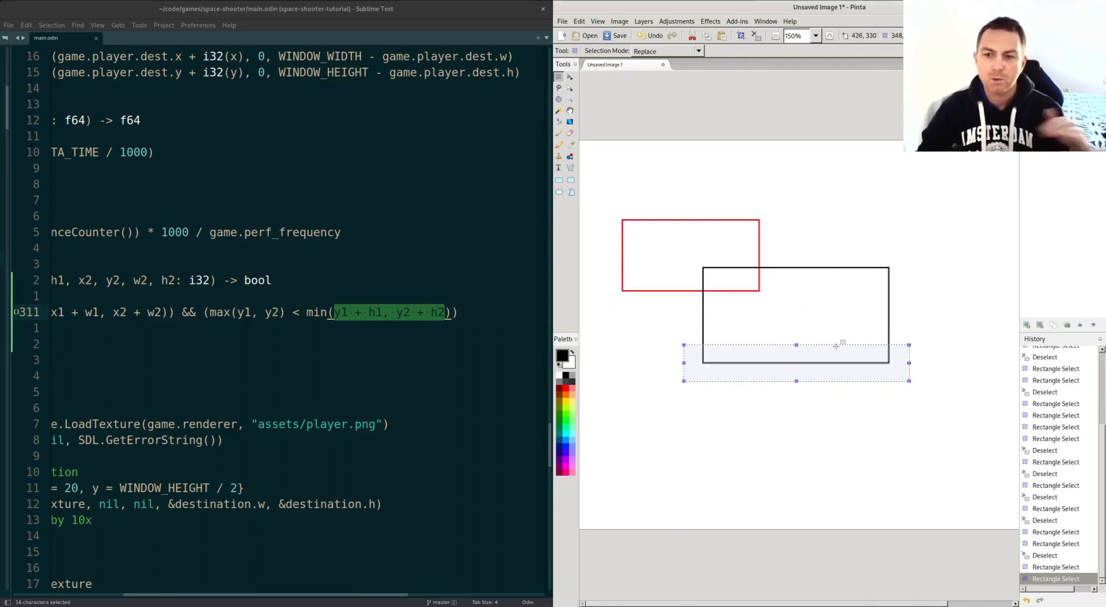
mouse_move(623, 316)
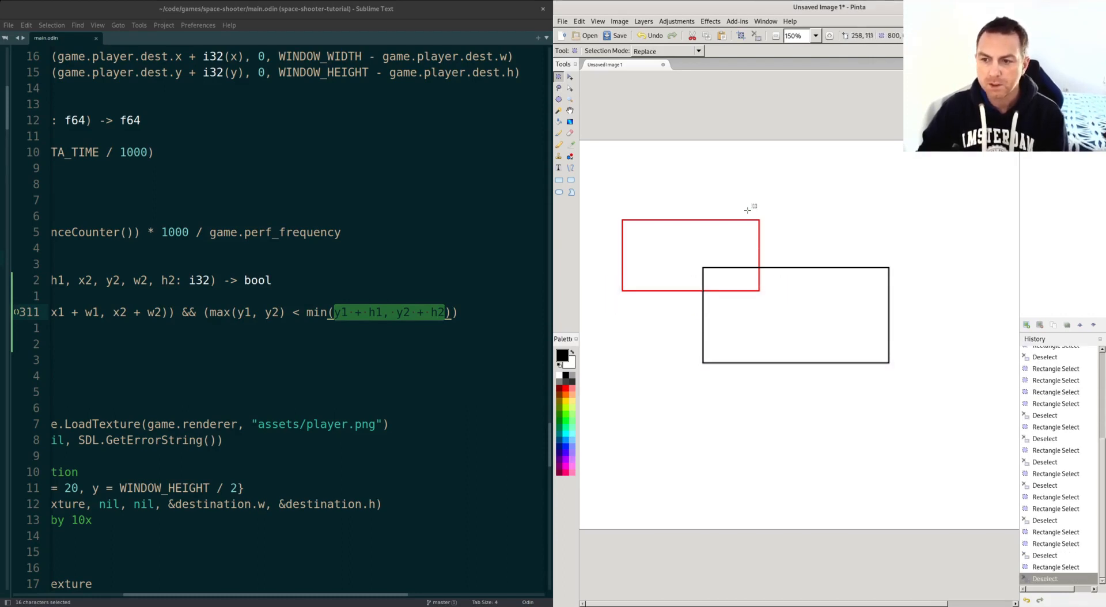
drag(877, 264, 917, 365)
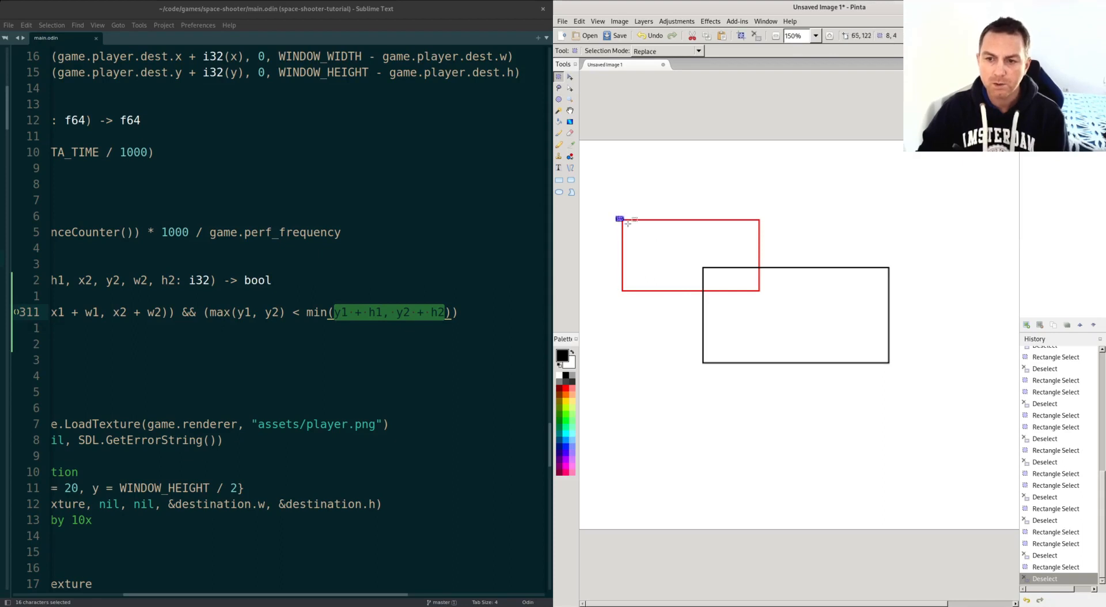
drag(604, 207, 804, 230)
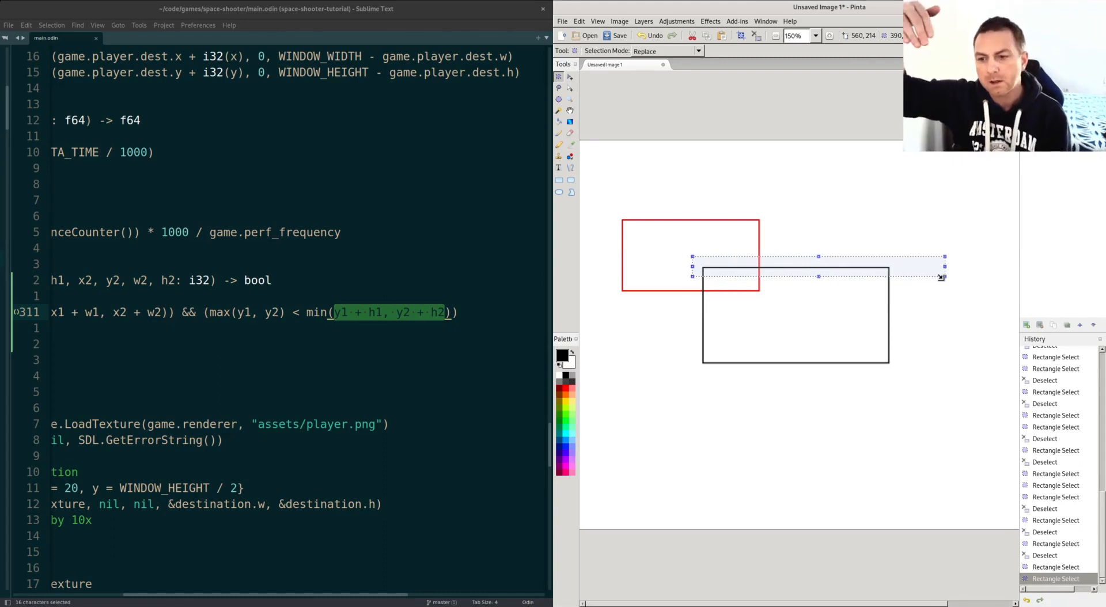
mouse_move(688, 317)
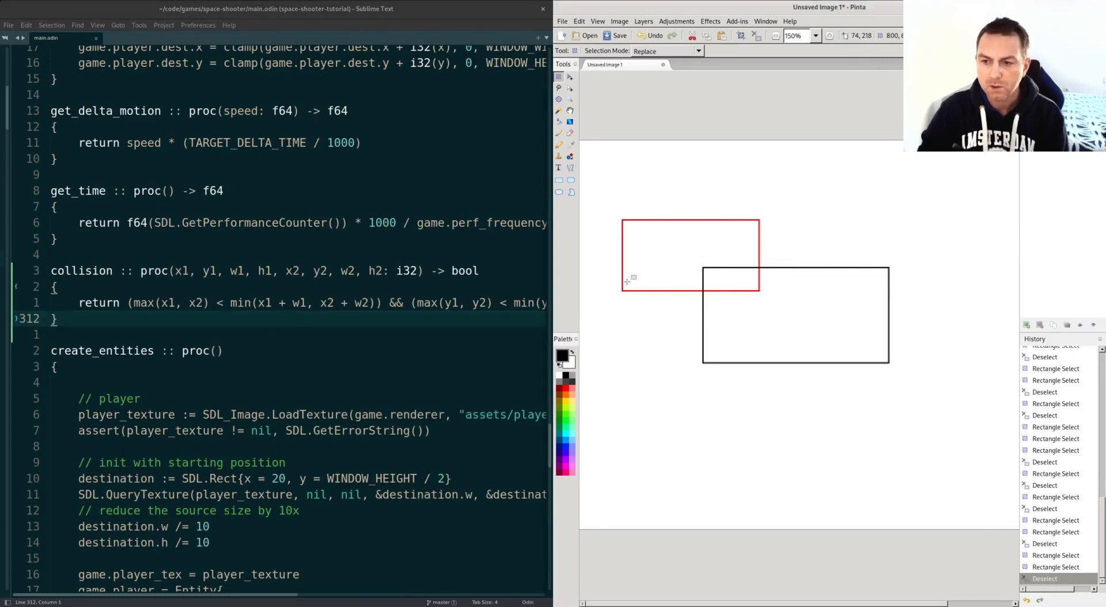
drag(611, 276, 795, 299)
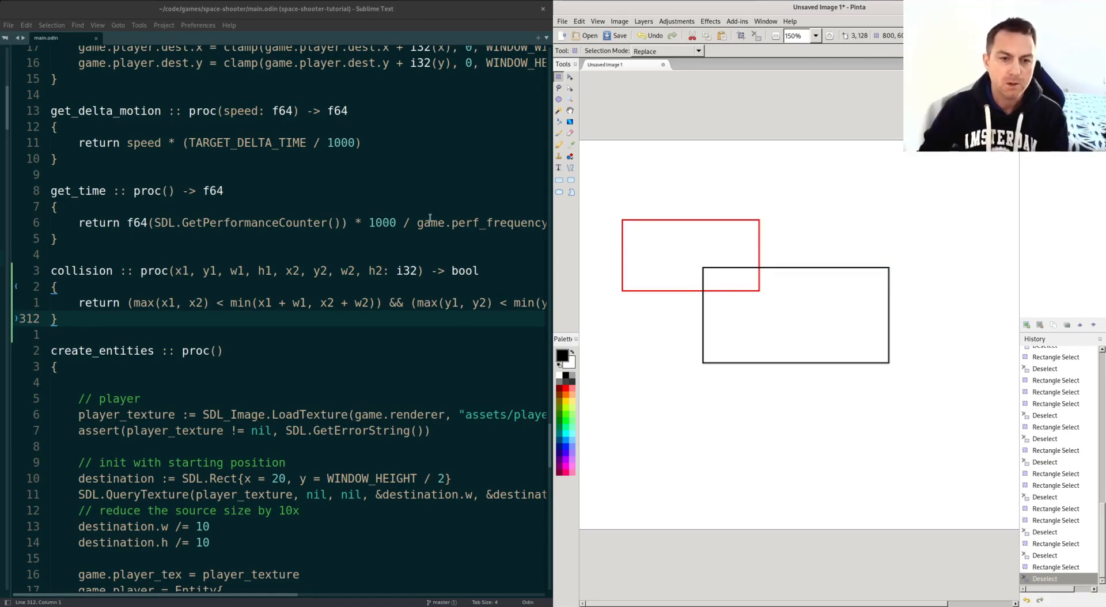
double_click(464, 271)
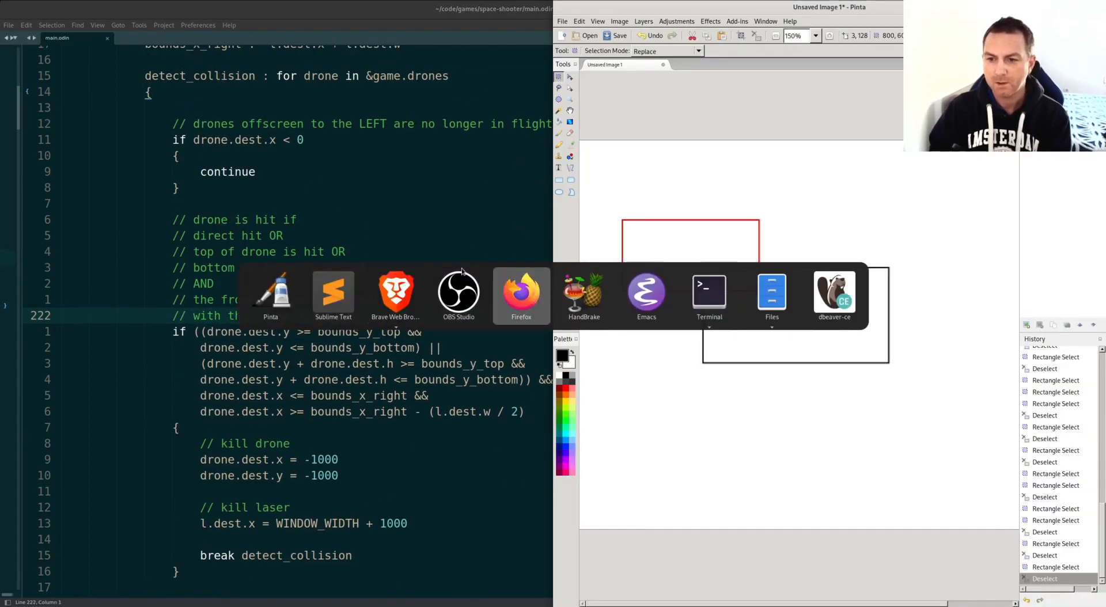
Step: Discard local main.odin edits with 'git checkout main.odin' in the terminal
click(708, 290)
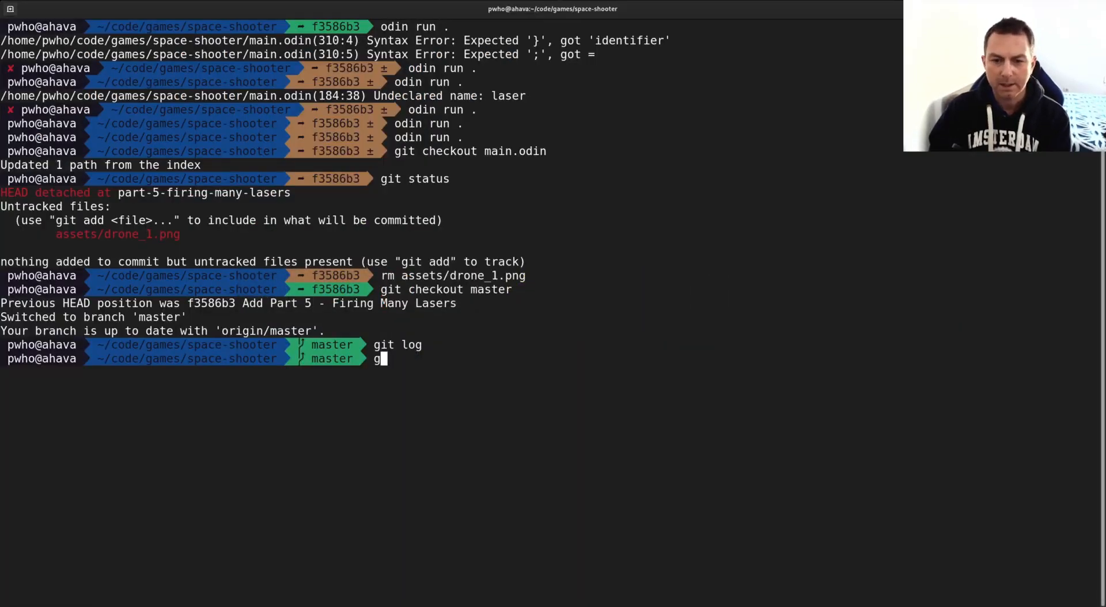
text(i)
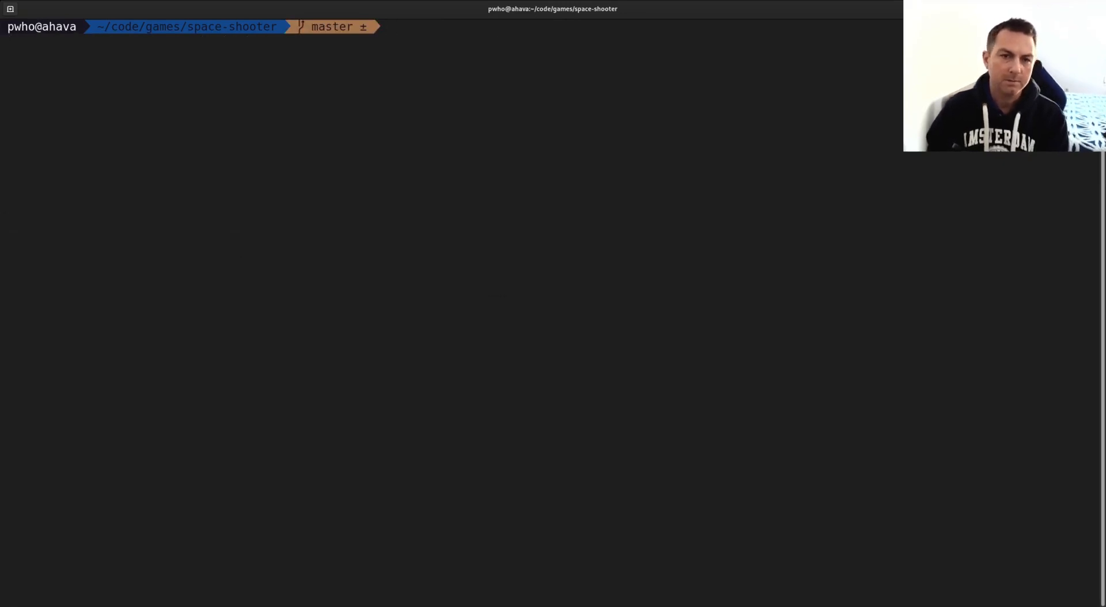
text(git ch)
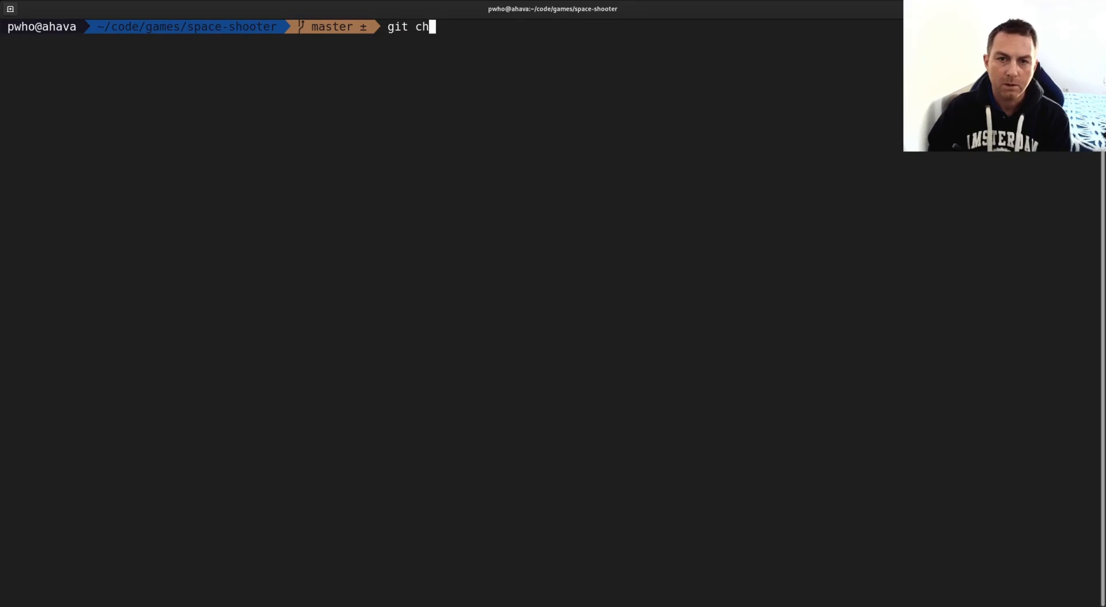
key(BackSpace)
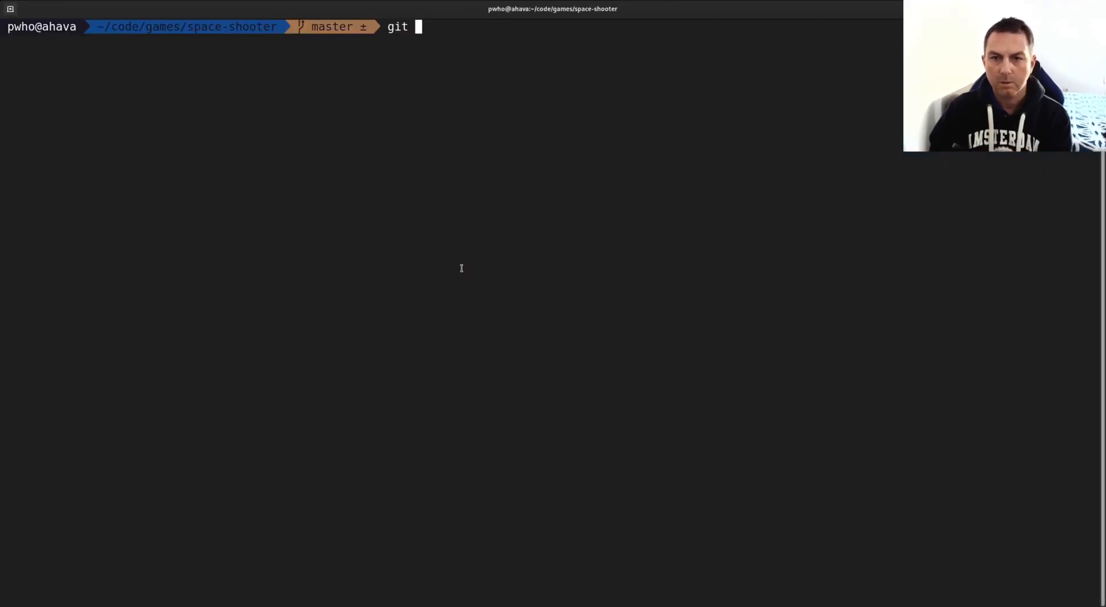
text(checkout)
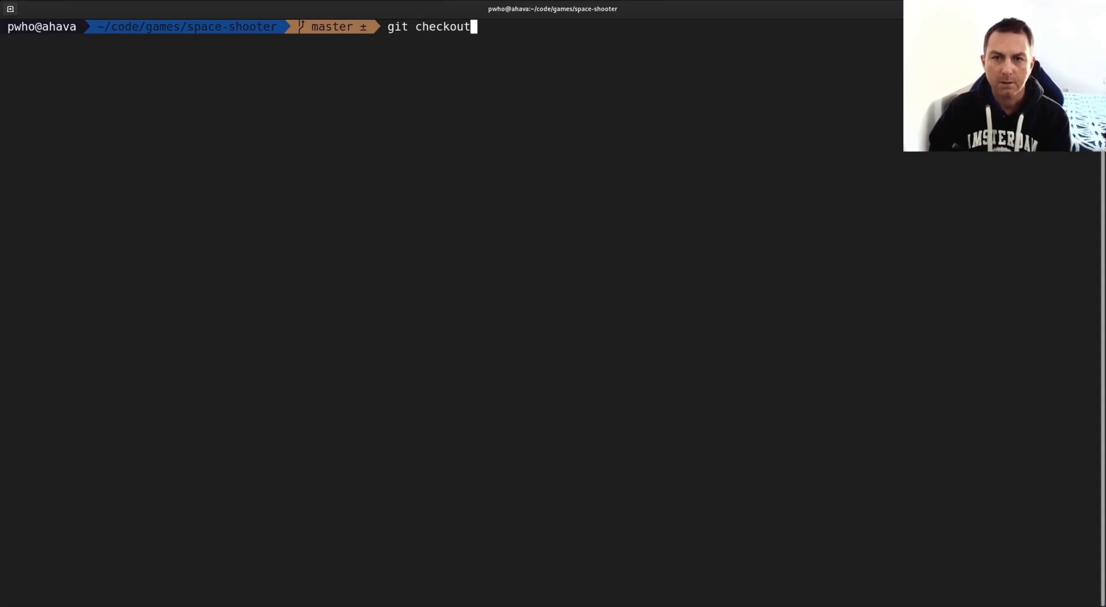
text(main.odin)
text(git)
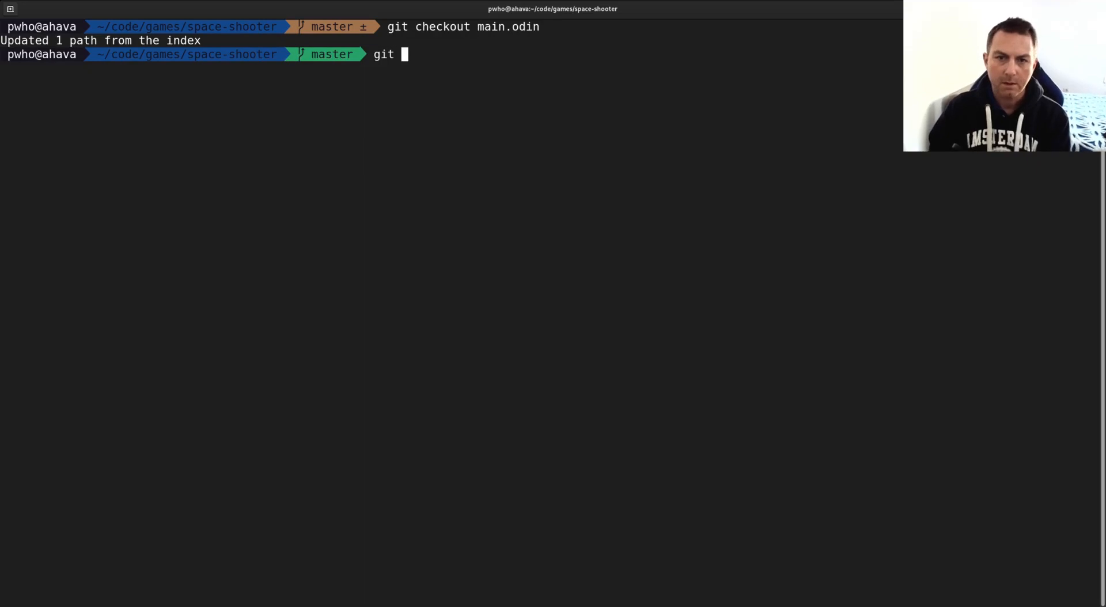
Step: Check out the part-6 branch of the project
text(checkout p)
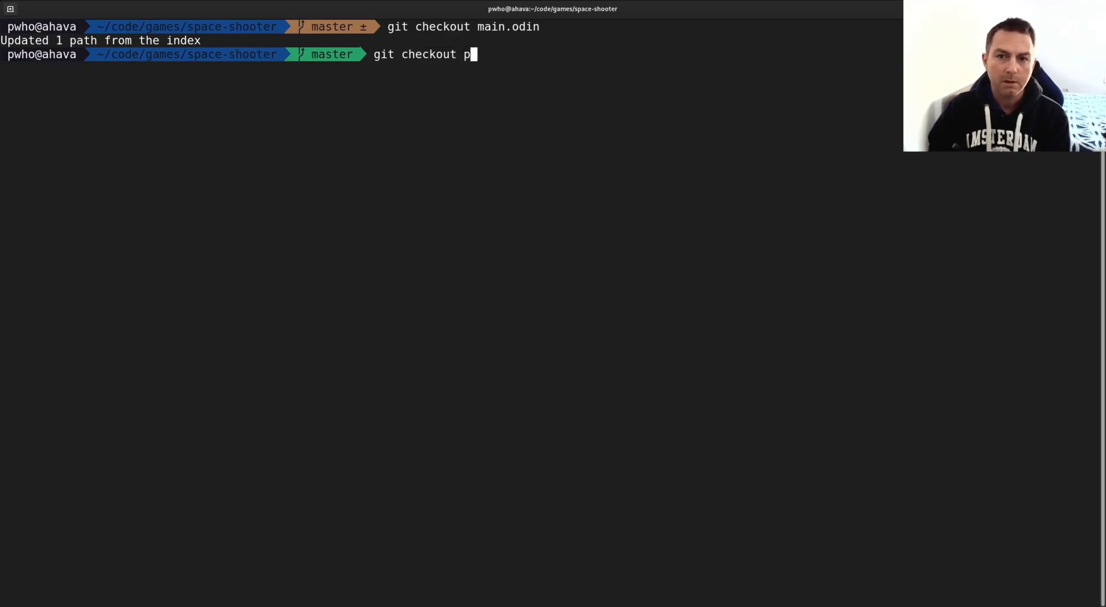
text(art-)
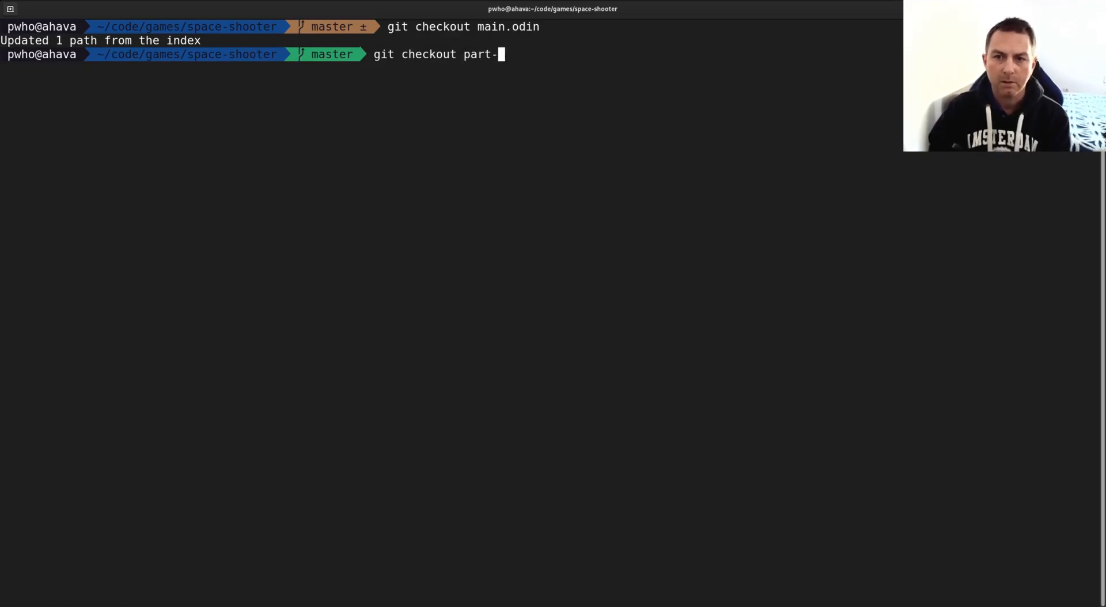
text(6-)
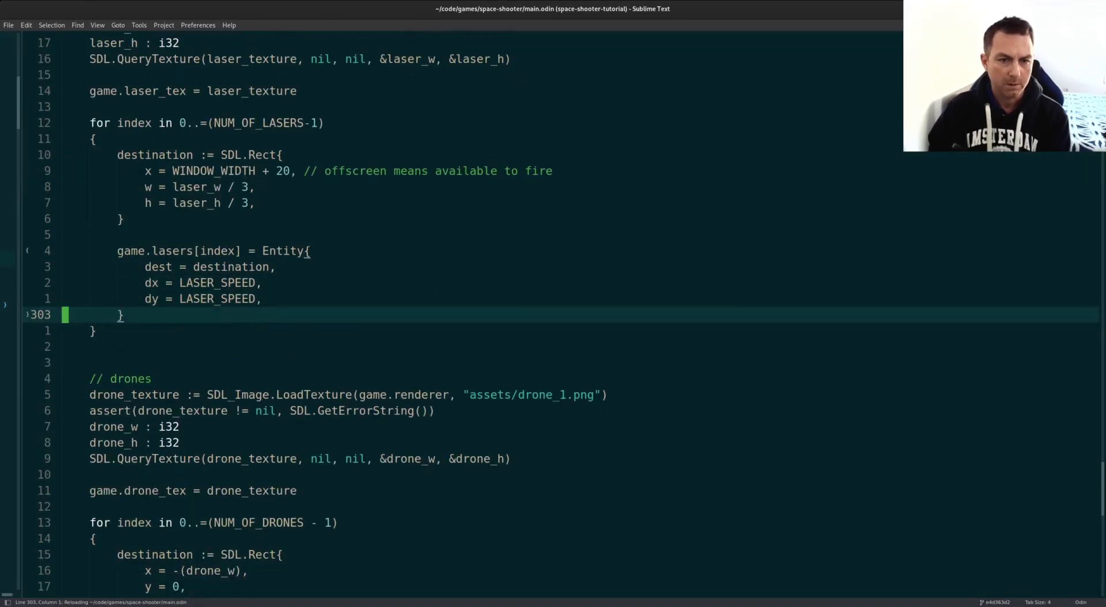
scroll(down, 3)
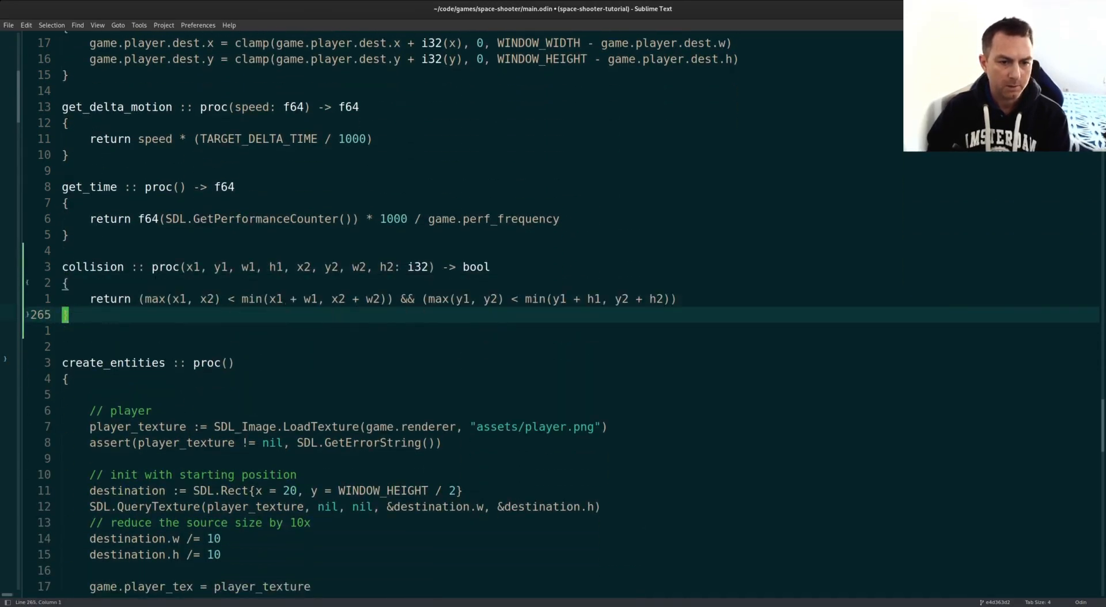
text(up)
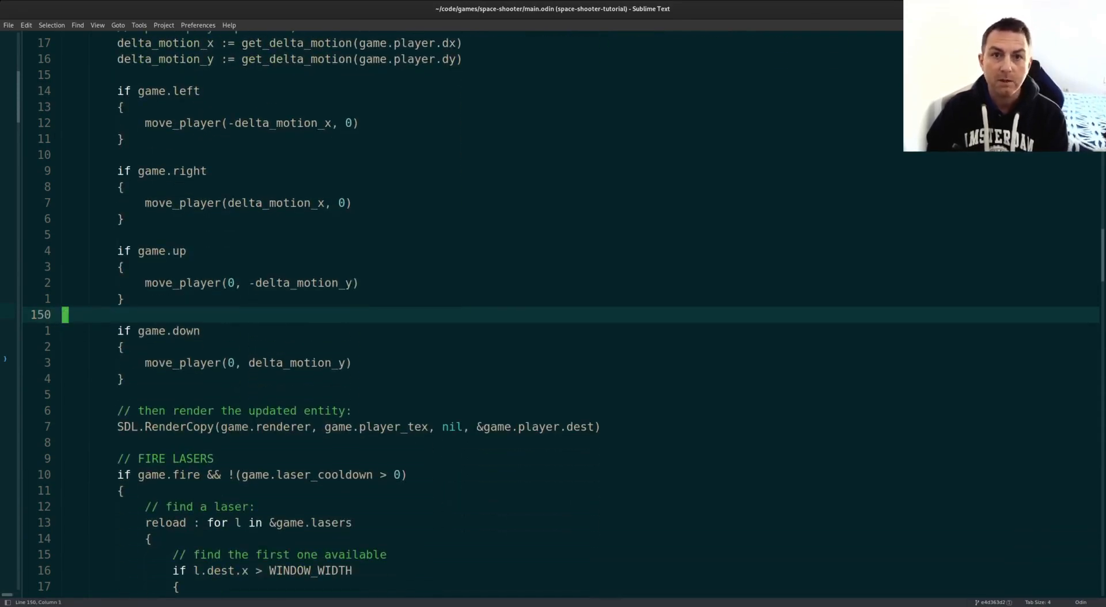
scroll(down, 3)
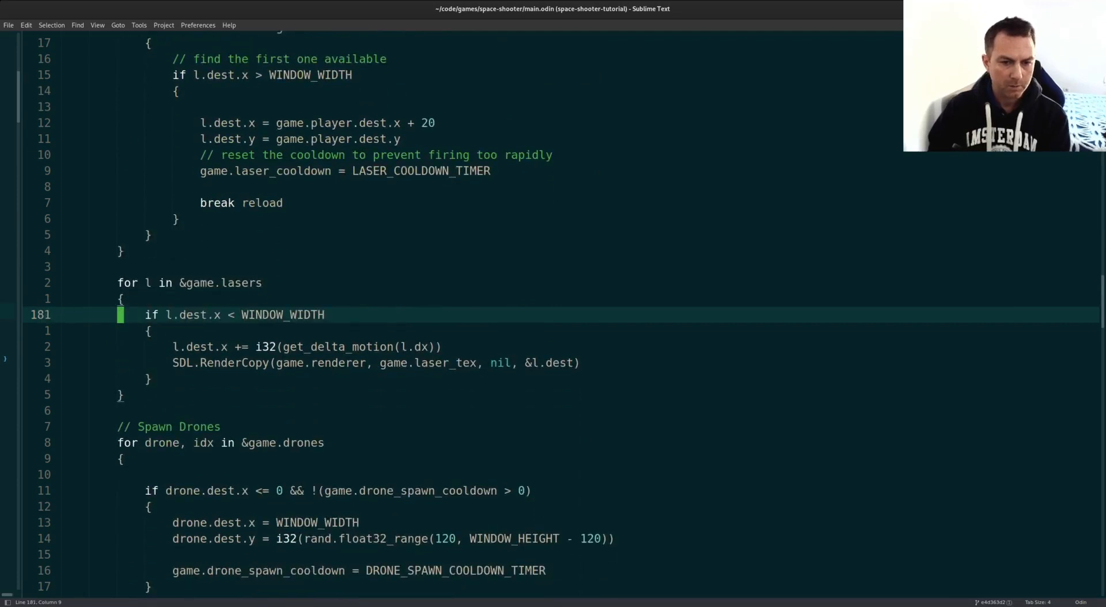
scroll(down, 3)
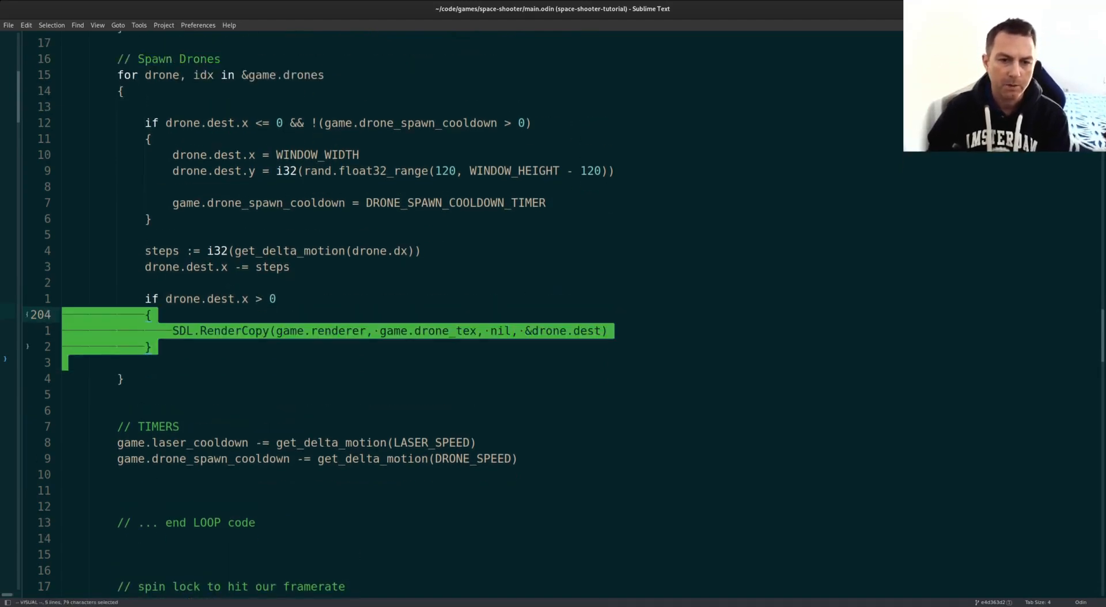
Step: Close the drone loop early, label it 'respawn :', and add 'break respawn' after spawning
key(Delete)
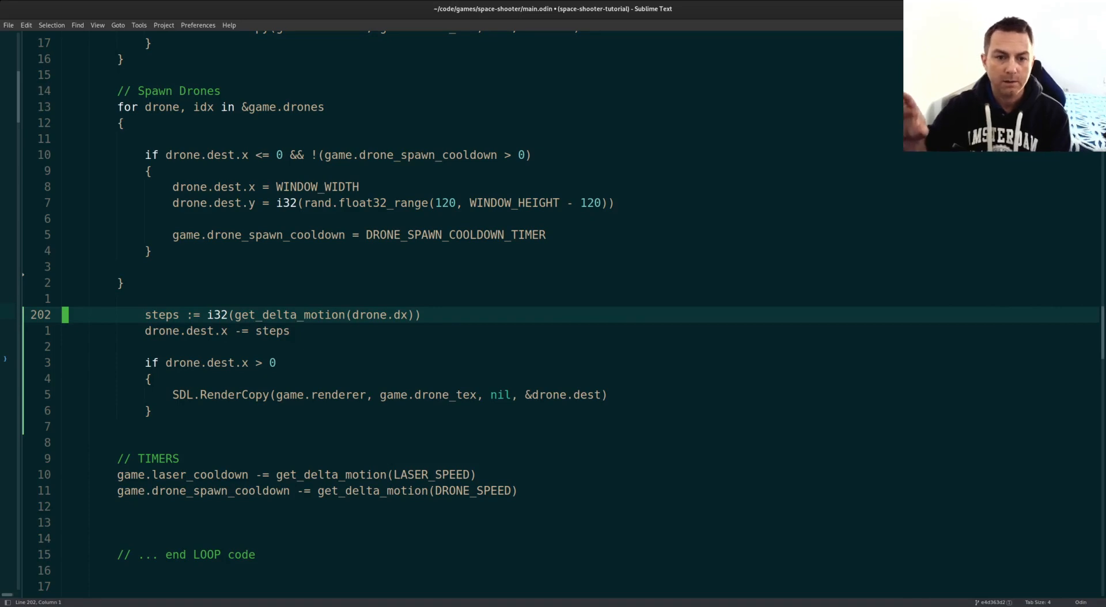
scroll(up, 3)
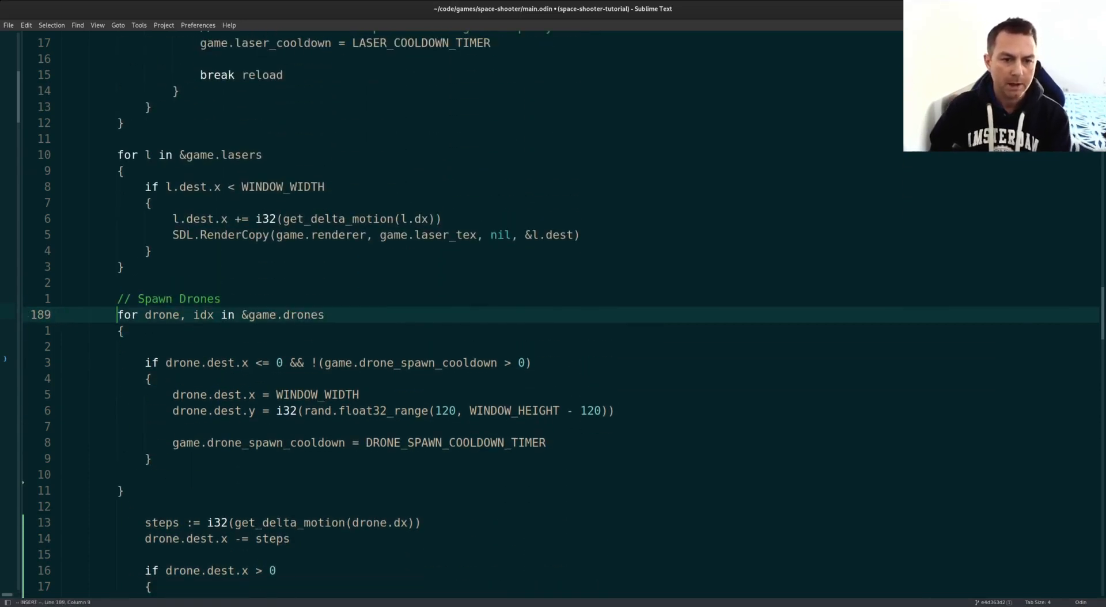
text(respawn :)
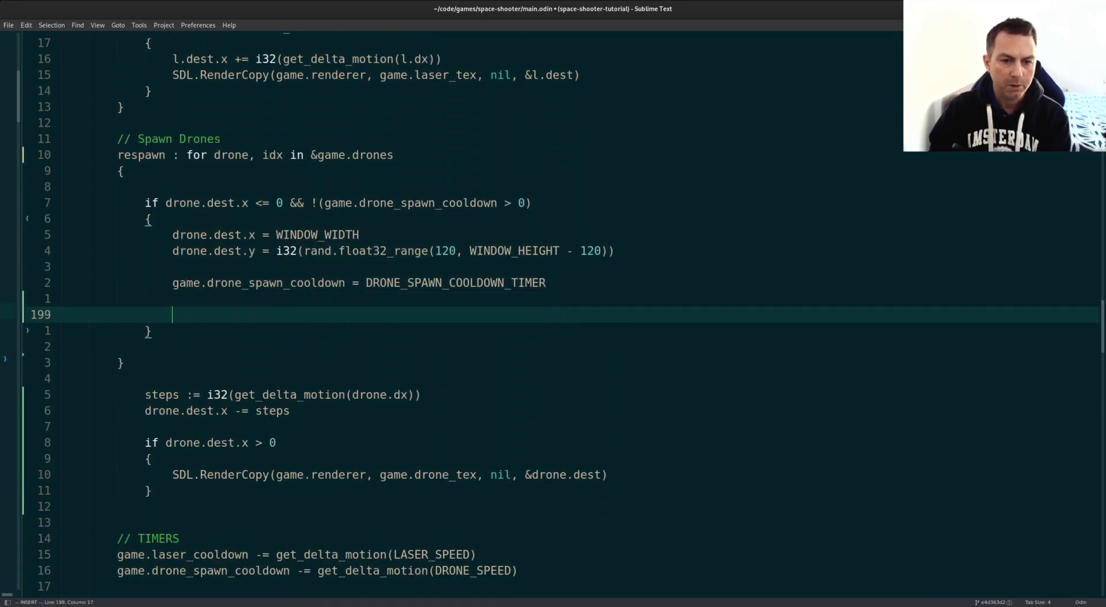
text(break)
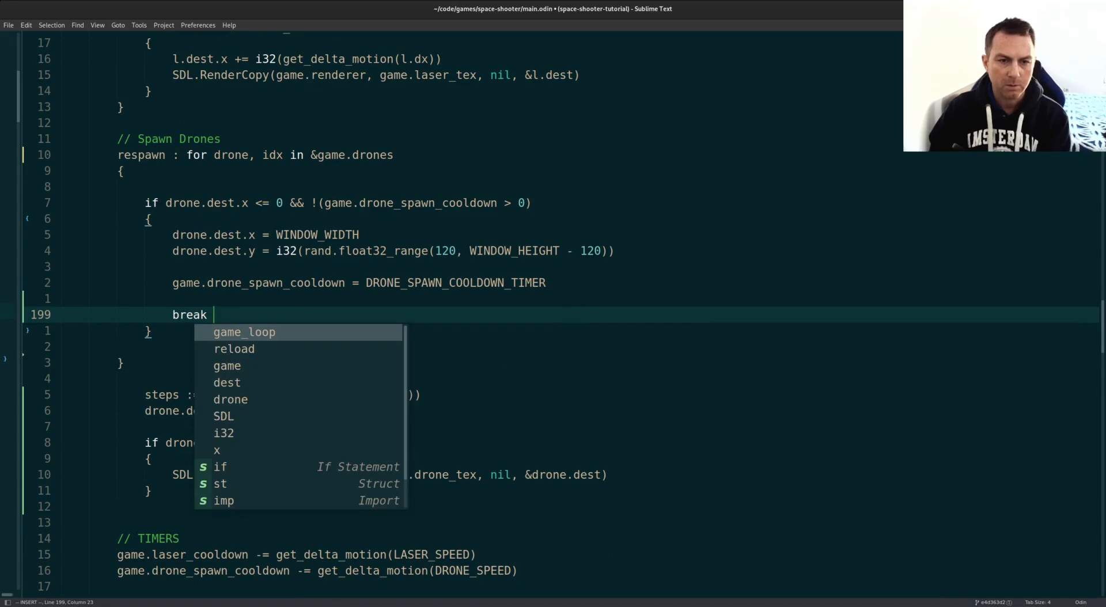
text(respawn)
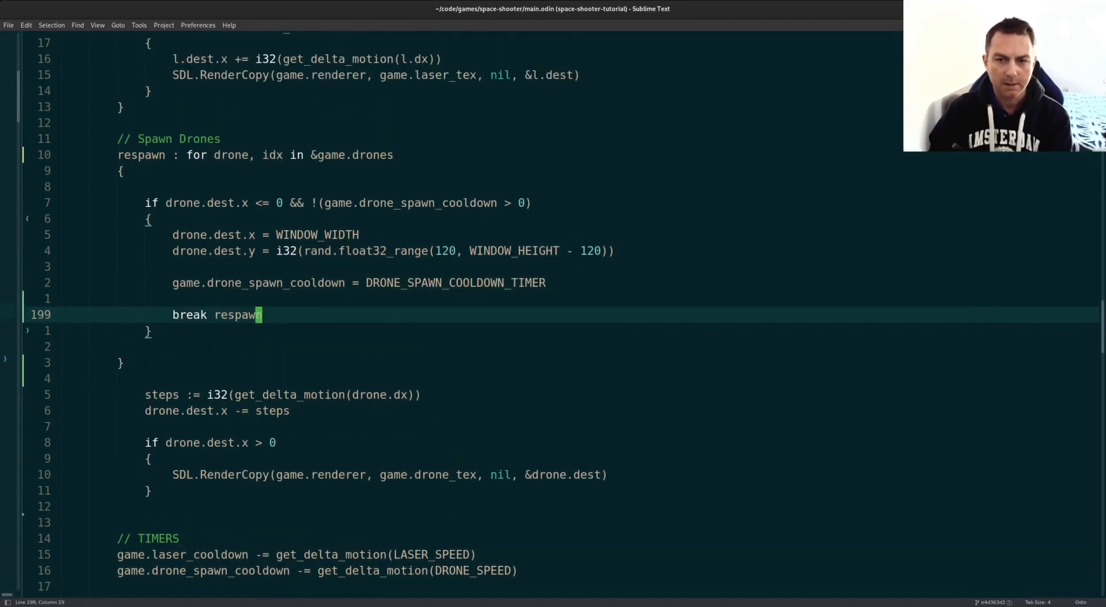
key(enter)
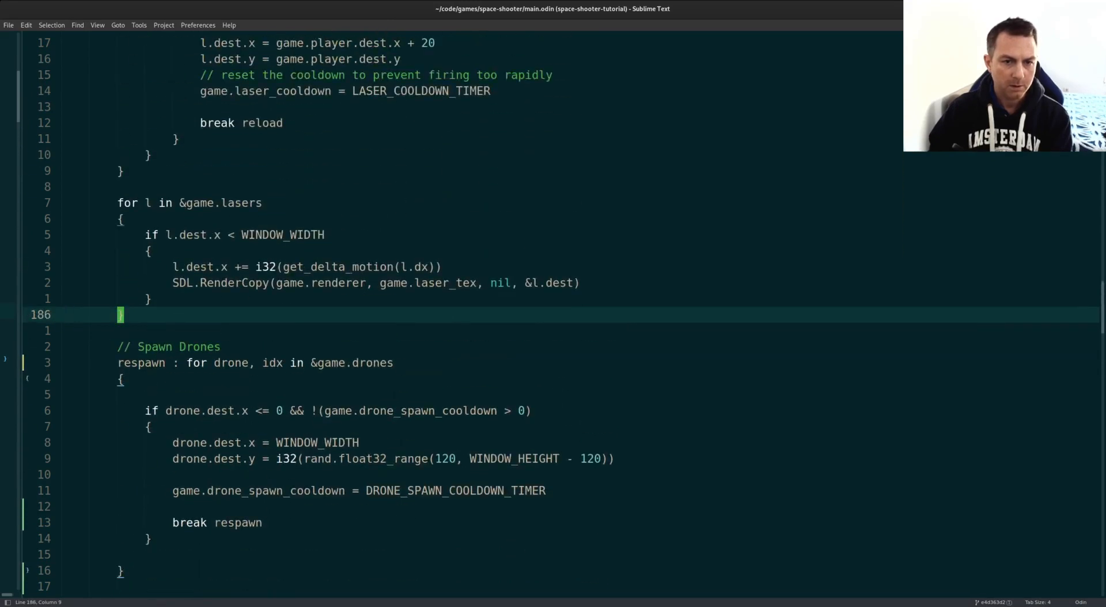
Step: Relocate the 'for l in &game.lasers' block below the drone code, then view the Entity struct
scroll(down, 3)
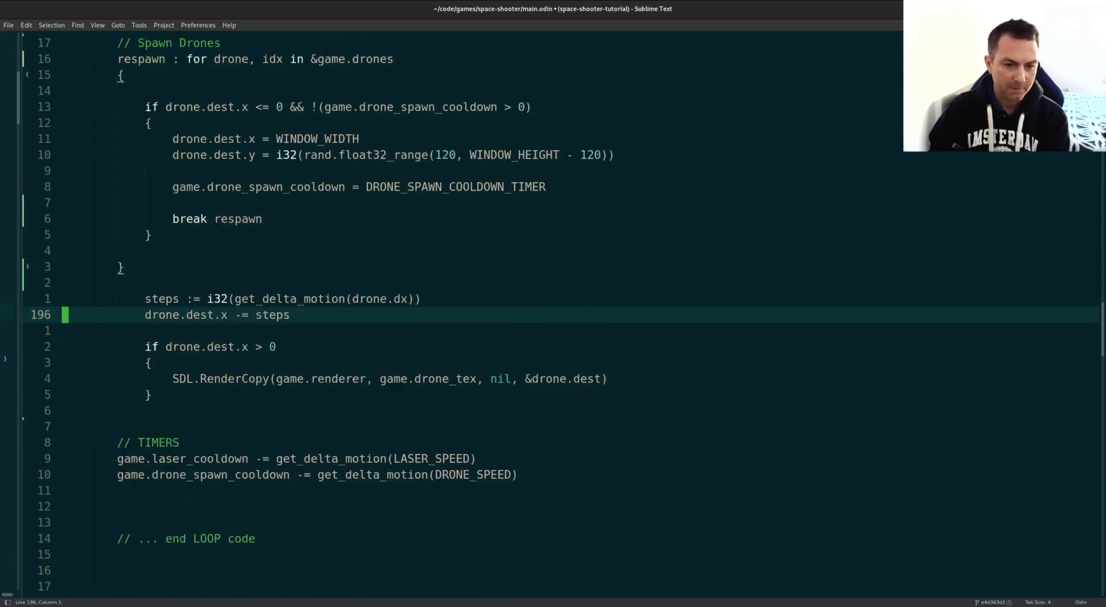
scroll(down, 3)
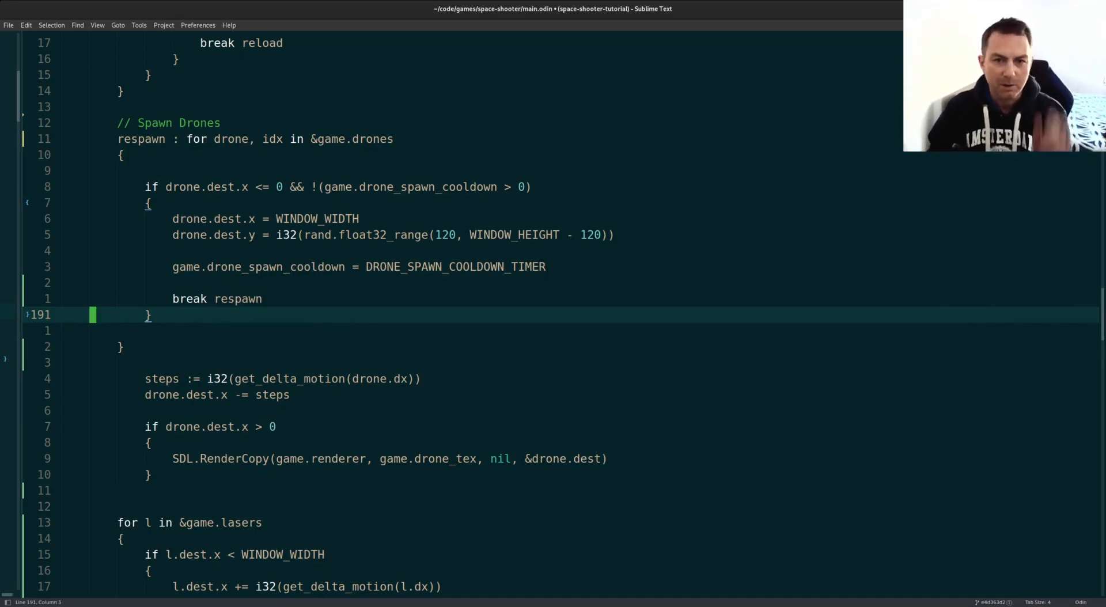
scroll(up, 3)
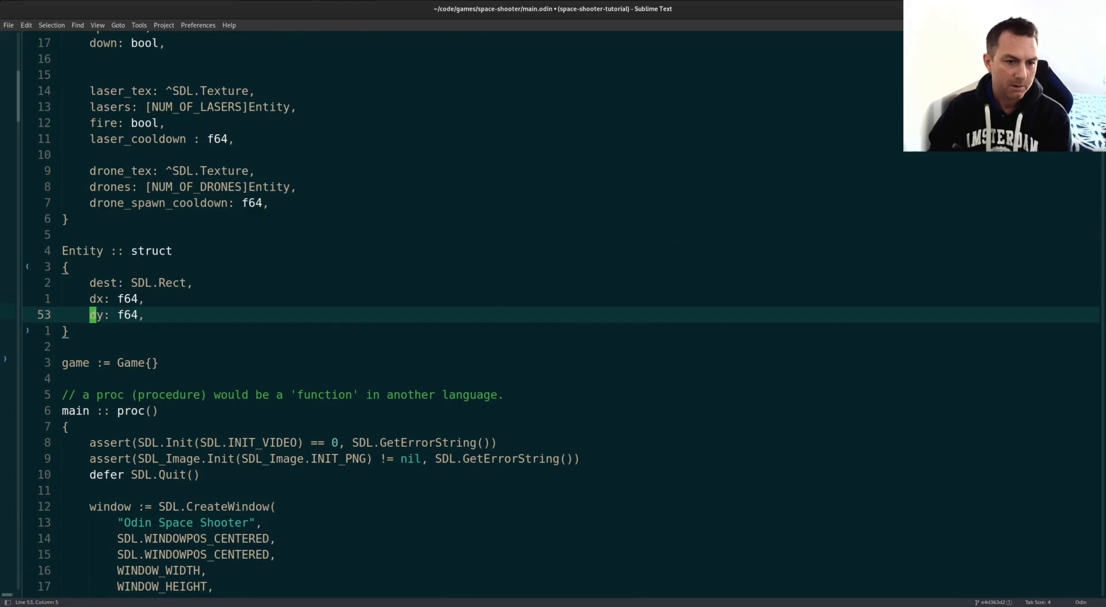
Step: Add 'health : int' to Entity and 'health = 0' to the drone and laser initialisers
text(health :)
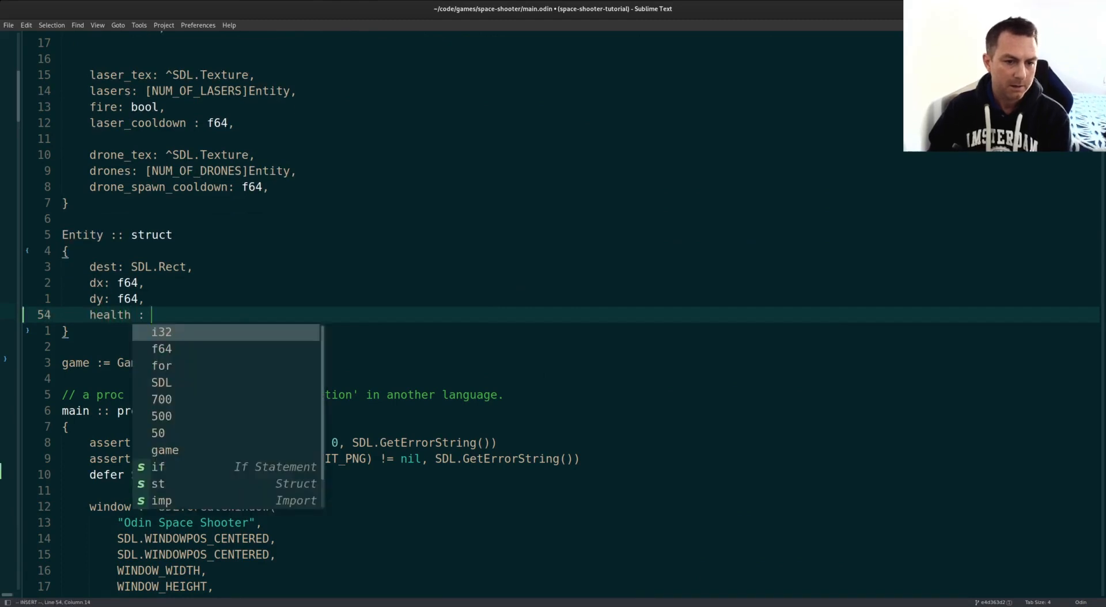
text(int)
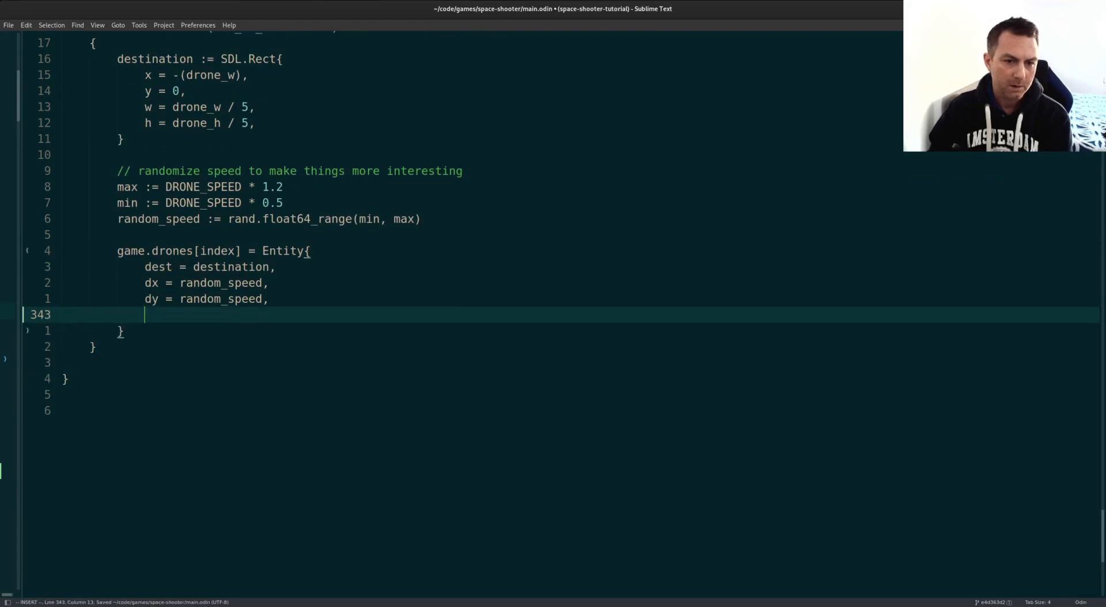
text(health = 0,)
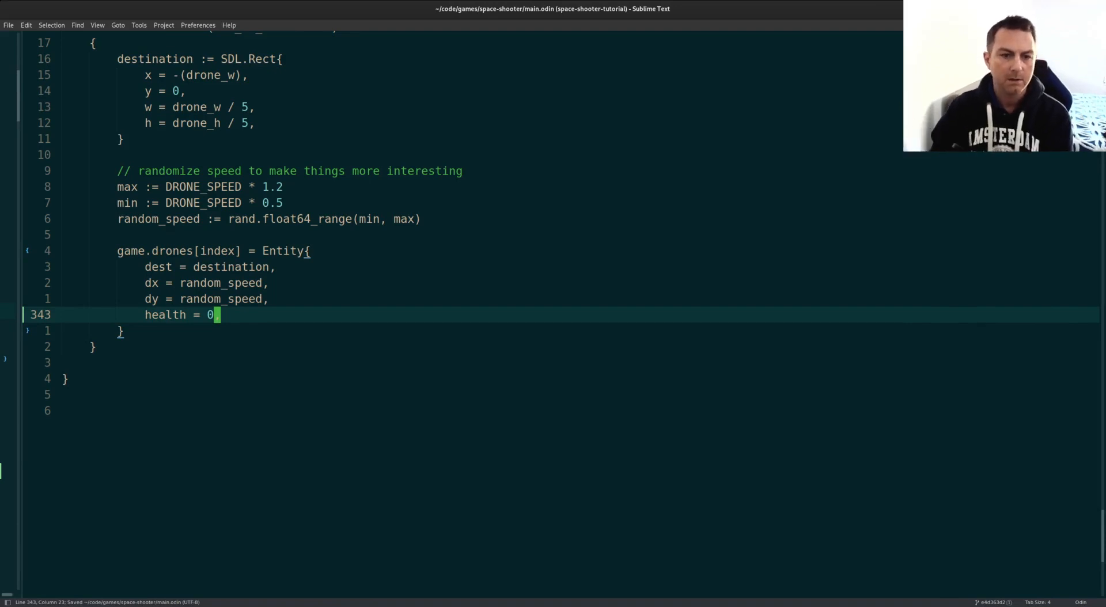
text(,)
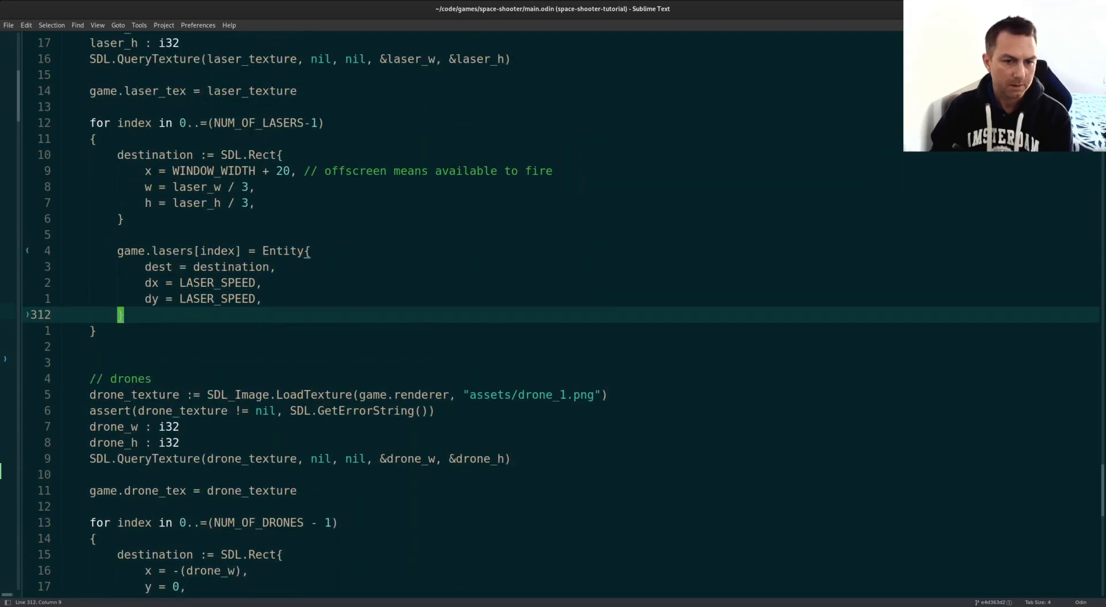
text(health = 0)
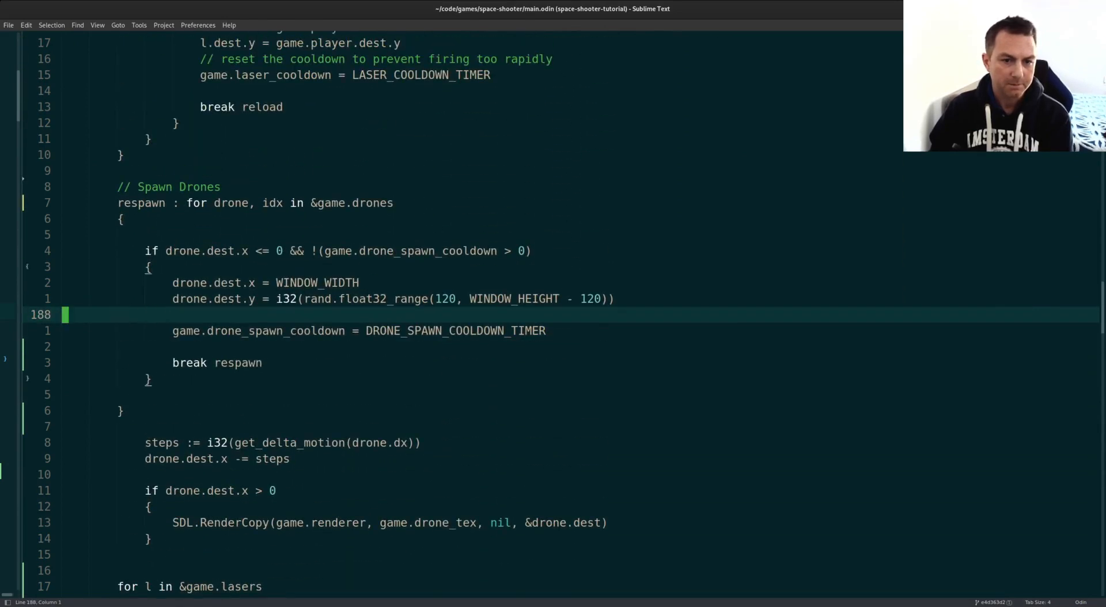
scroll(down, 3)
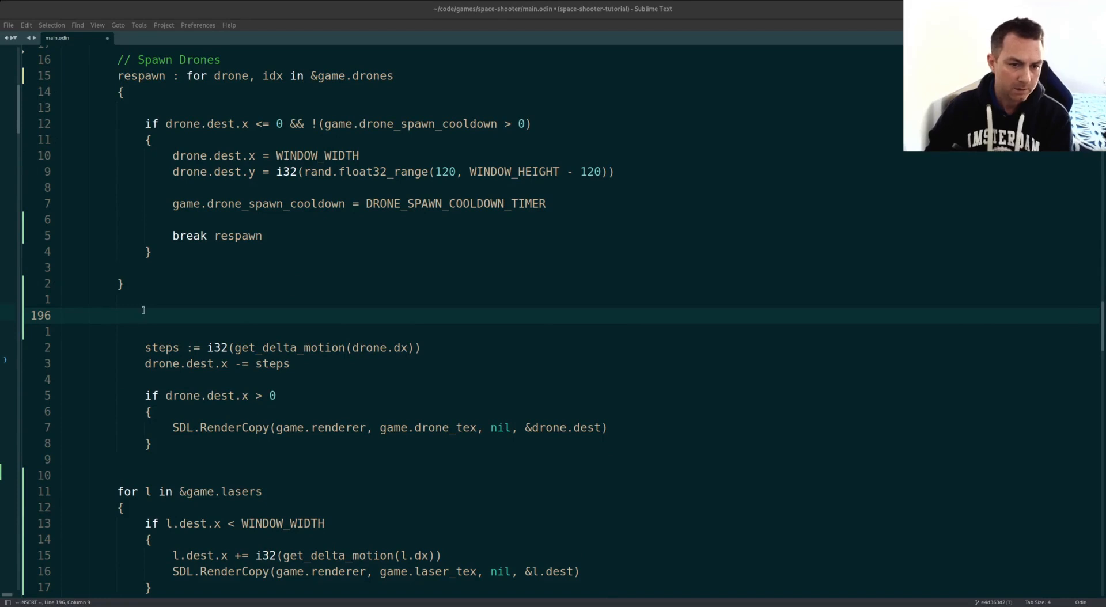
Step: Write a 'for l in &game.lasers' loop with 'if l.health == 0 { continue }', then save
text(for)
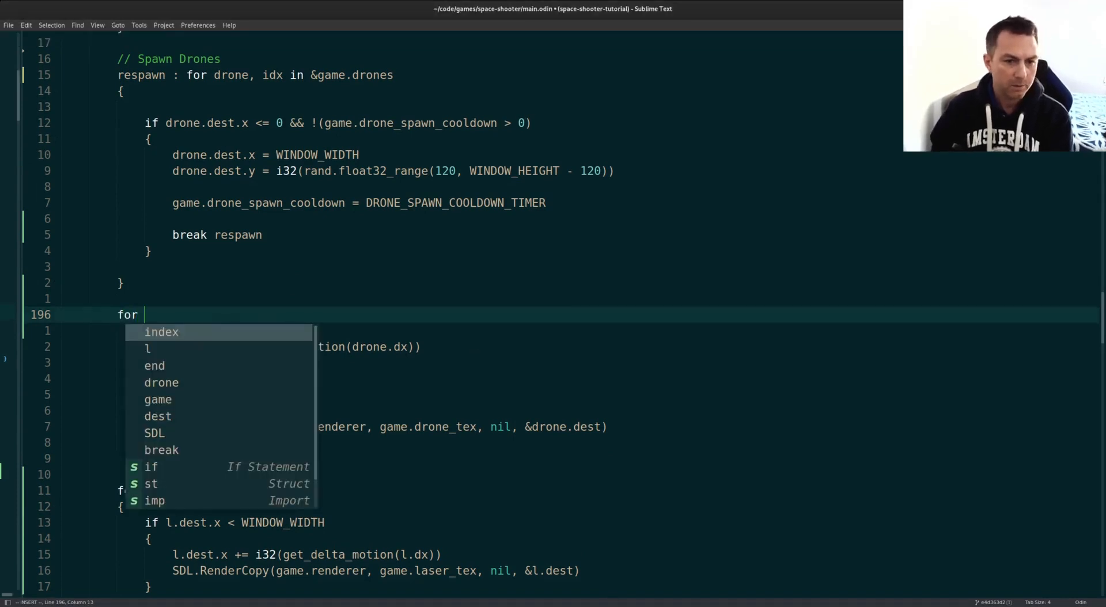
text(l)
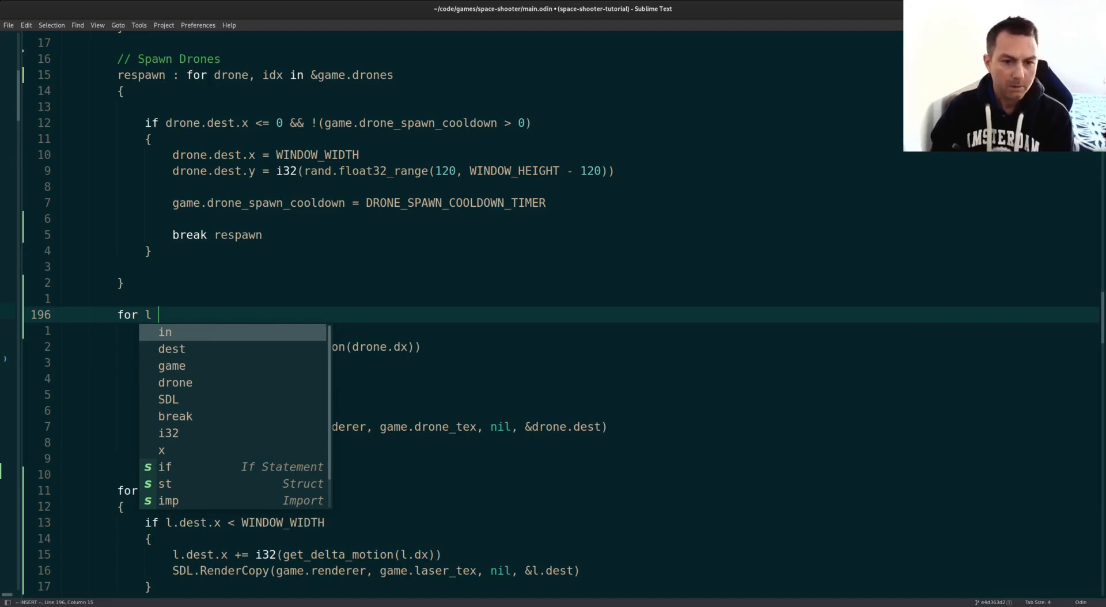
text(i)
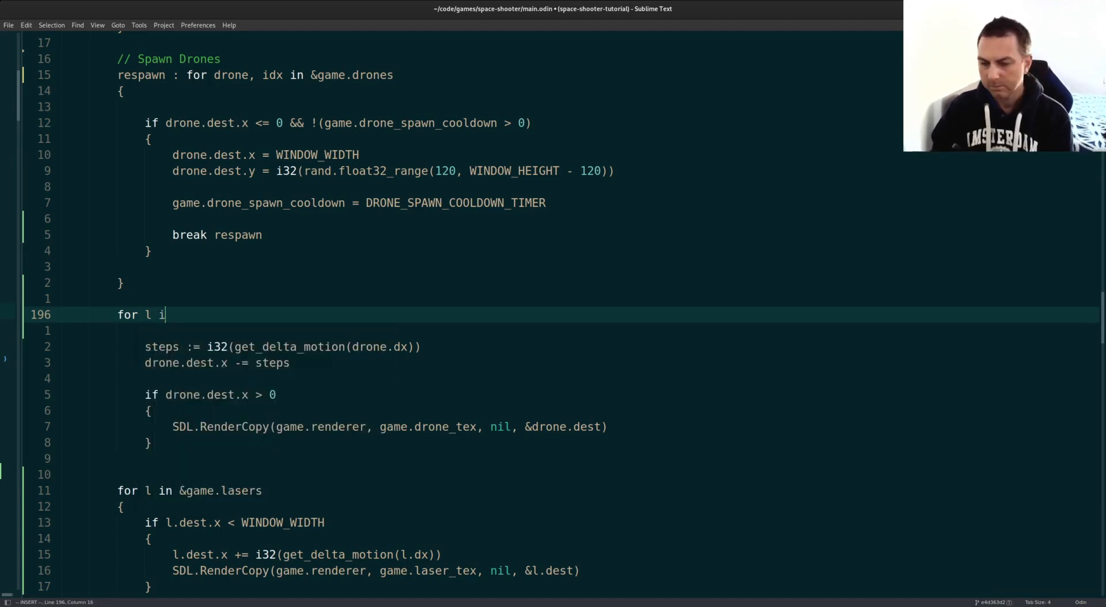
text(n &game.lase)
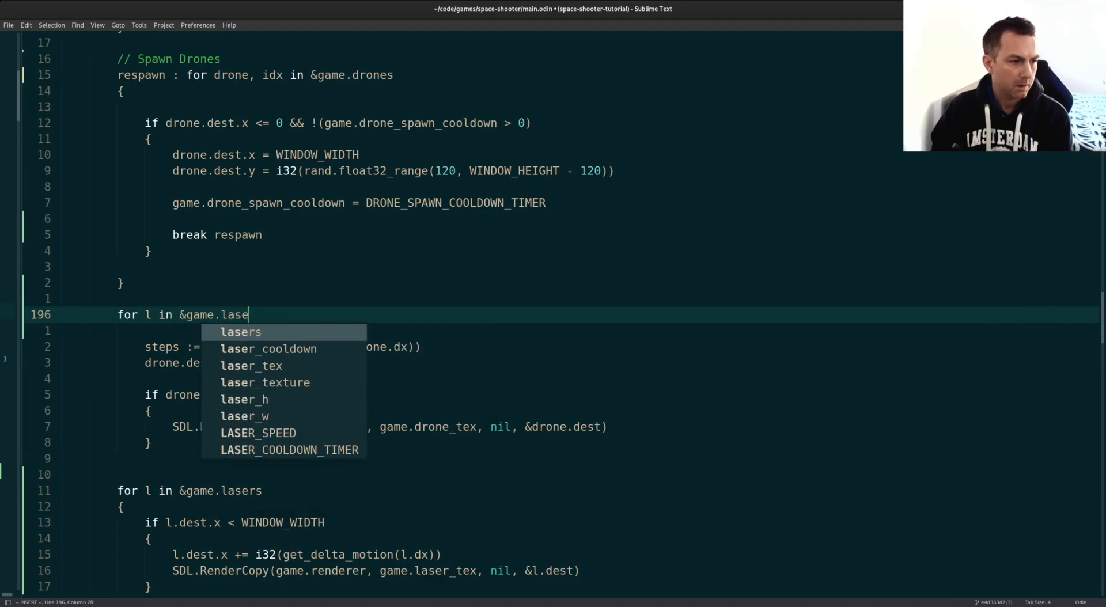
key(enter)
text({)
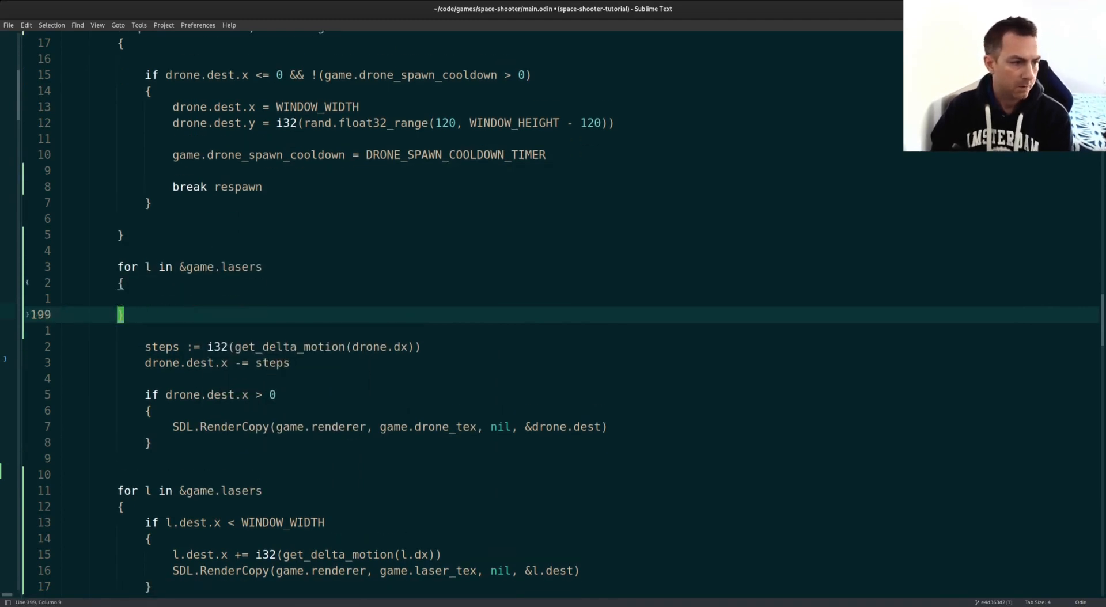
text(if l.dest.)
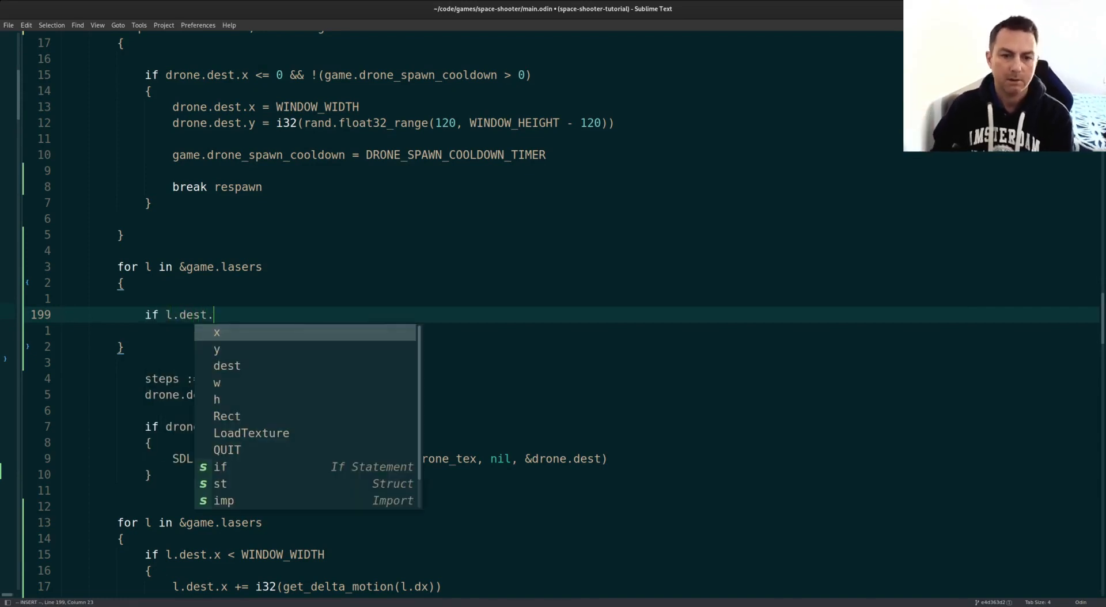
text(health == 0)
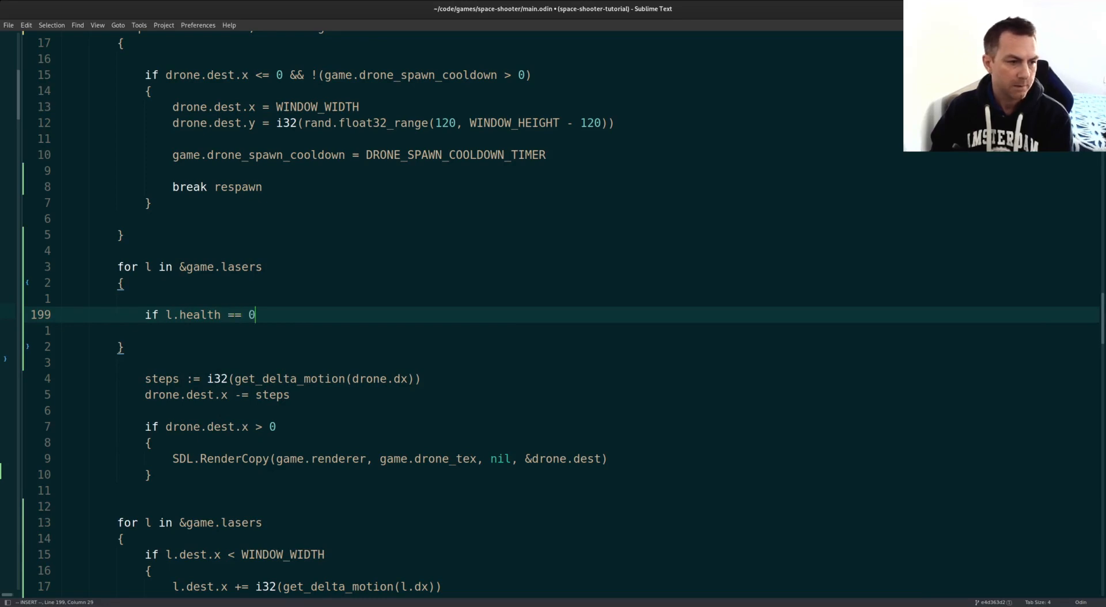
key(enter)
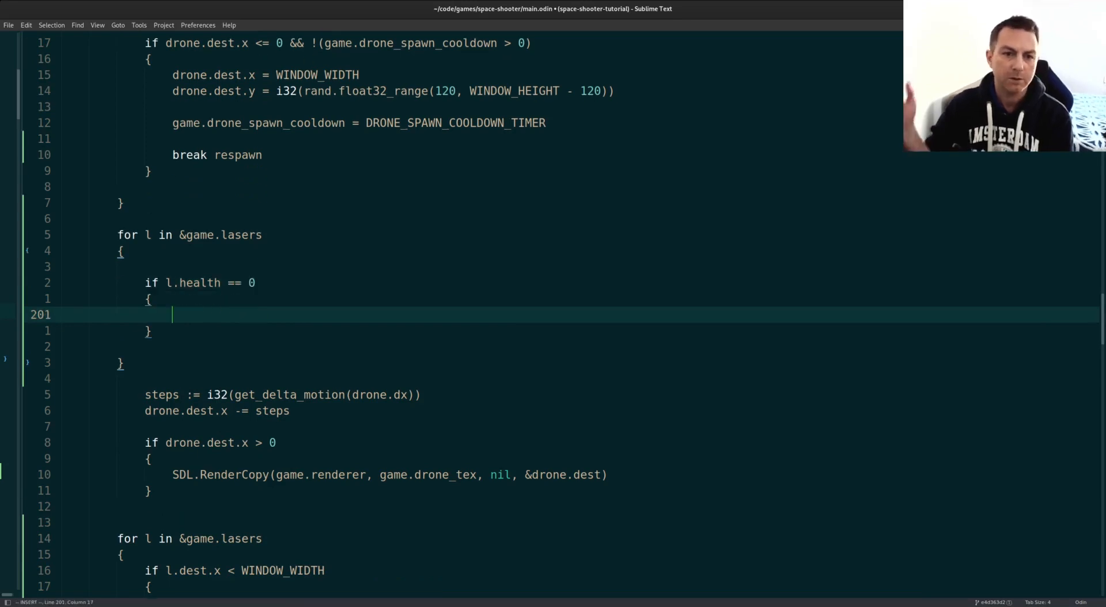
text(continue;)
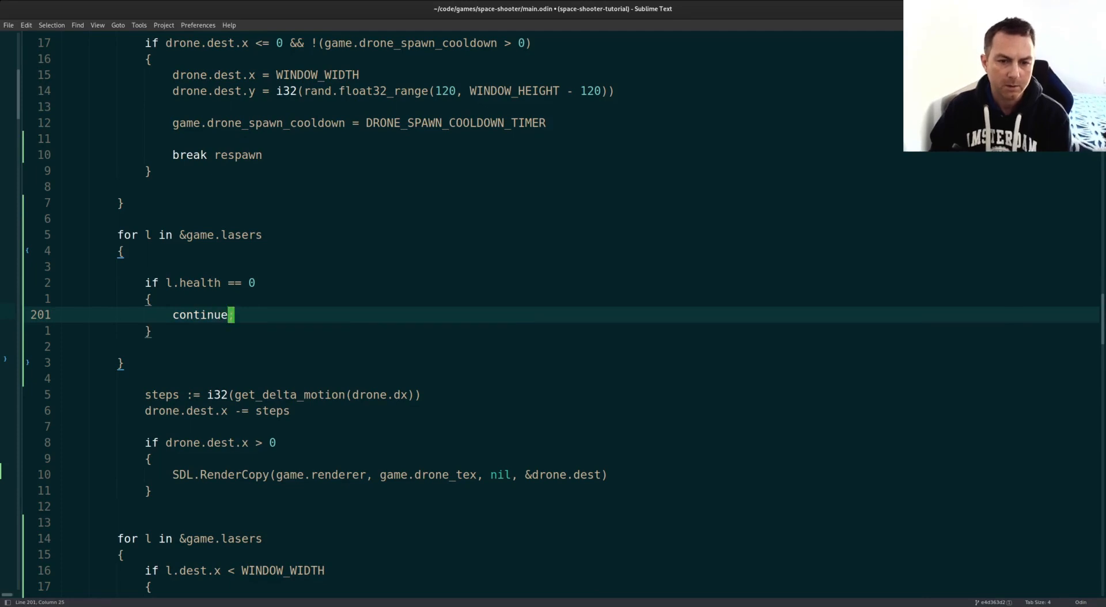
key(ctrl+s)
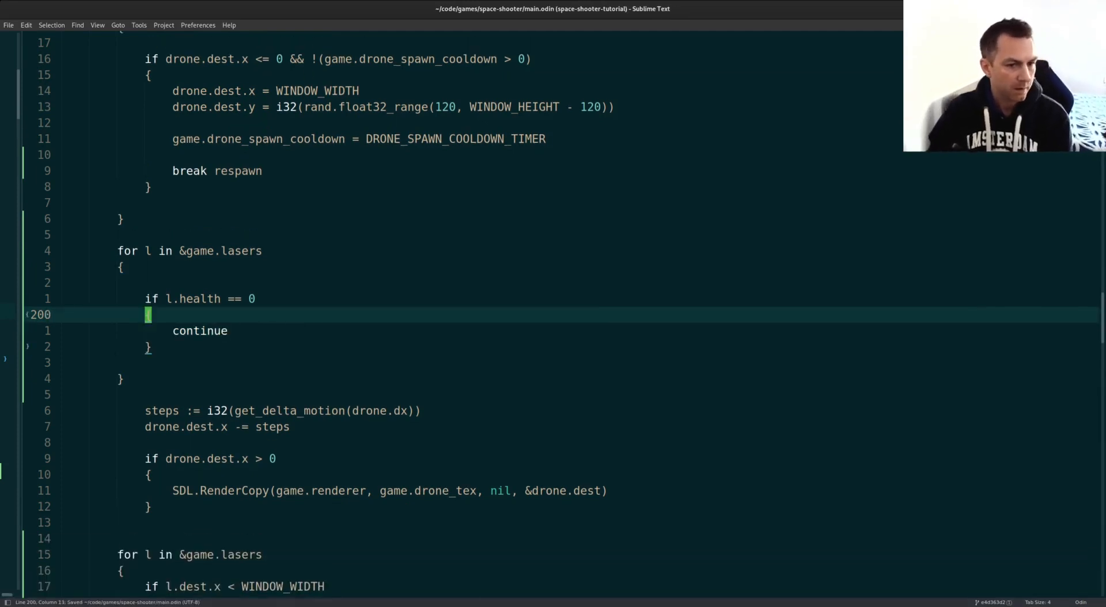
Step: Add 'detect_collision : for drone in &game.drones' that continues when drone.health is 0
key(Return)
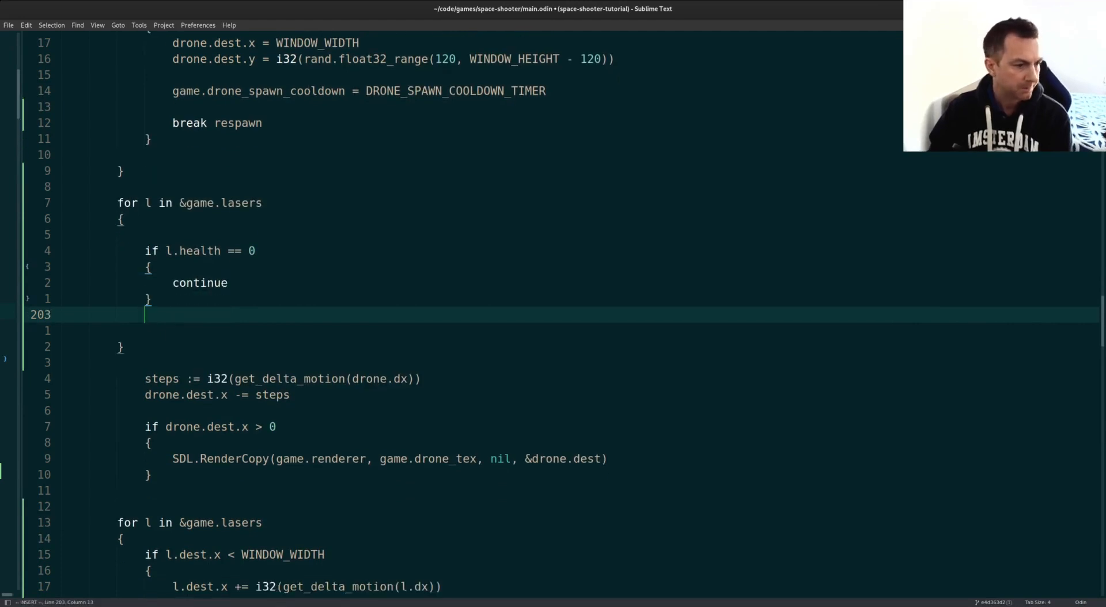
text(de)
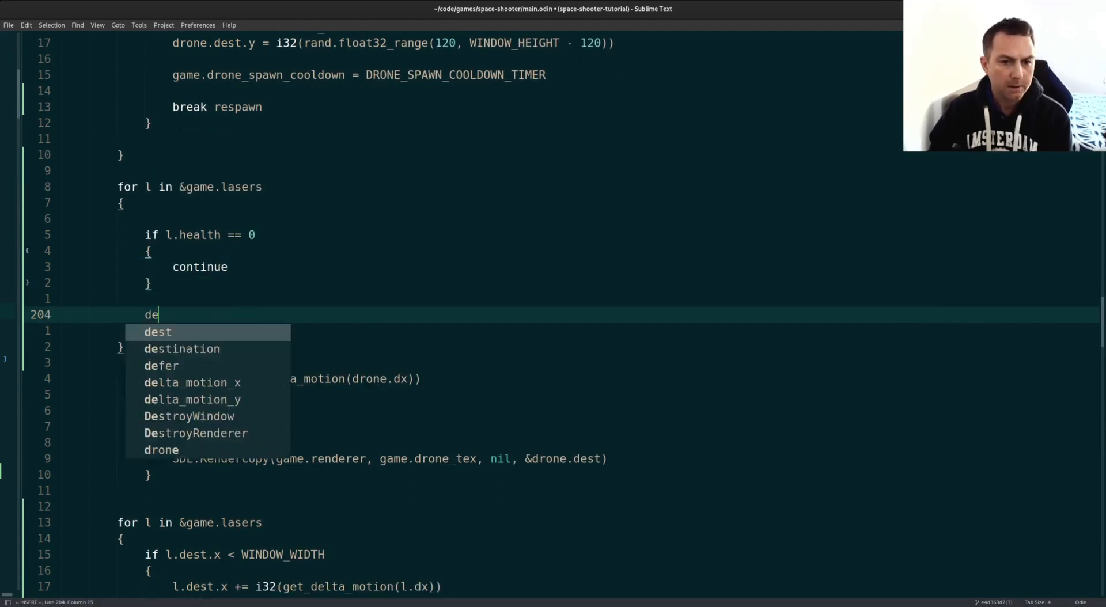
text(tect)
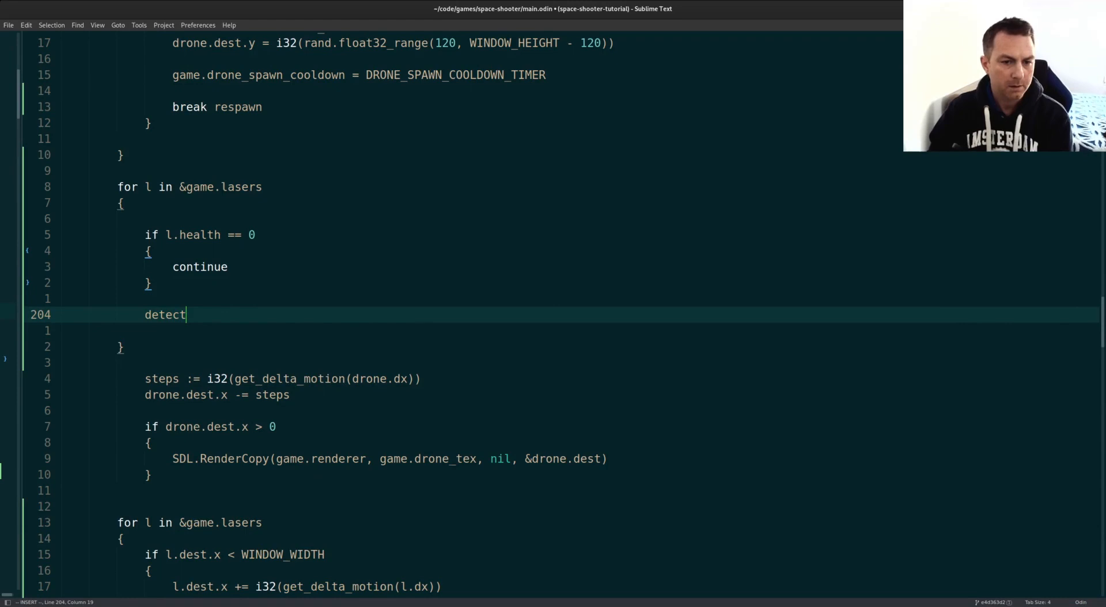
text(_collision)
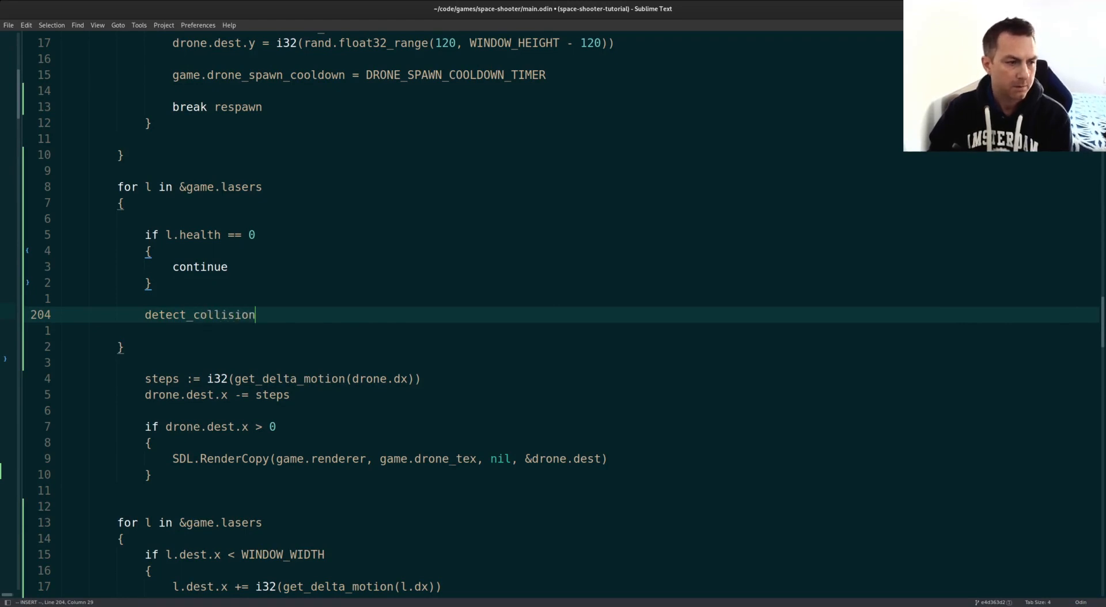
text(: for)
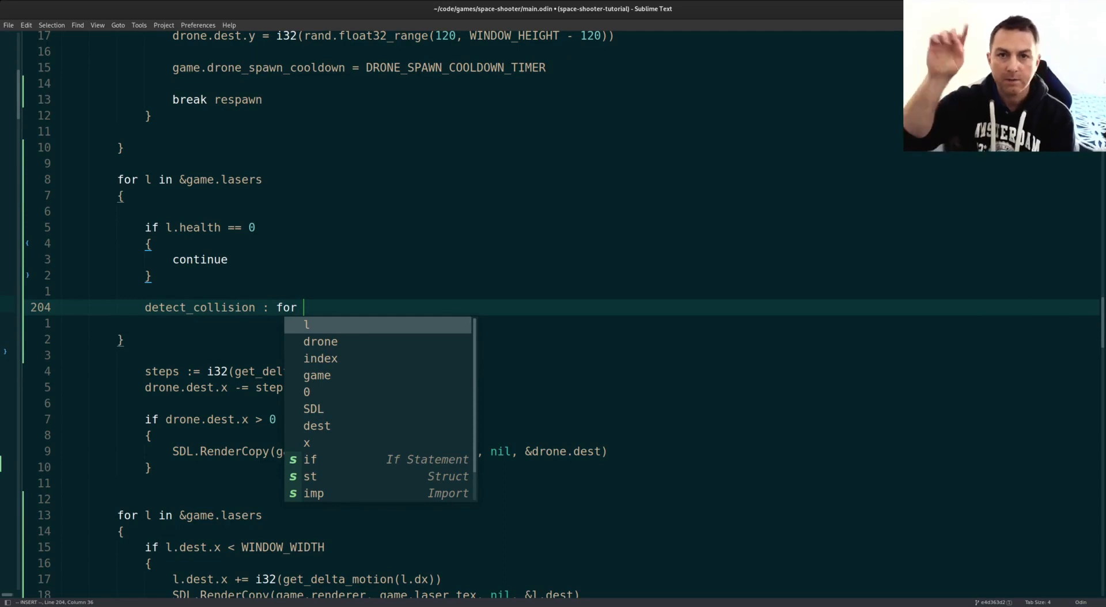
text(drone in &game.)
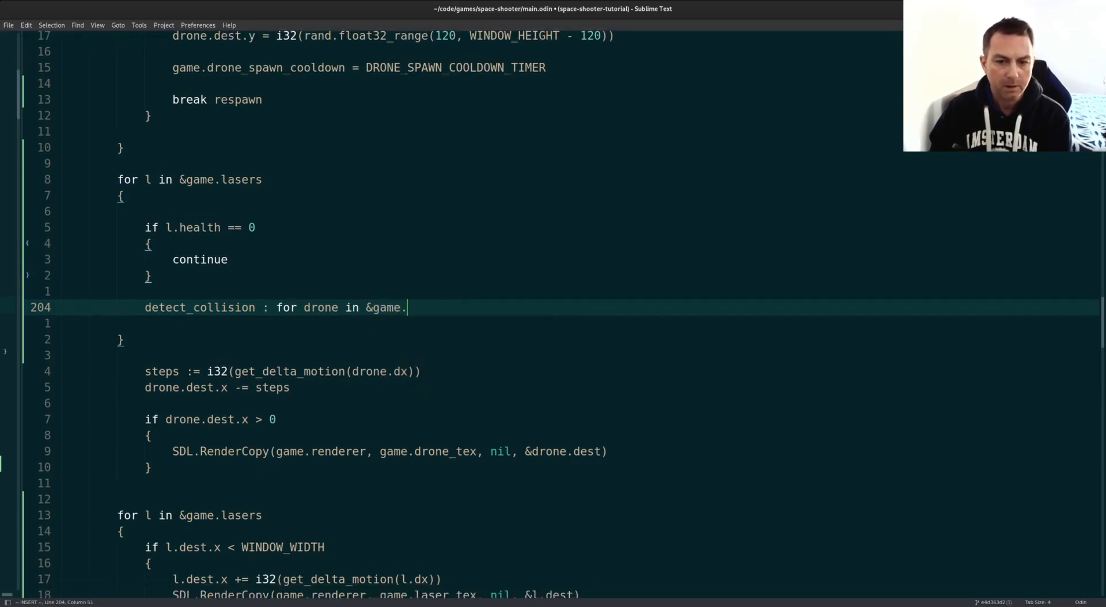
text(drones)
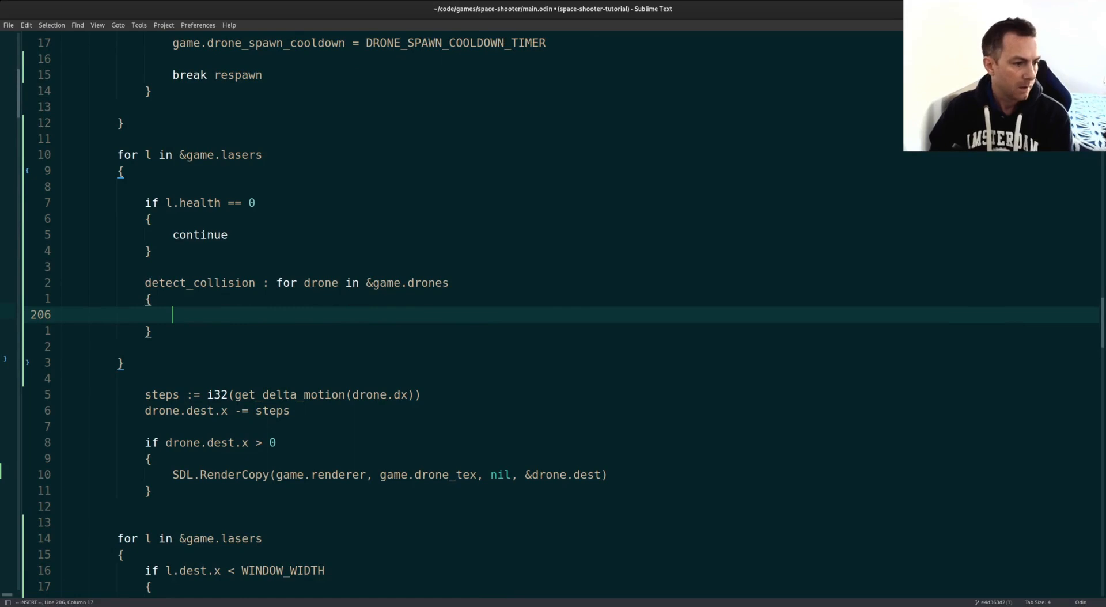
text(if done)
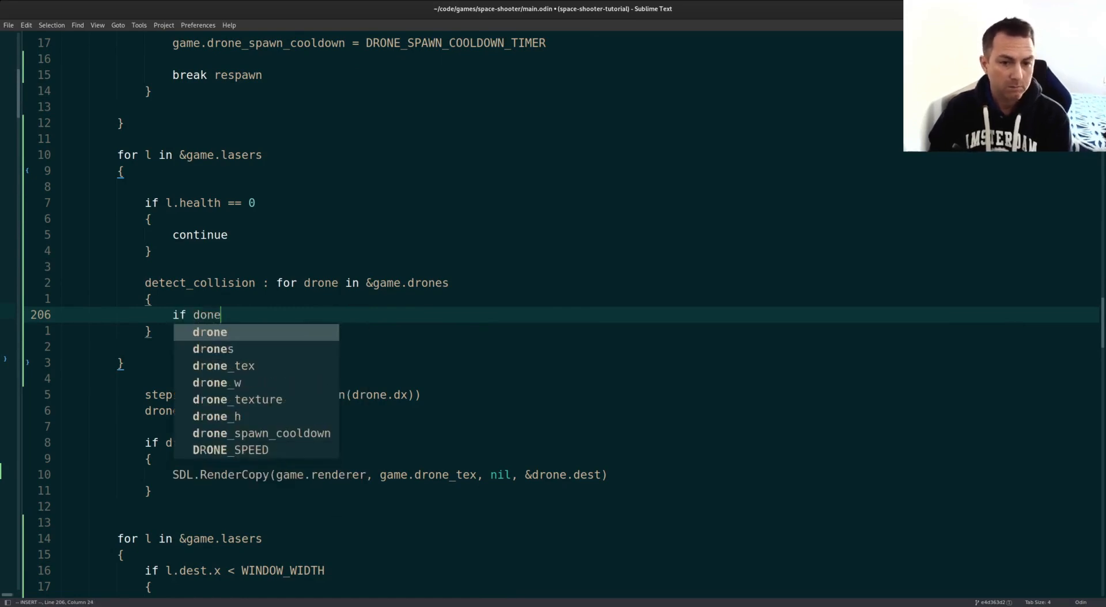
text(drone.health == 0)
text({)
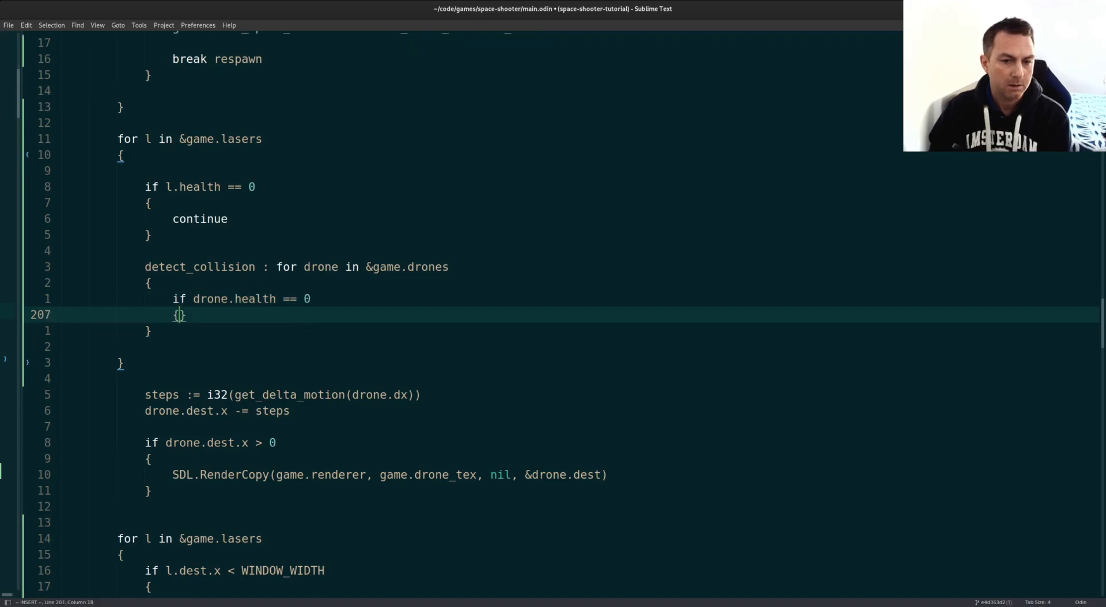
text(continue)
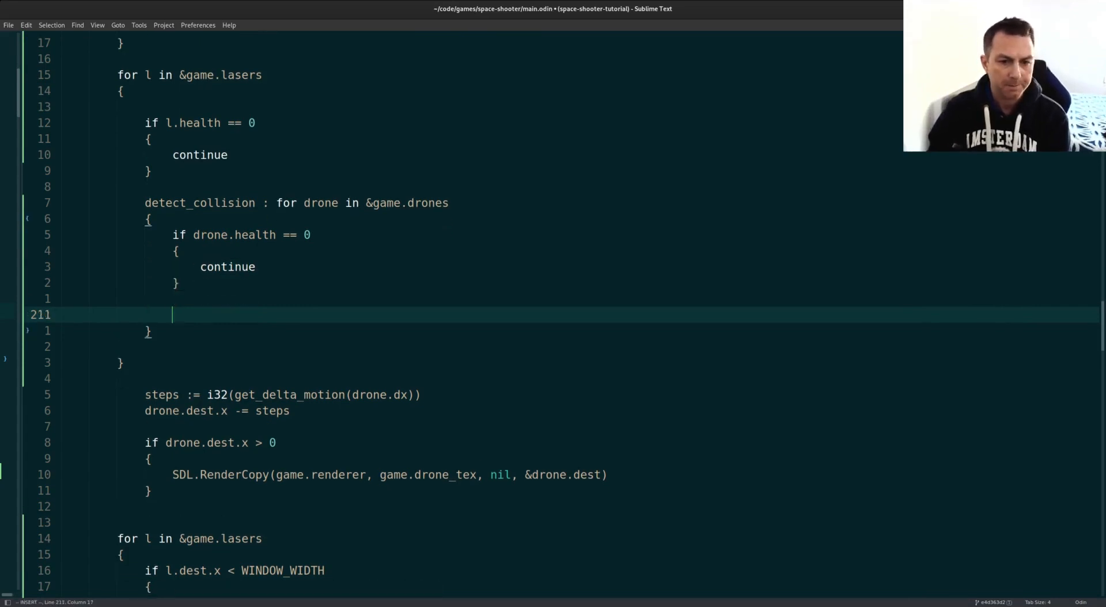
Step: Start 'hit := collision(' with l.dest.x laser arguments, save, then begin the drone.dest arguments
text(hit := collision()
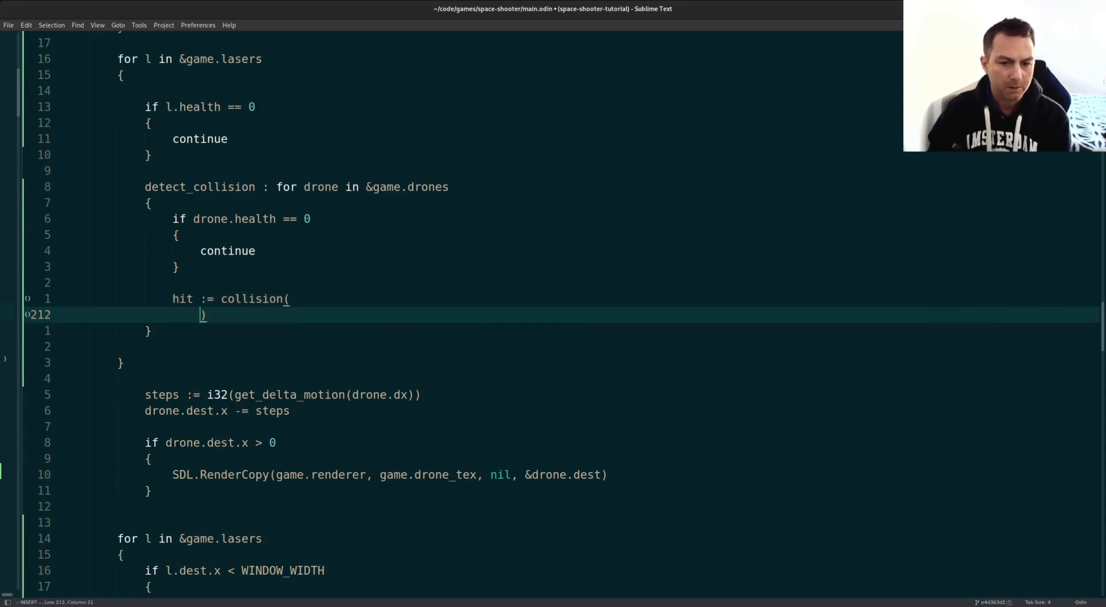
text(l)
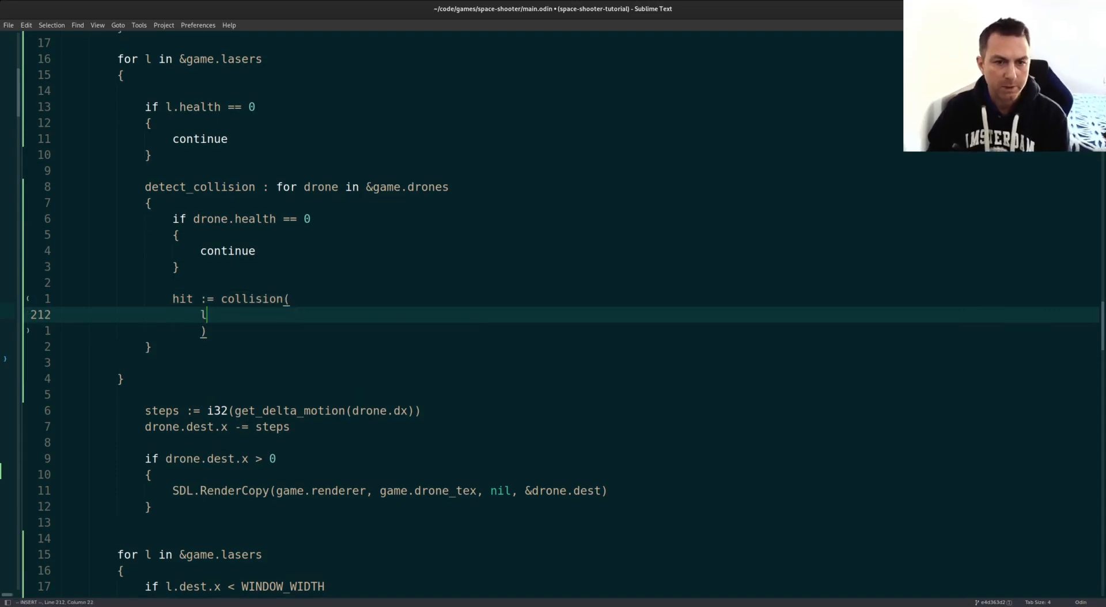
text(.dest.x,)
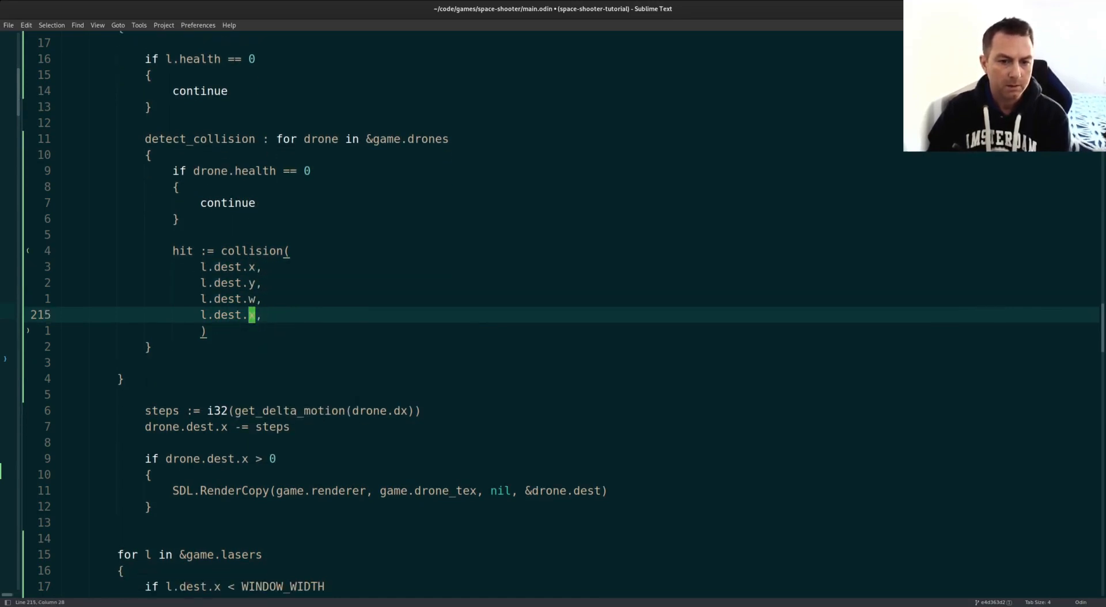
key(ctrl+s)
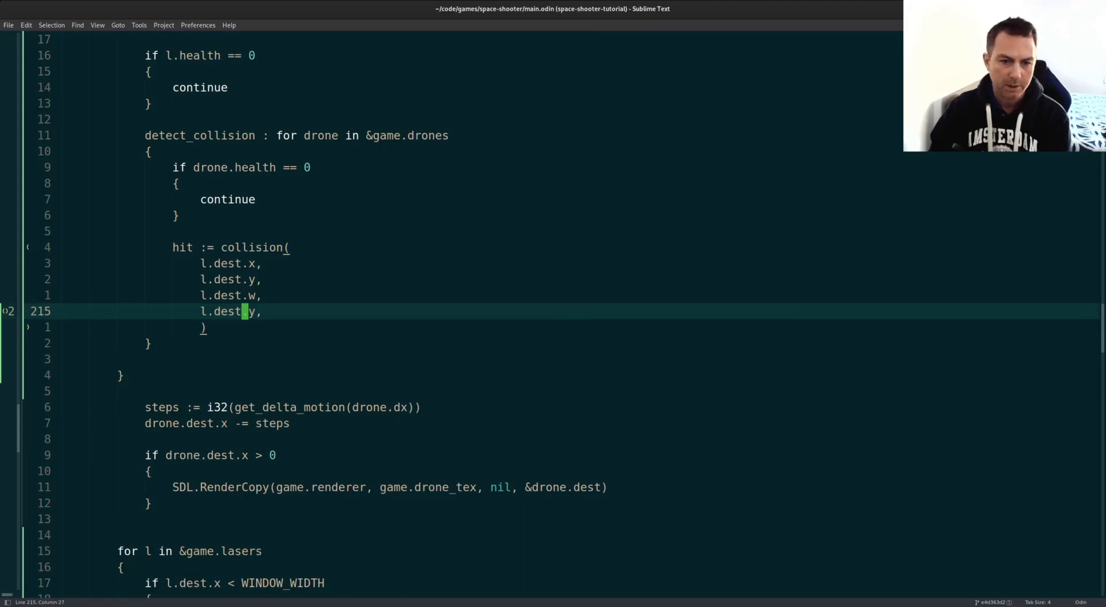
text(dr)
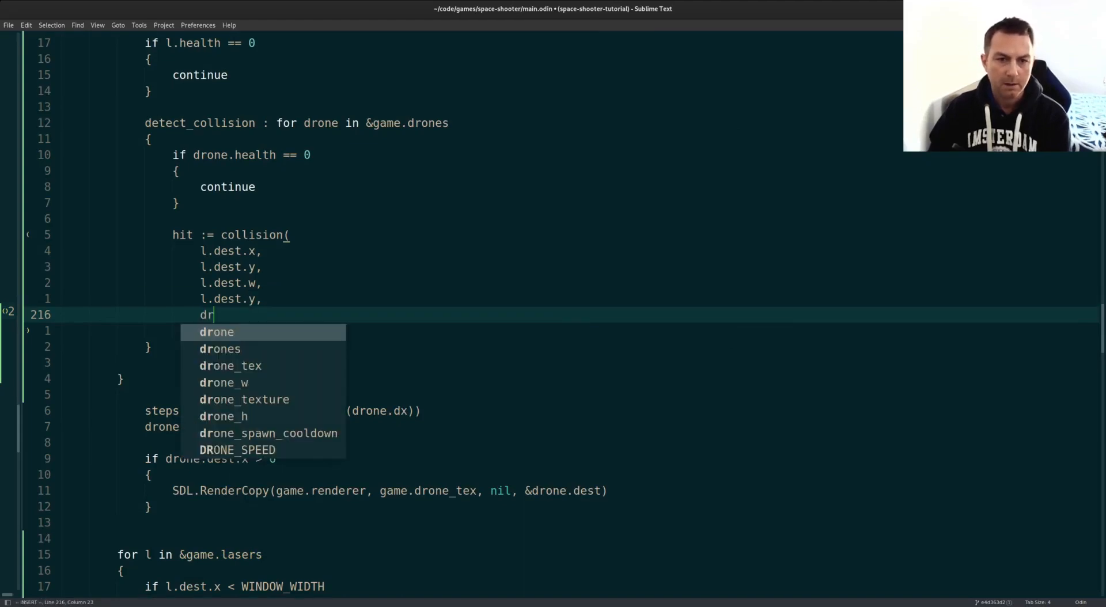
text(one.dest.x,)
text(if hit)
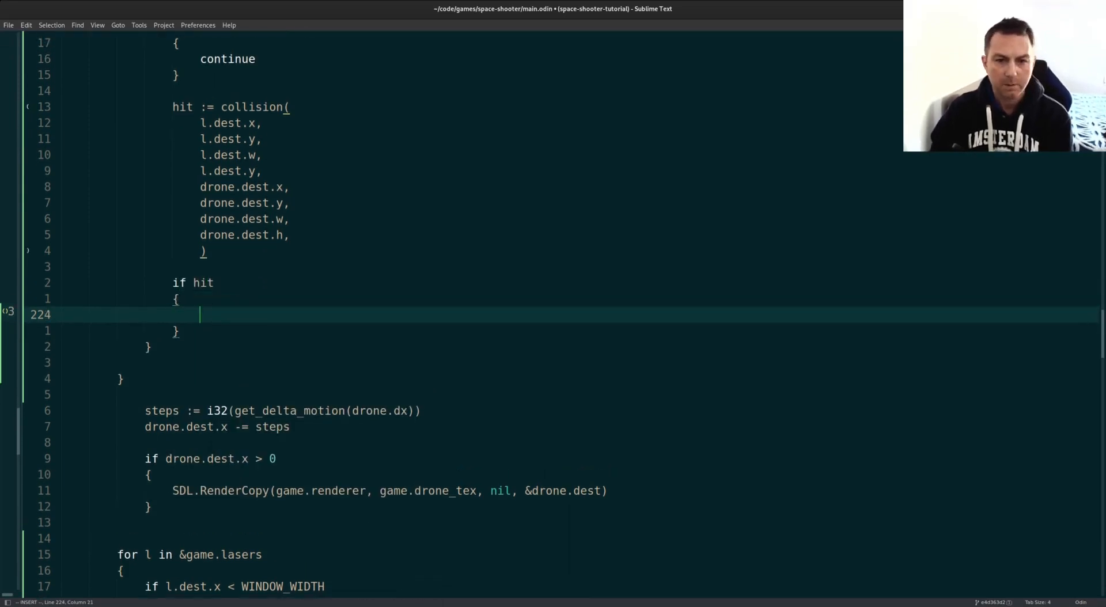
Step: On hit, set drone.health and laser.health to 0, break detect_collision, and rename l to laser
text(drone.health = 0)
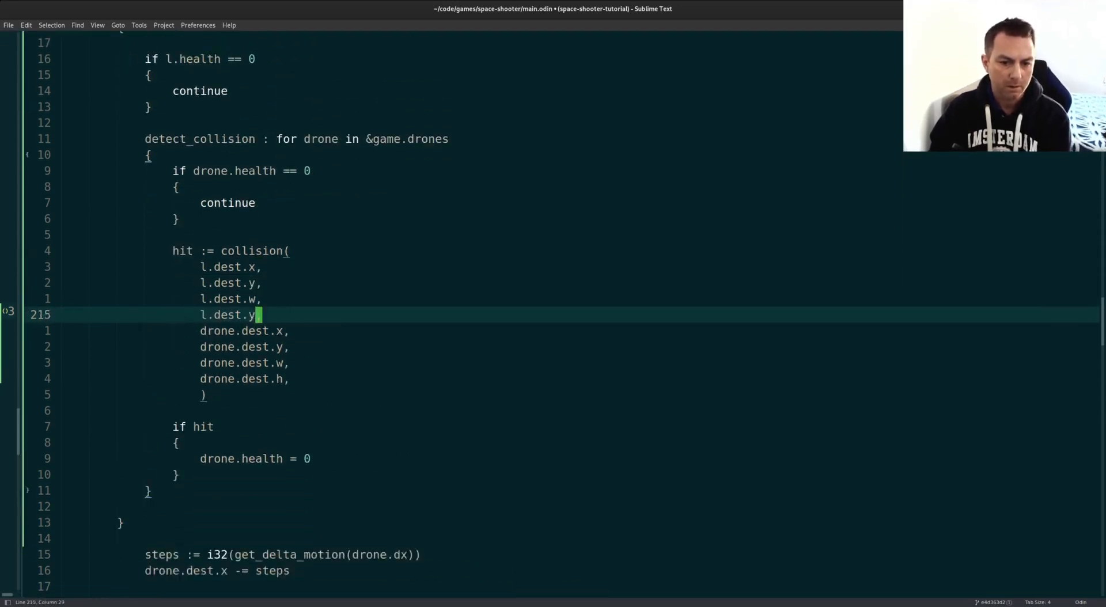
text(laser.)
text(l.)
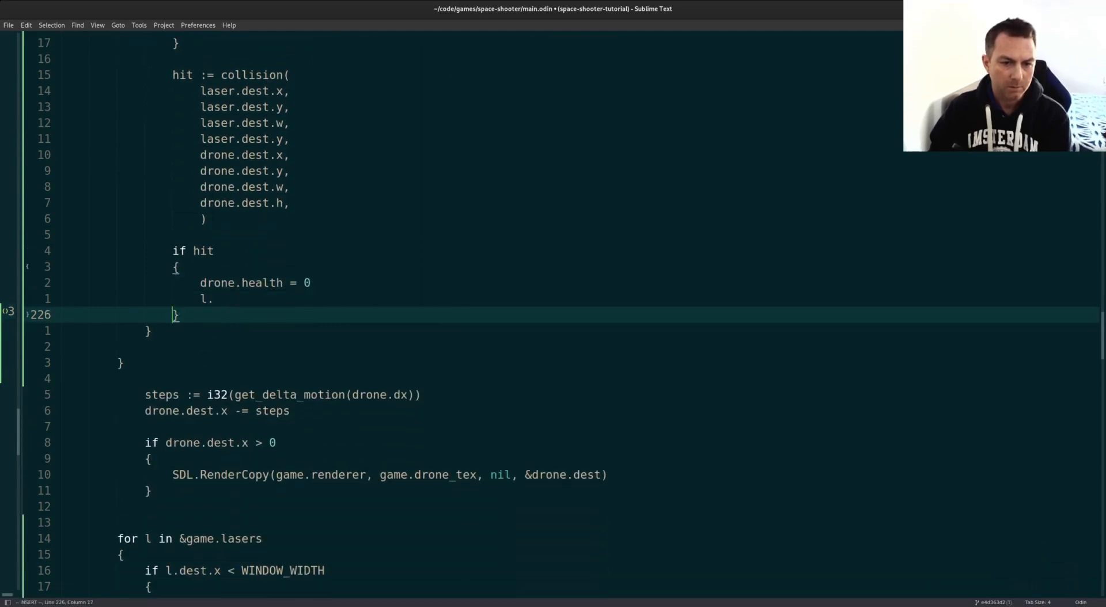
text(aser.health = 0)
text(break detect_collision)
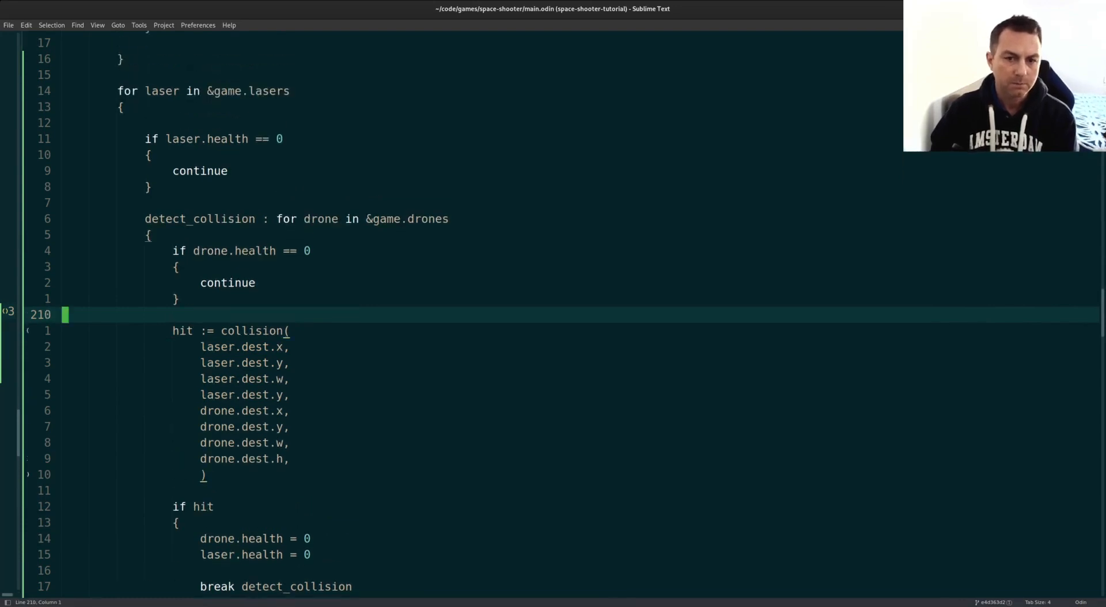
scroll(down, 3)
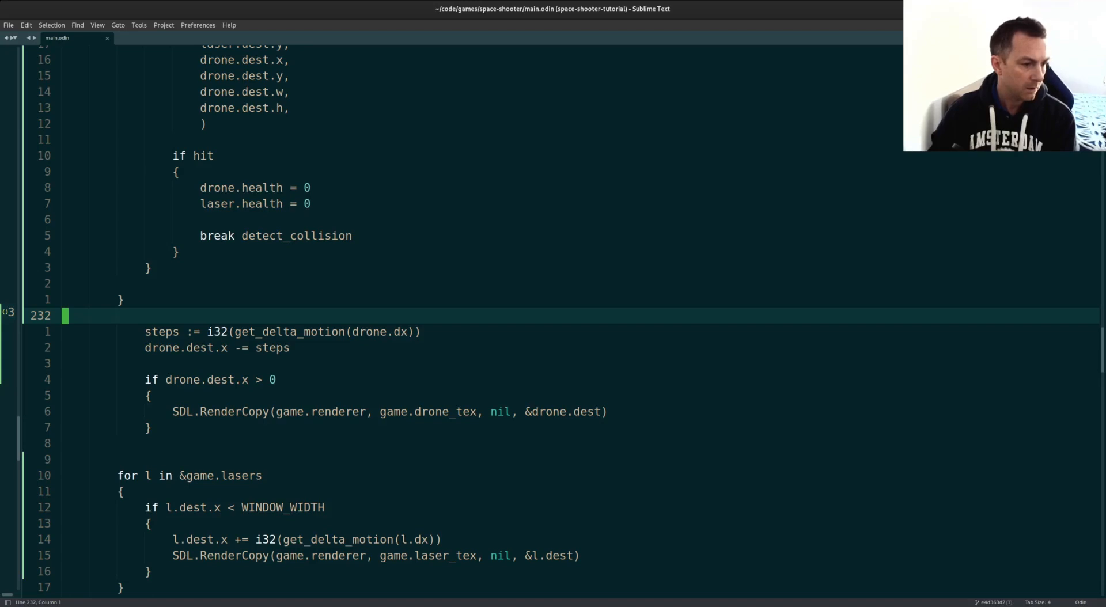
mouse_move(696, 343)
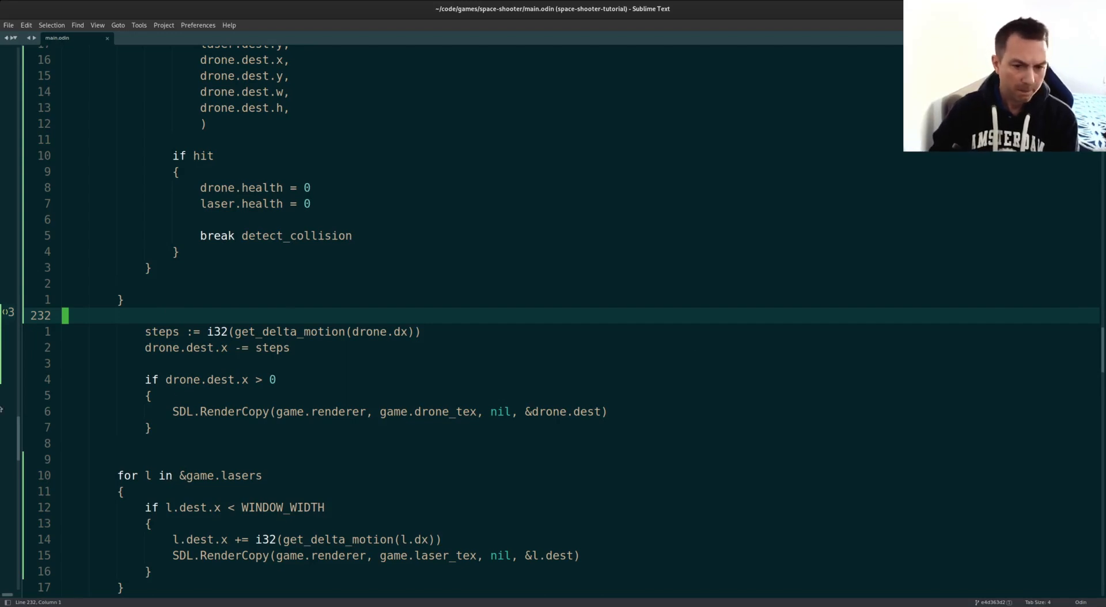
Step: Draw only lasers with health above 0 and start a new for-drone loop above
scroll(down, 3)
text(for drone)
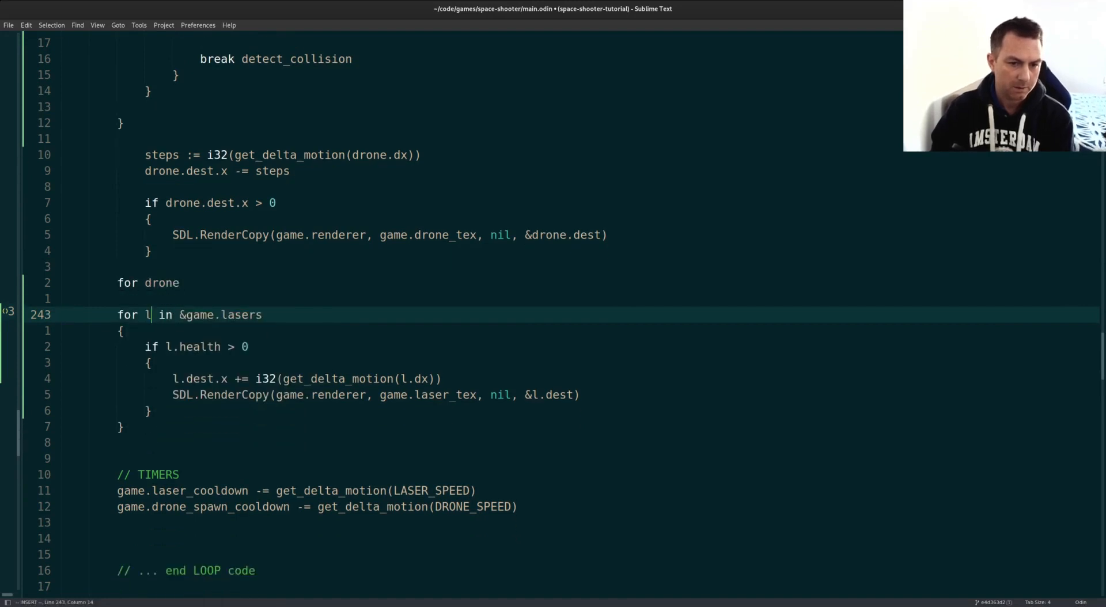
Step: Wrap drone movement and drawing in `for drone in &game.drones` with `drone.health > 0`; rename l to laser
text(aser)
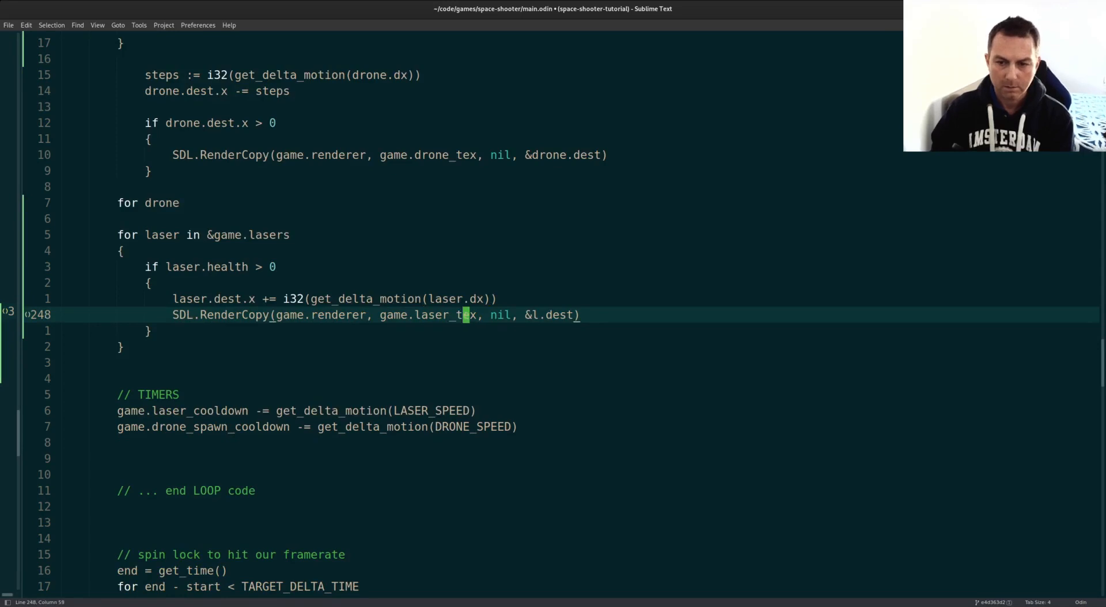
text(aser)
text(if)
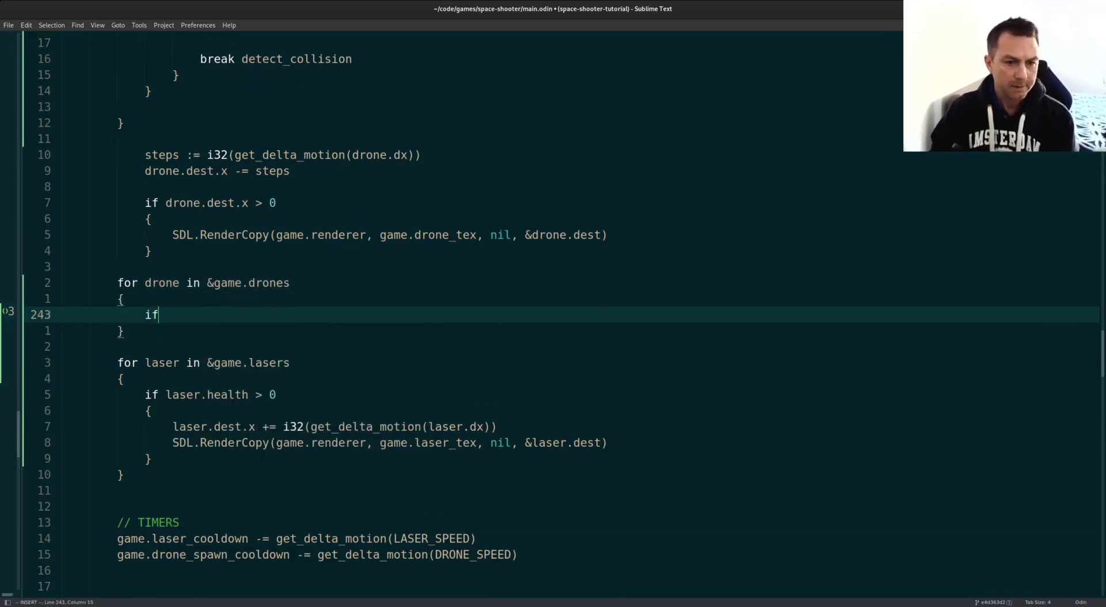
text(drone.health > 0)
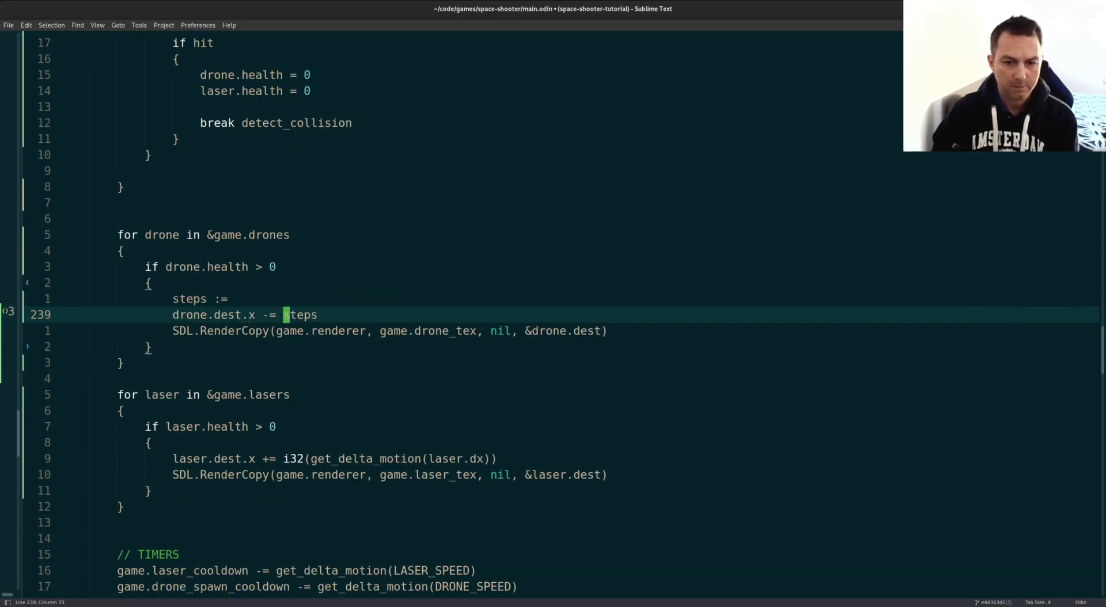
text(i32(get_delta_motion(drone.dx)))
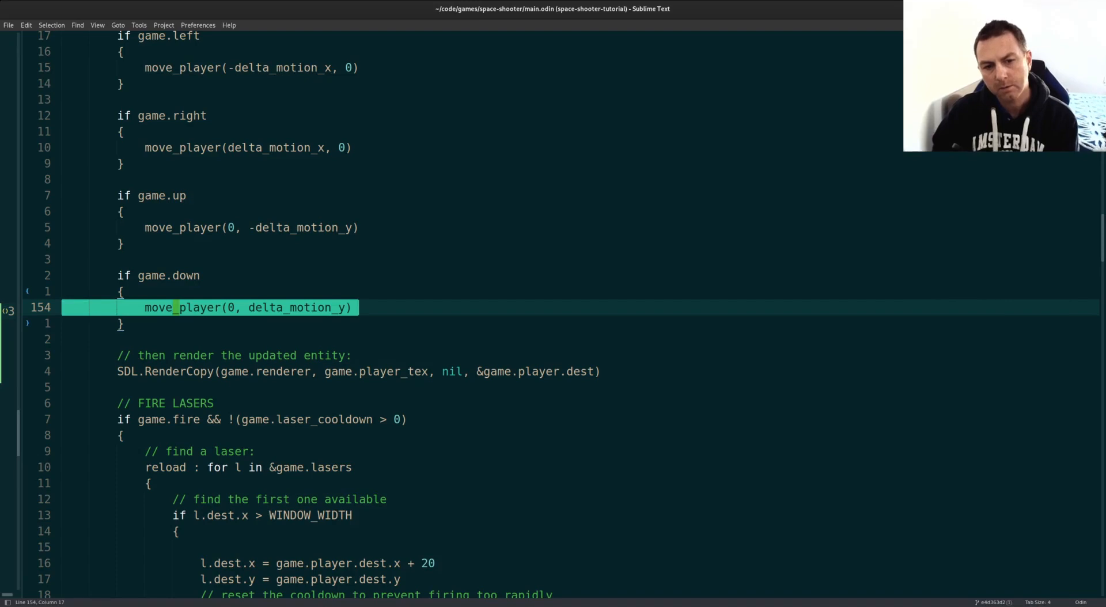
Step: Scroll through main.odin to review the FIRE LASERS reload loop and drone respawn block
scroll(down, 3)
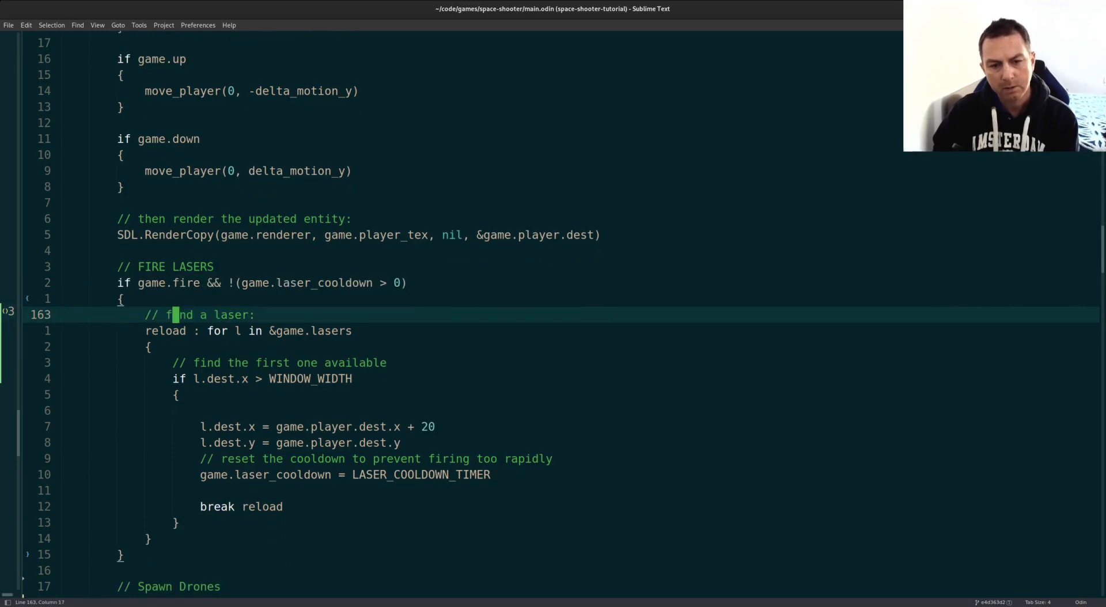
scroll(down, 3)
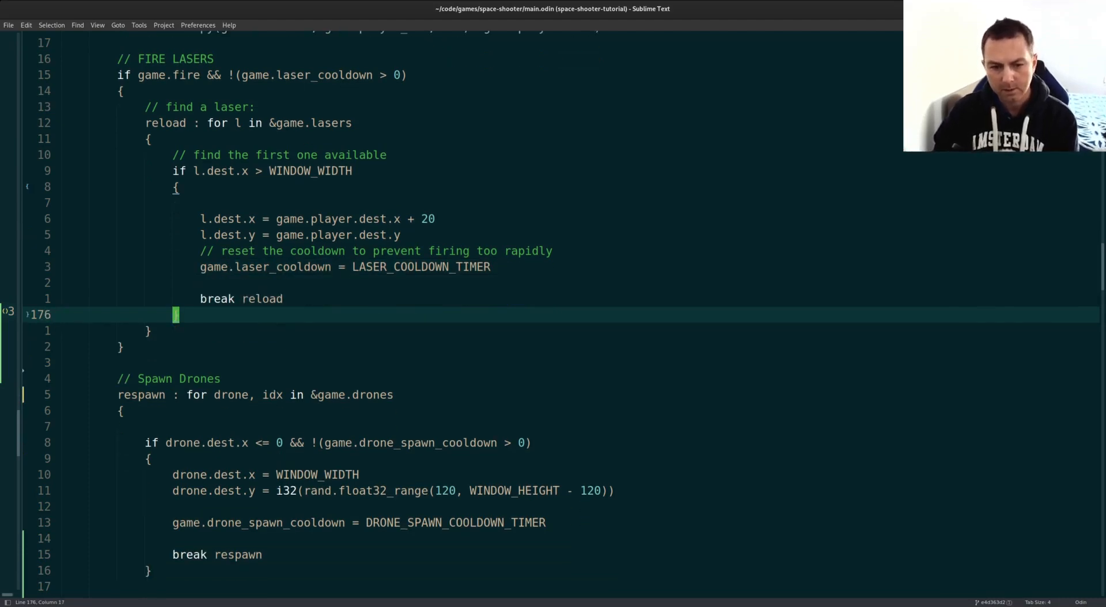
scroll(down, 3)
text(})
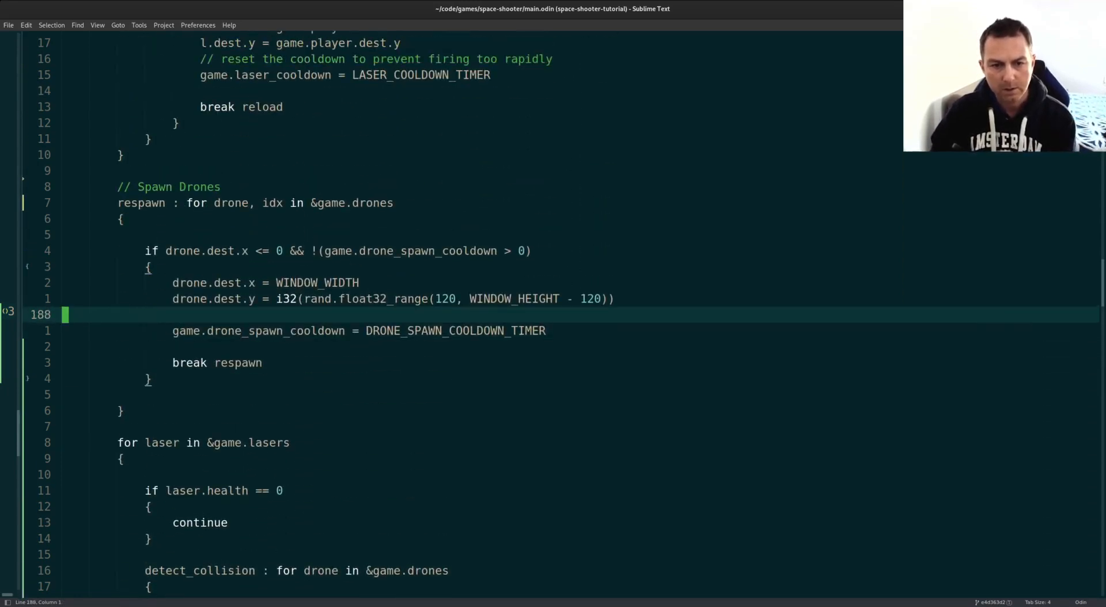
scroll(up, 3)
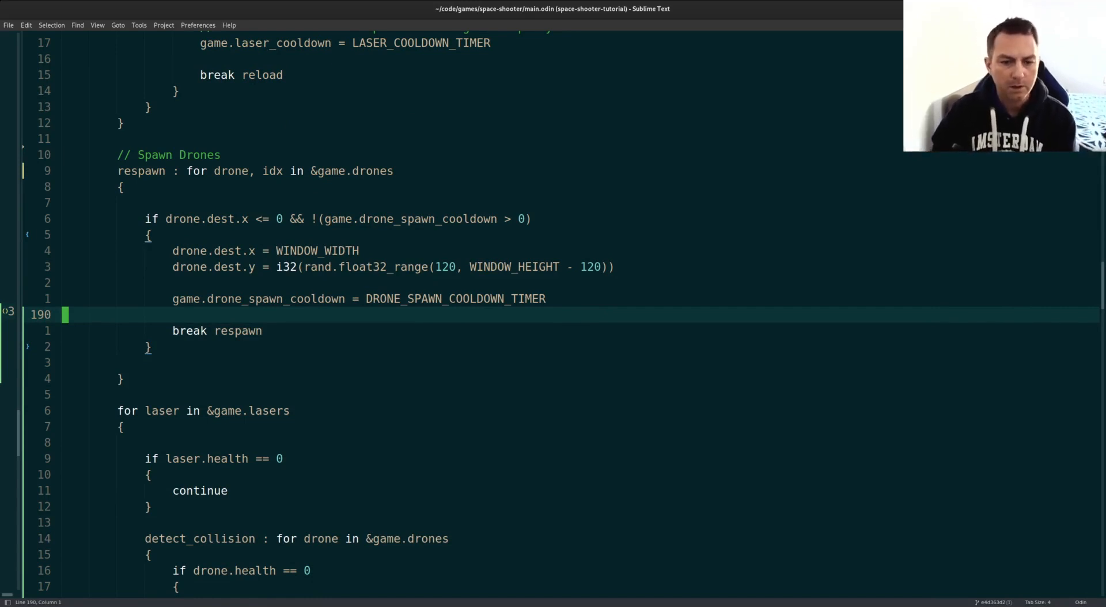
scroll(down, 3)
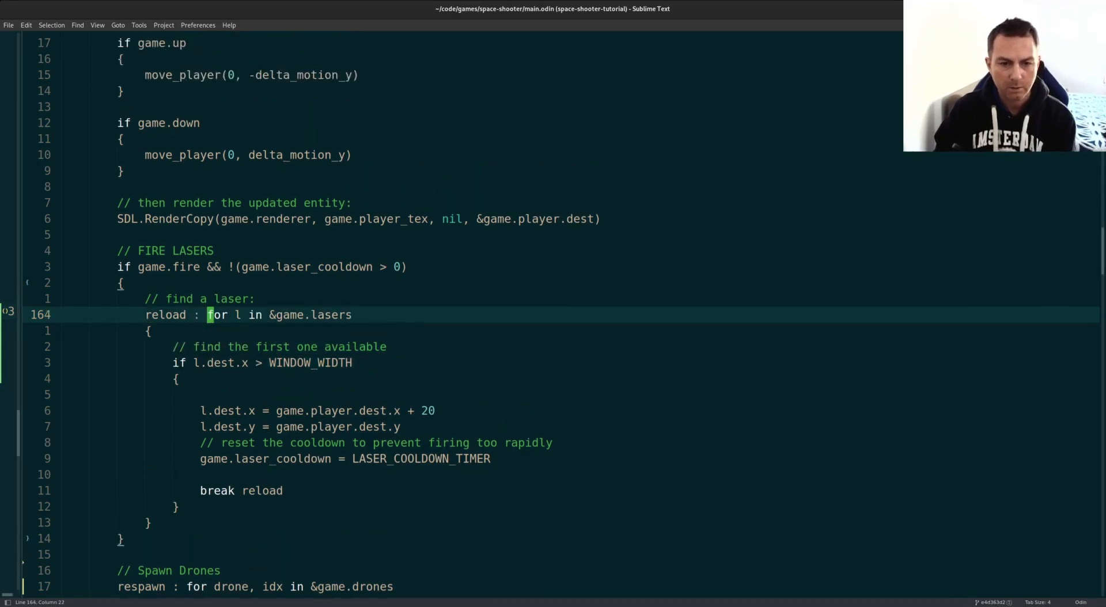
Step: In the reload loop, rename l to laser, reuse lasers with health 0, and set health to 1
text(aser)
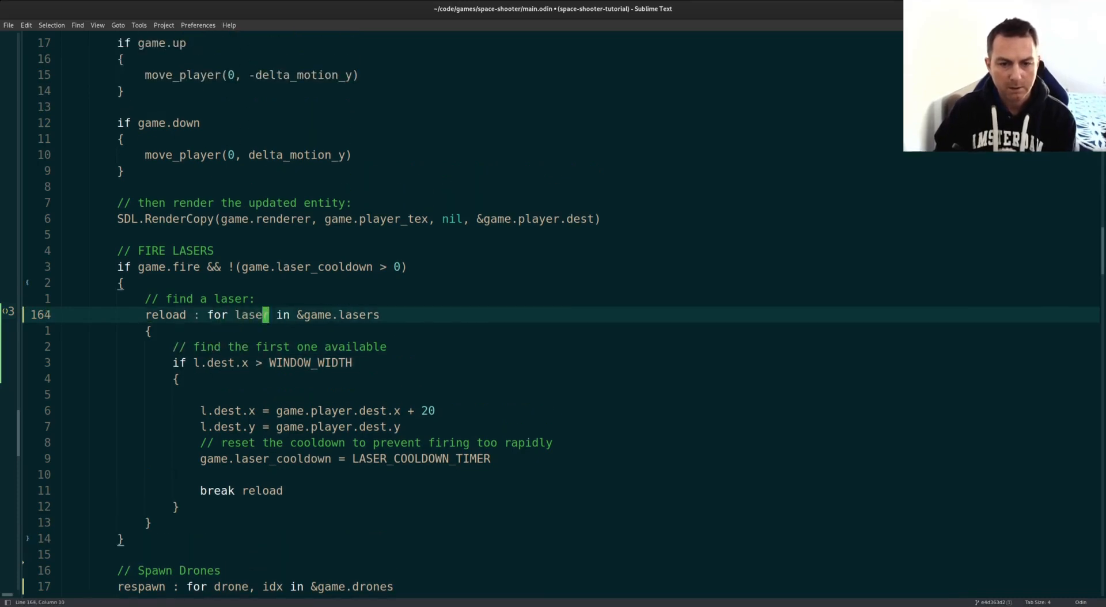
text(r.)
text(laser.)
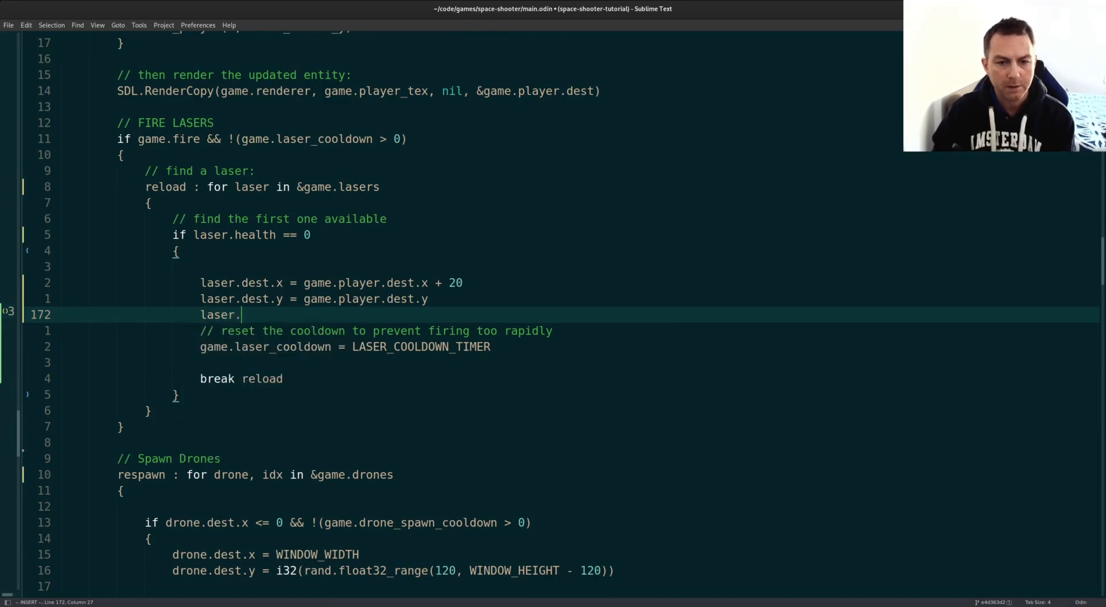
text(health = 0)
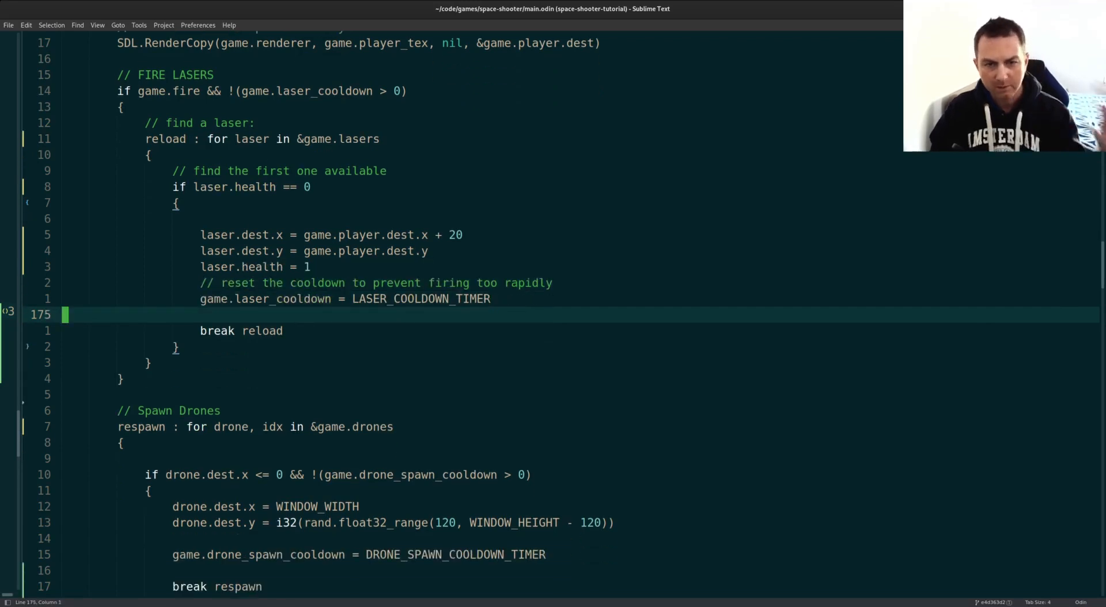
scroll(down, 3)
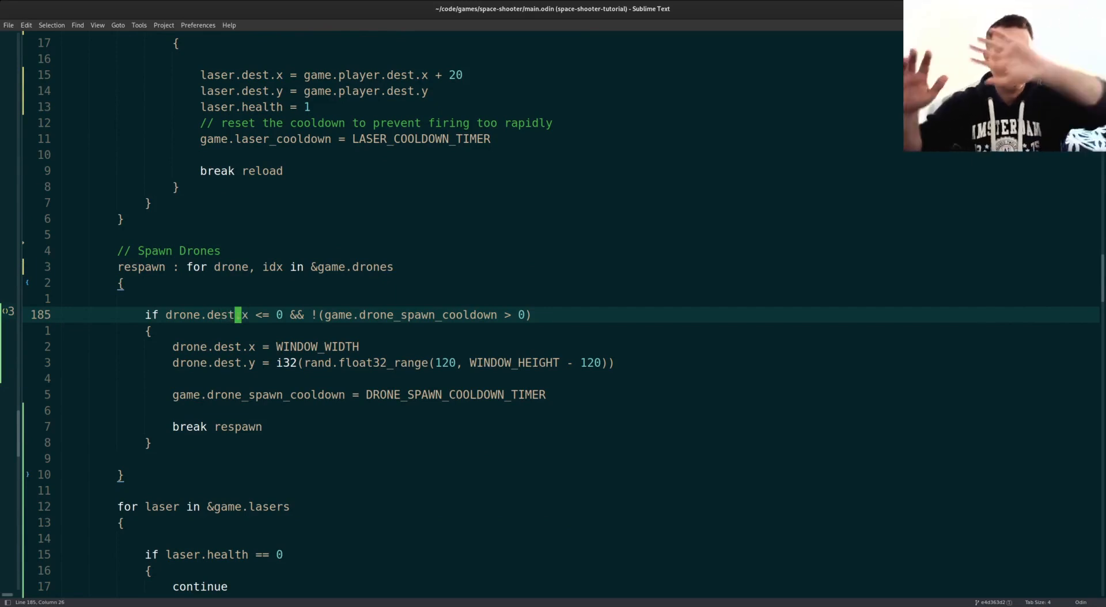
Step: Add `drone.health = 1` after positioning each respawned drone at the right edge
text(health = 1)
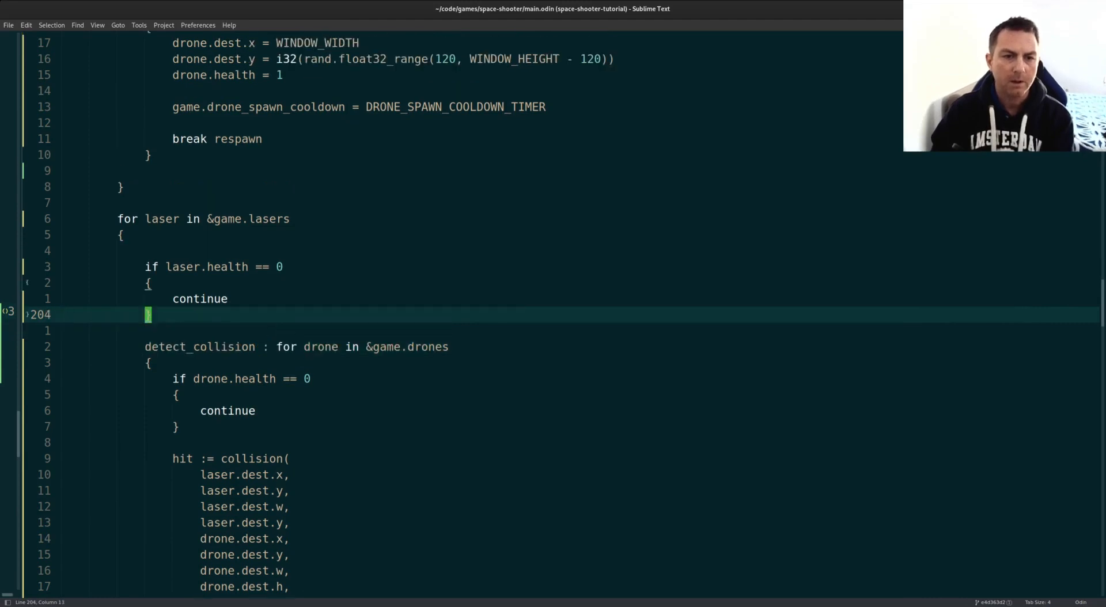
scroll(down, 3)
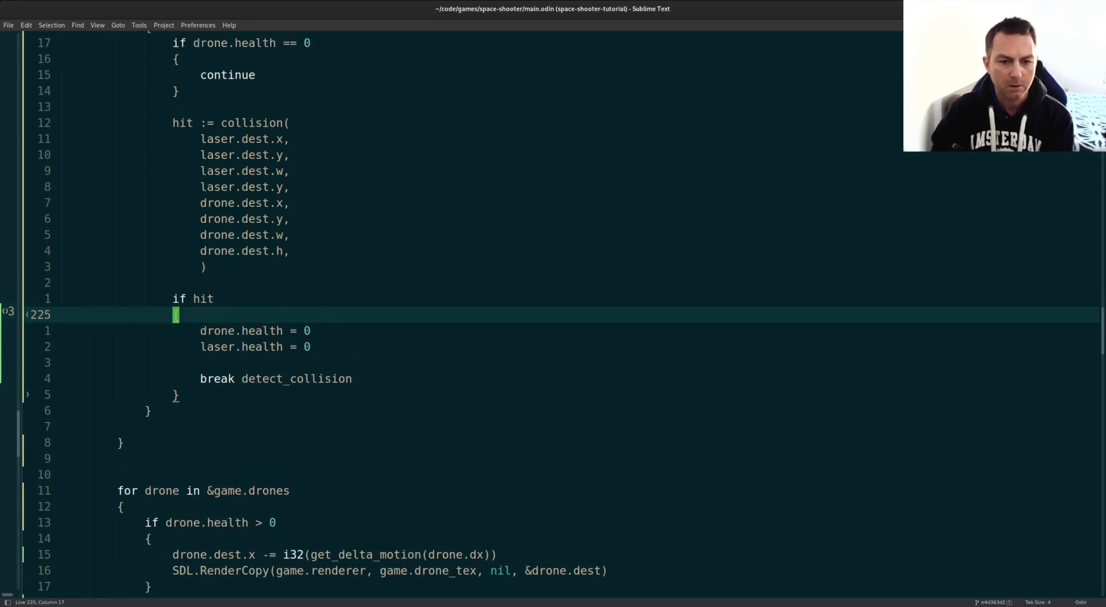
scroll(up, 3)
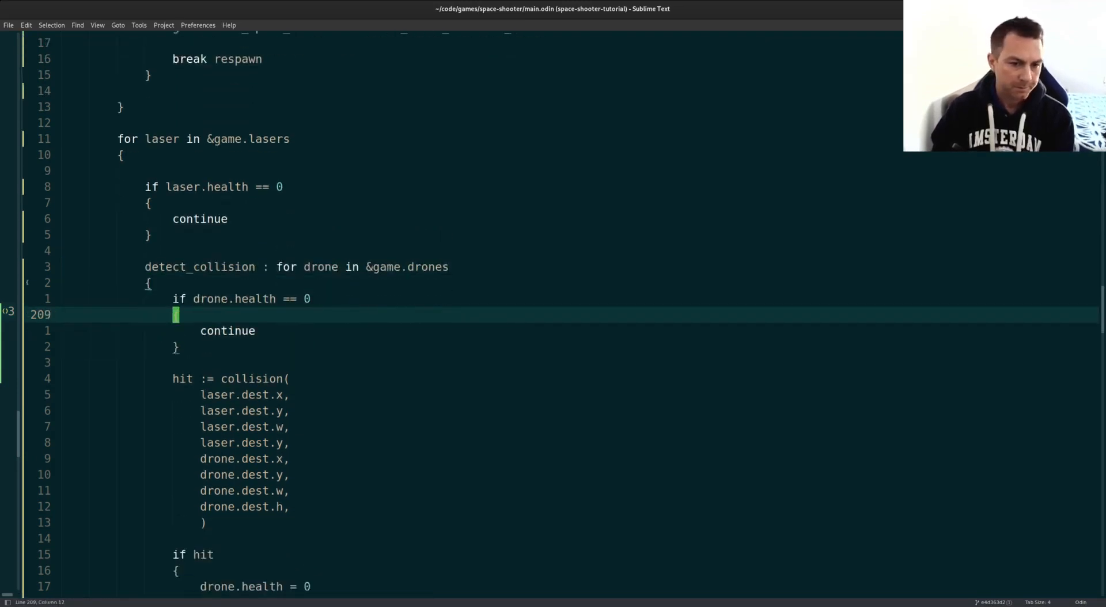
scroll(down, 3)
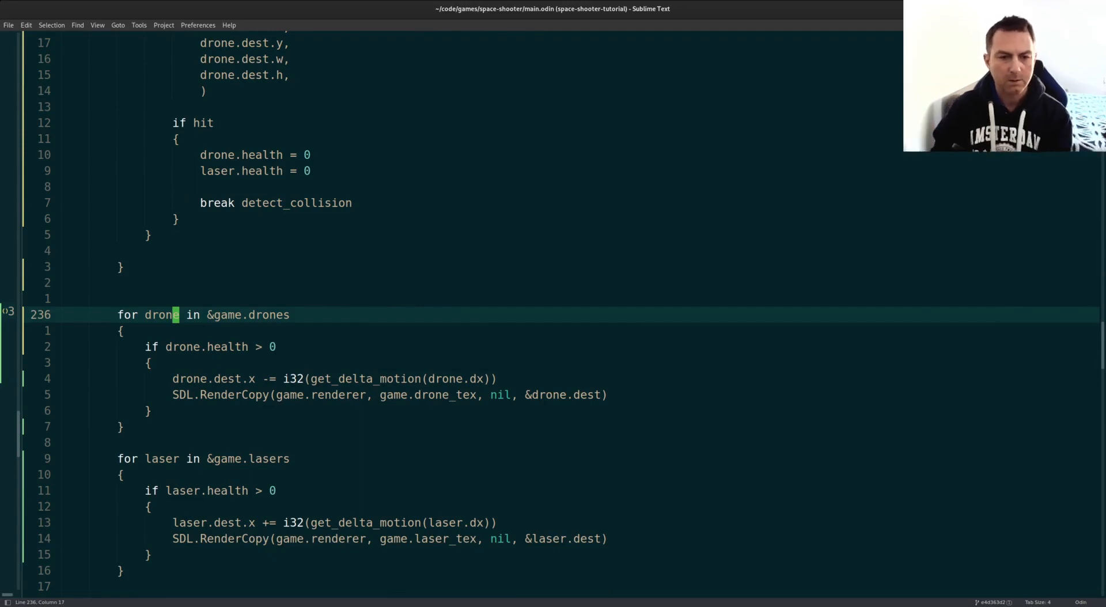
scroll(down, 3)
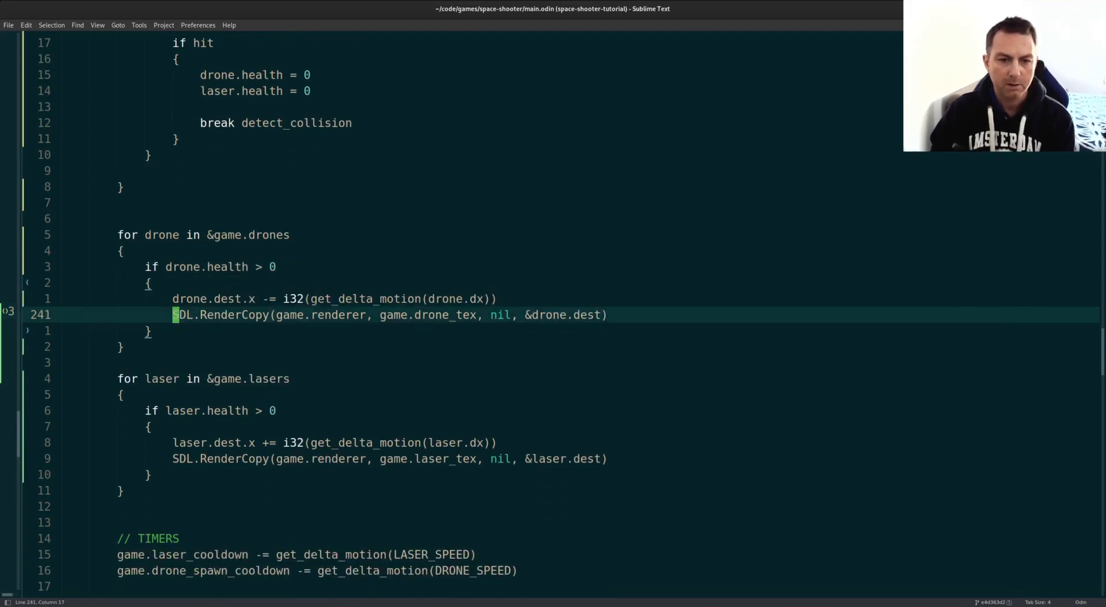
scroll(down, 3)
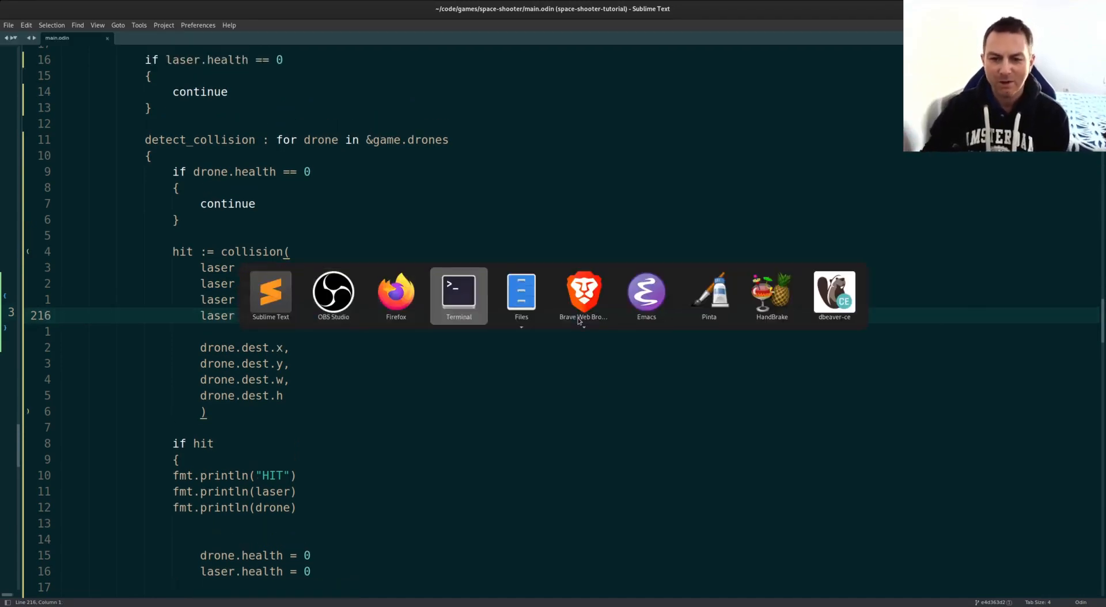
Step: Run 'odin run .' in Terminal, check the logged HIT messages, then close the game
click(458, 295)
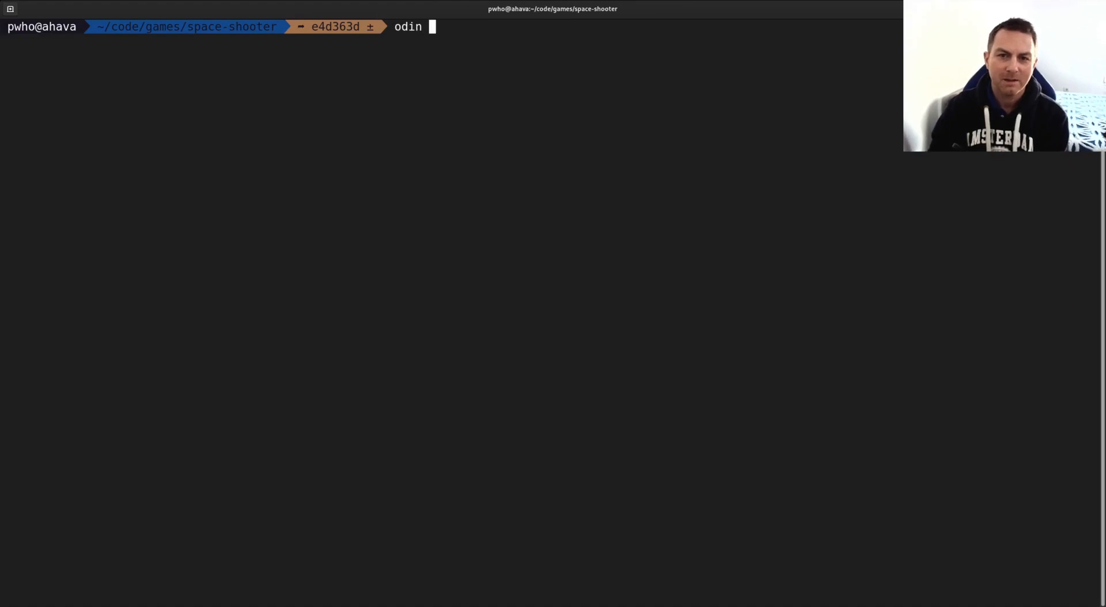
text(run .)
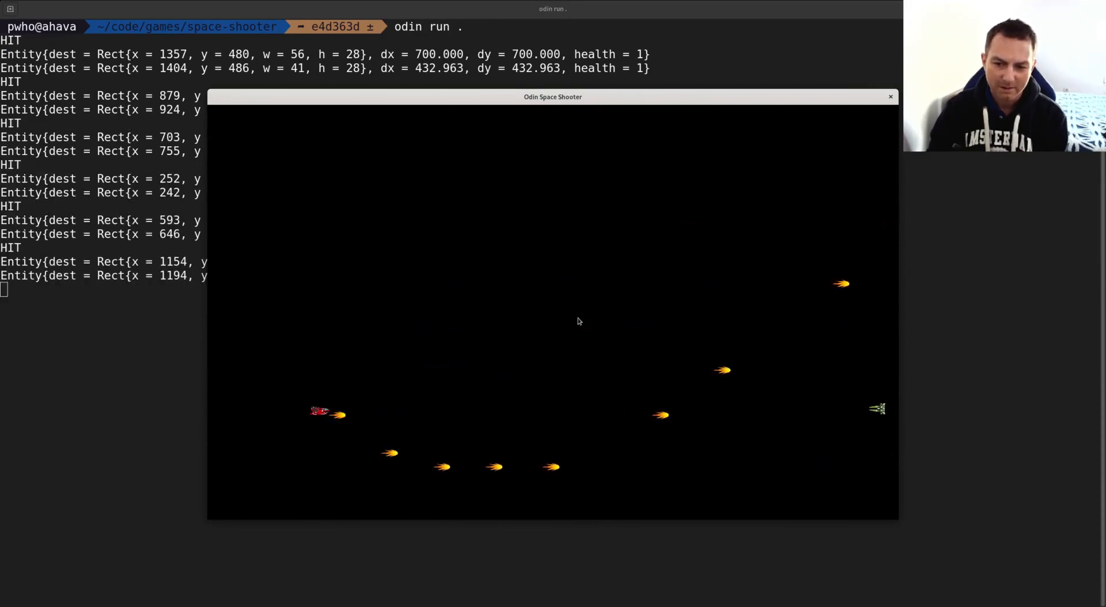
click(890, 96)
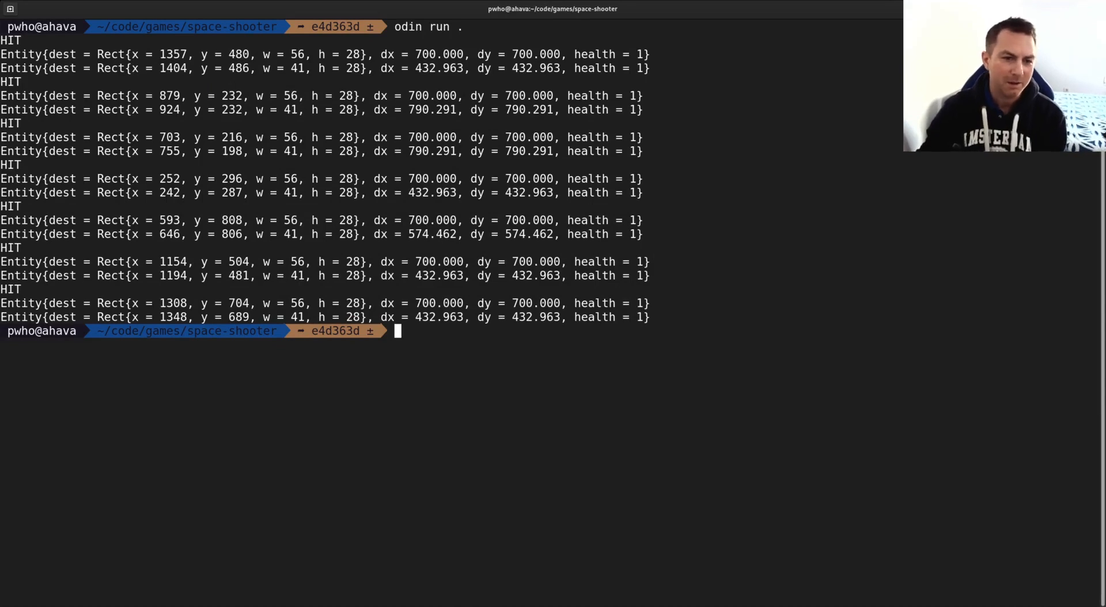
Step: Finish merging laser movement into detect_collision, remove the debug prints, and relaunch the game
double_click(282, 303)
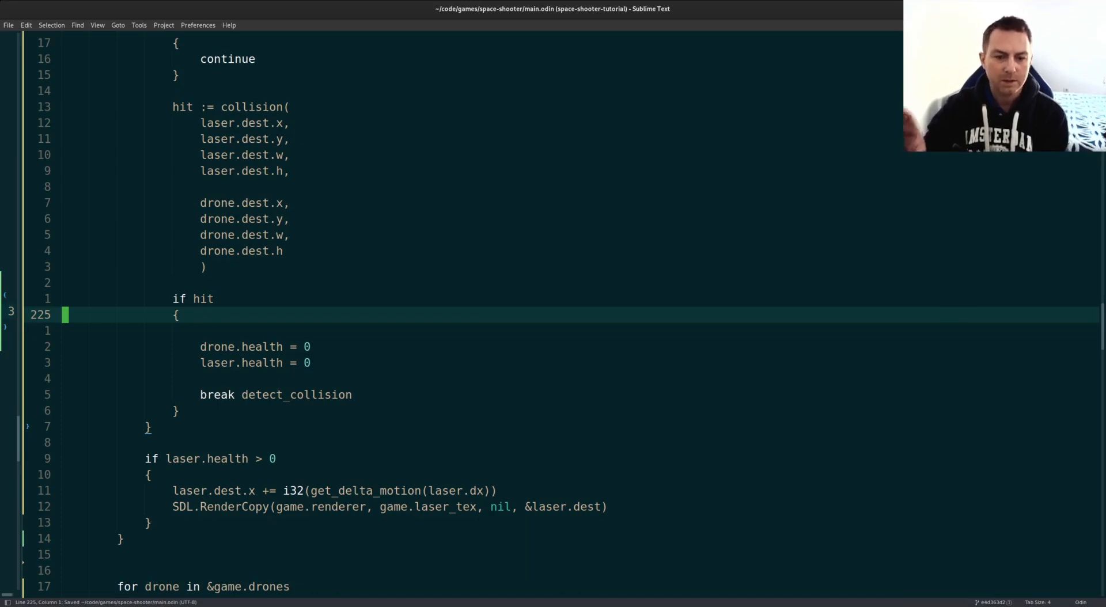
scroll(down, 3)
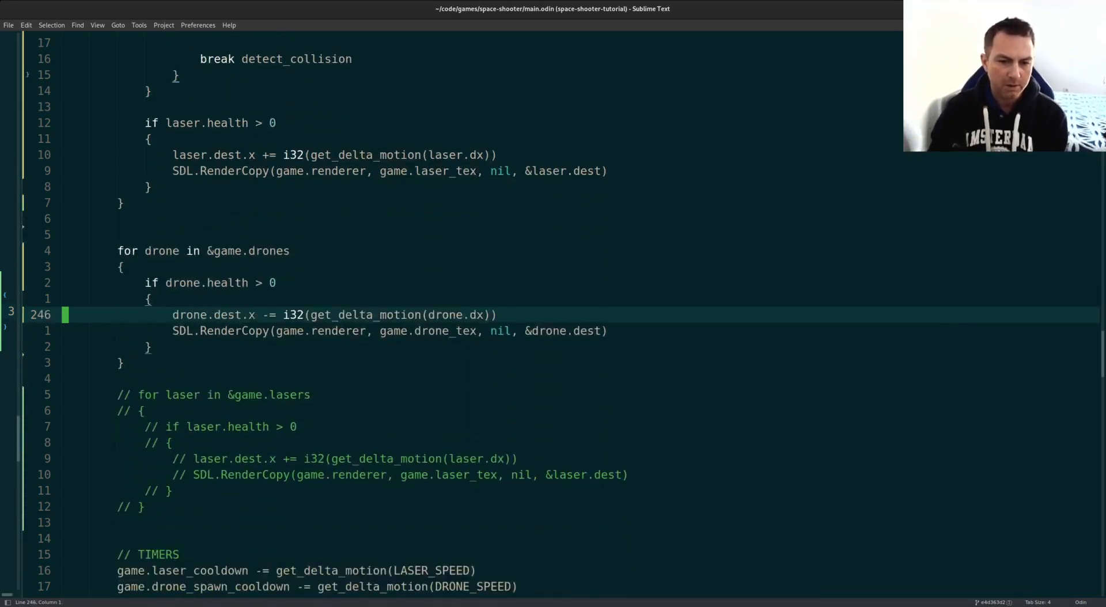
scroll(down, 3)
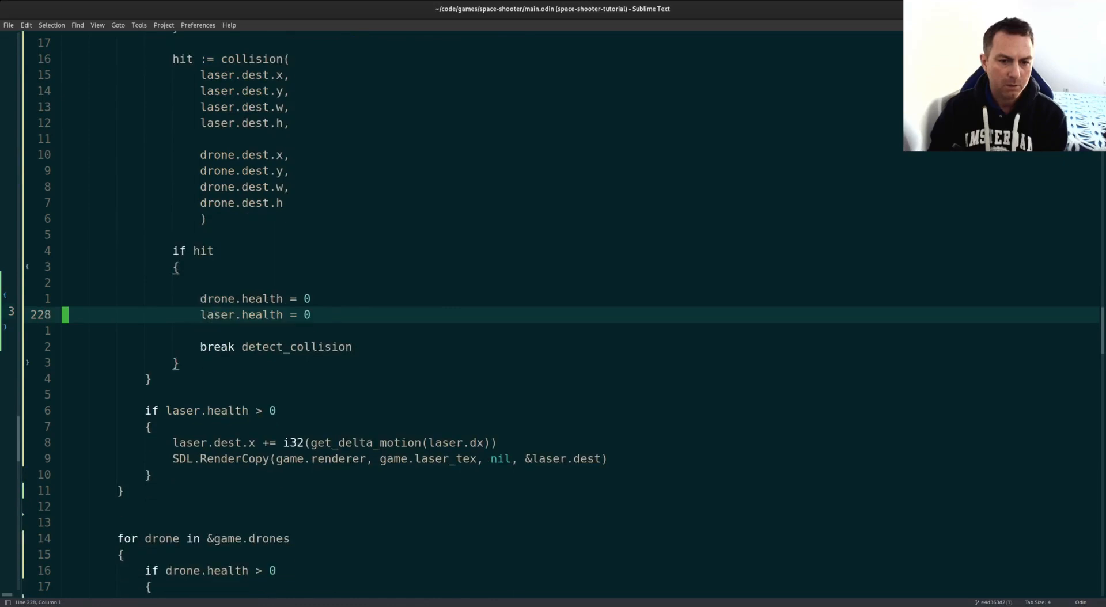
scroll(down, 3)
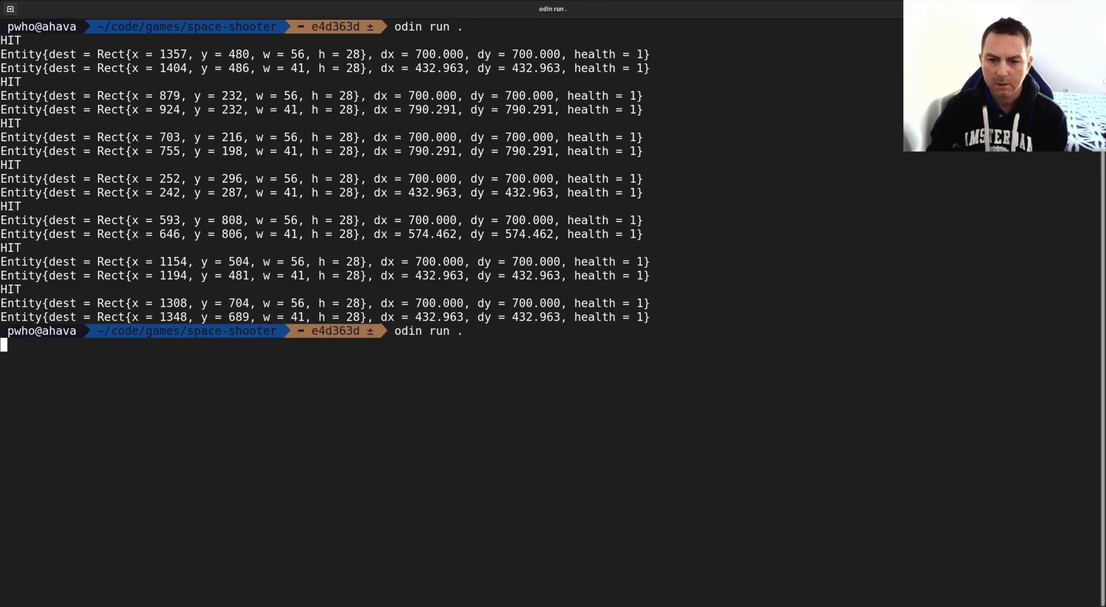
key(Return)
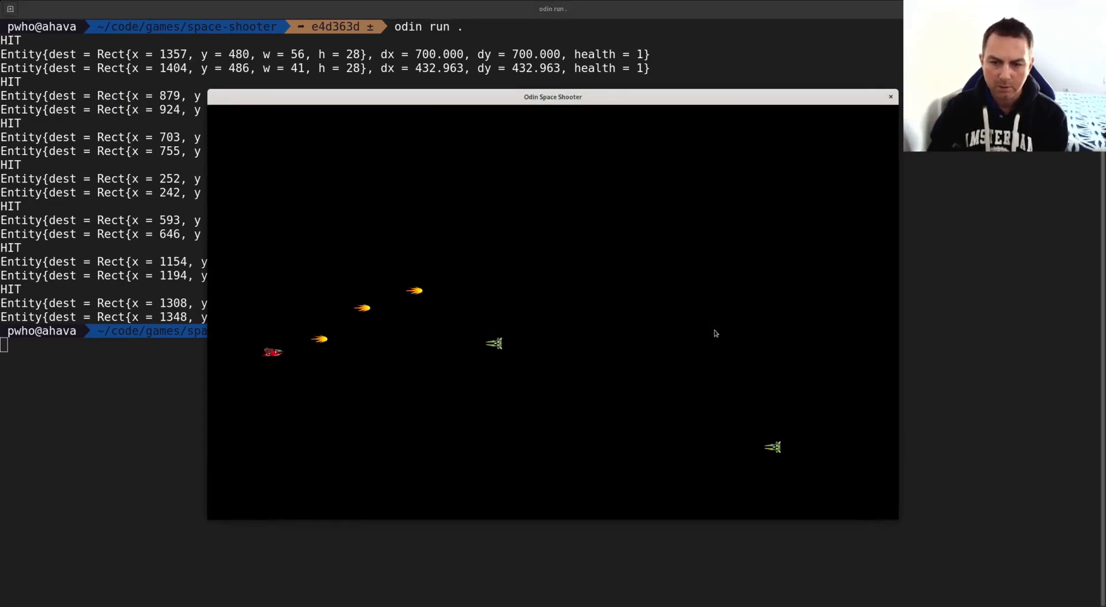